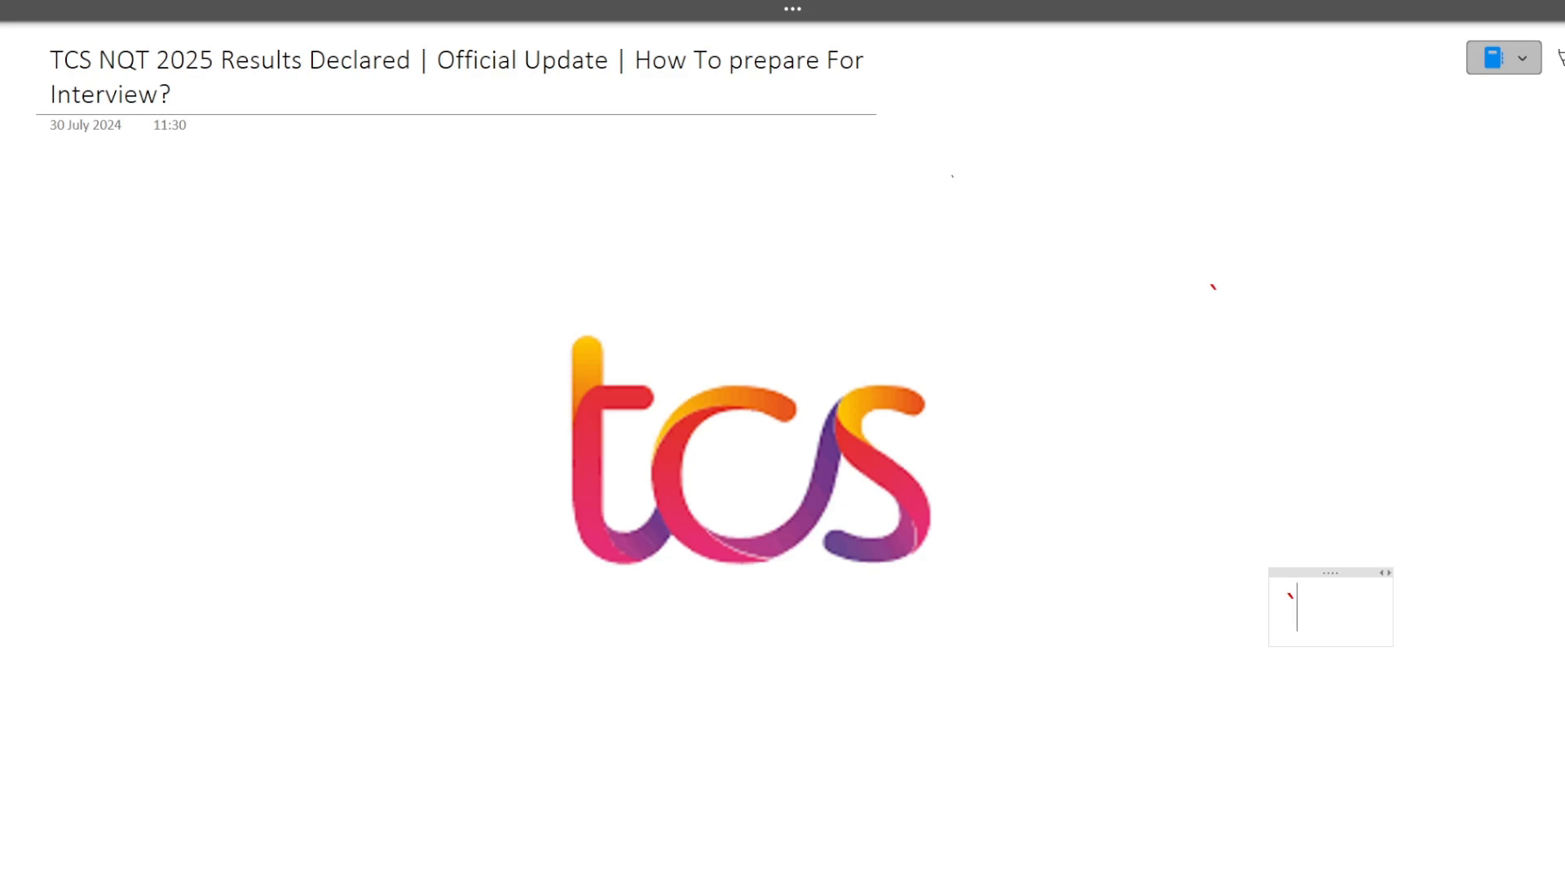
mouse_move(1308, 573)
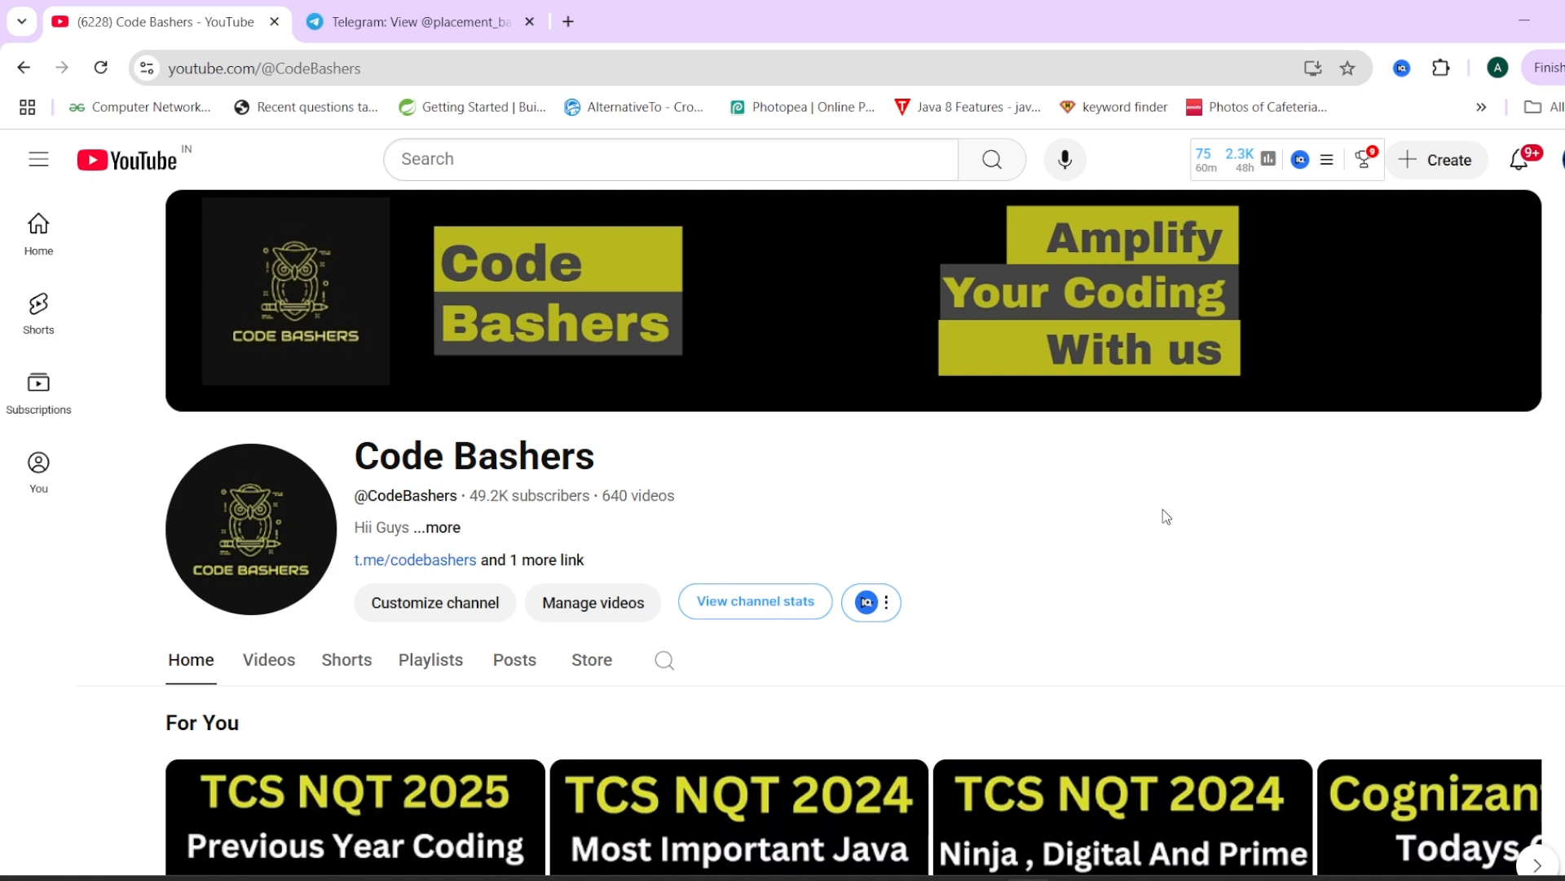
- Switch Chrome from the Code Bashers YouTube channel to the Telegram placement batch 2025 group
left_click(419, 22)
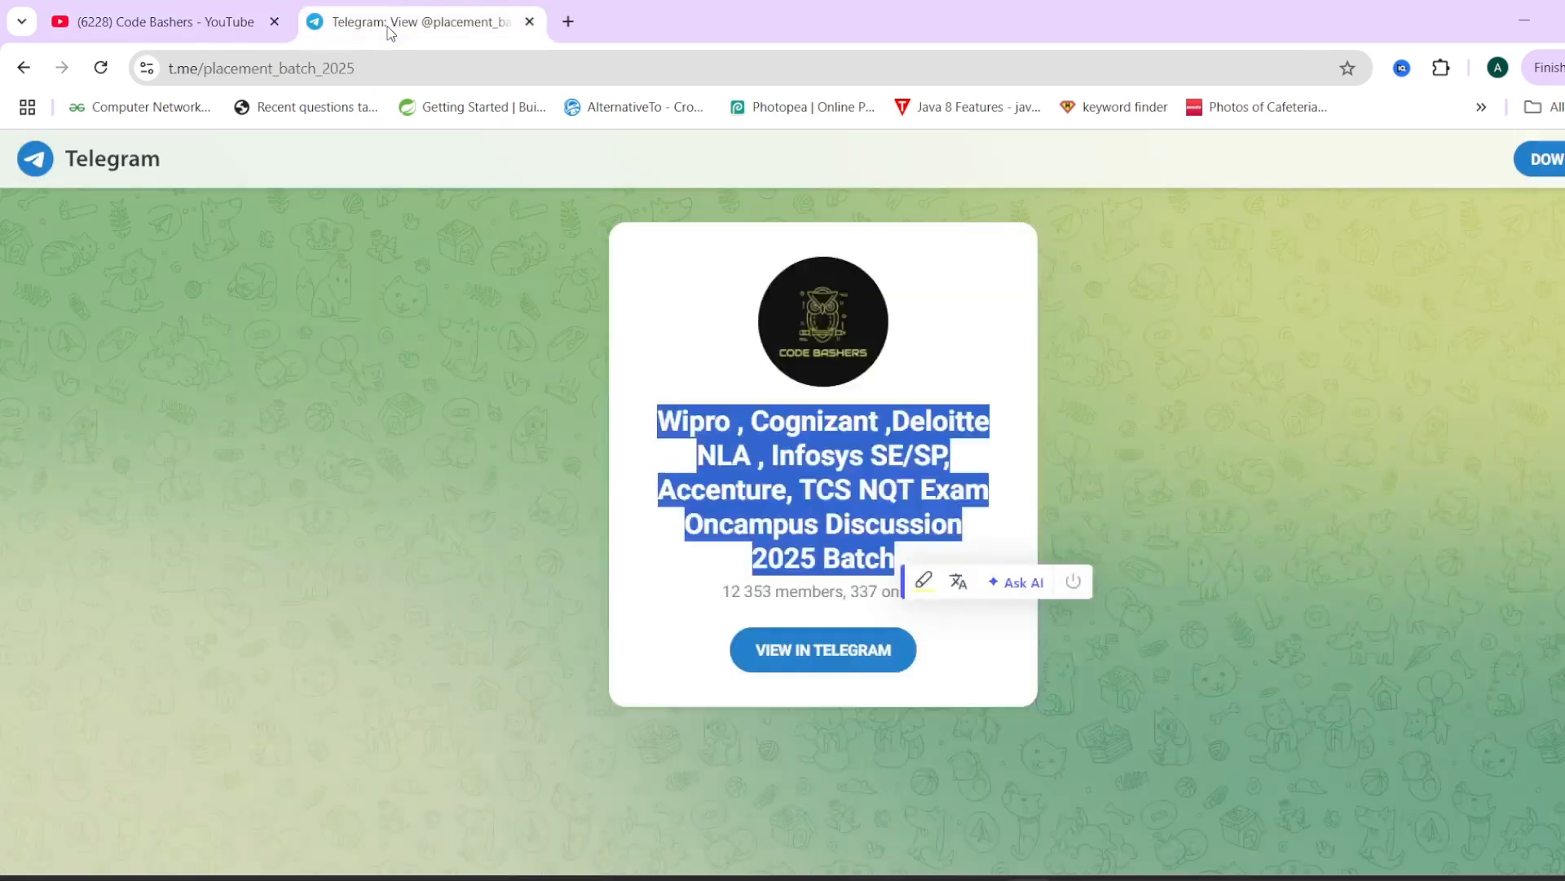
left_click(545, 404)
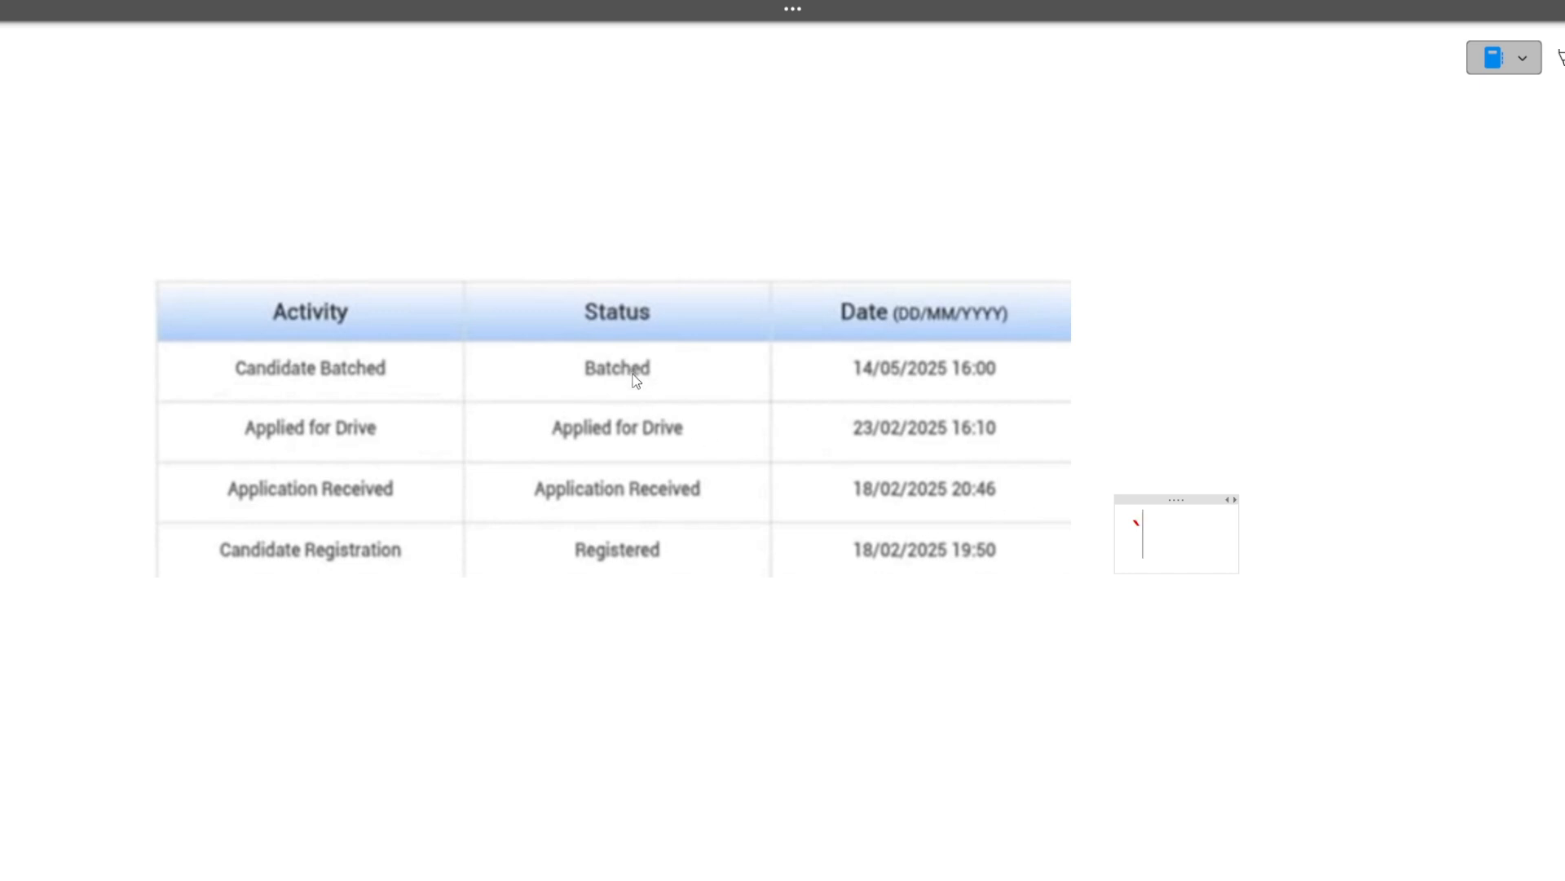
mouse_move(404, 408)
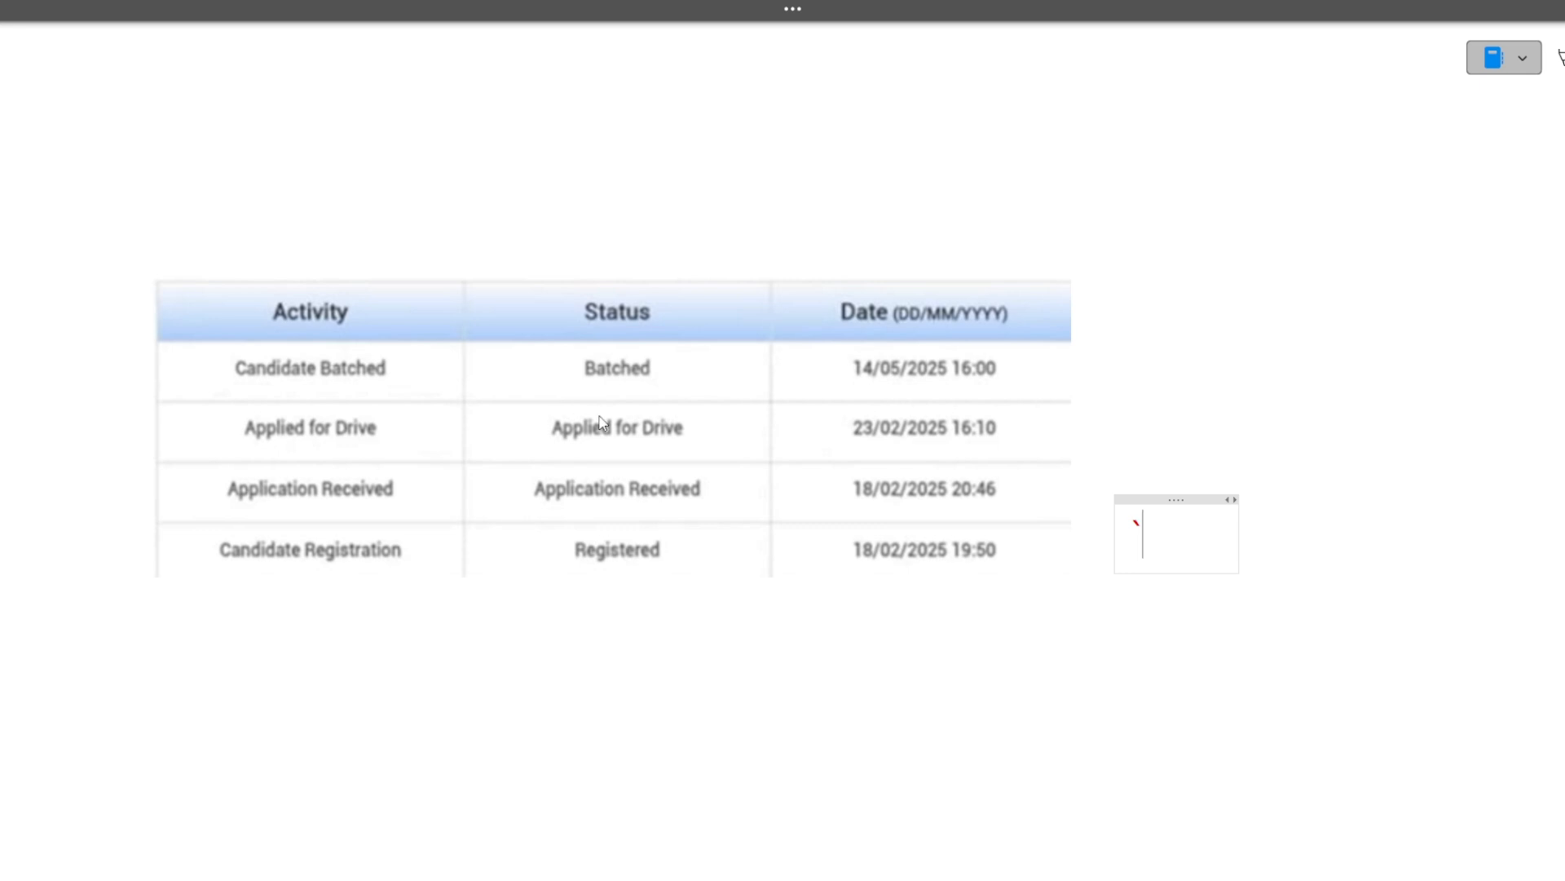
mouse_move(896, 444)
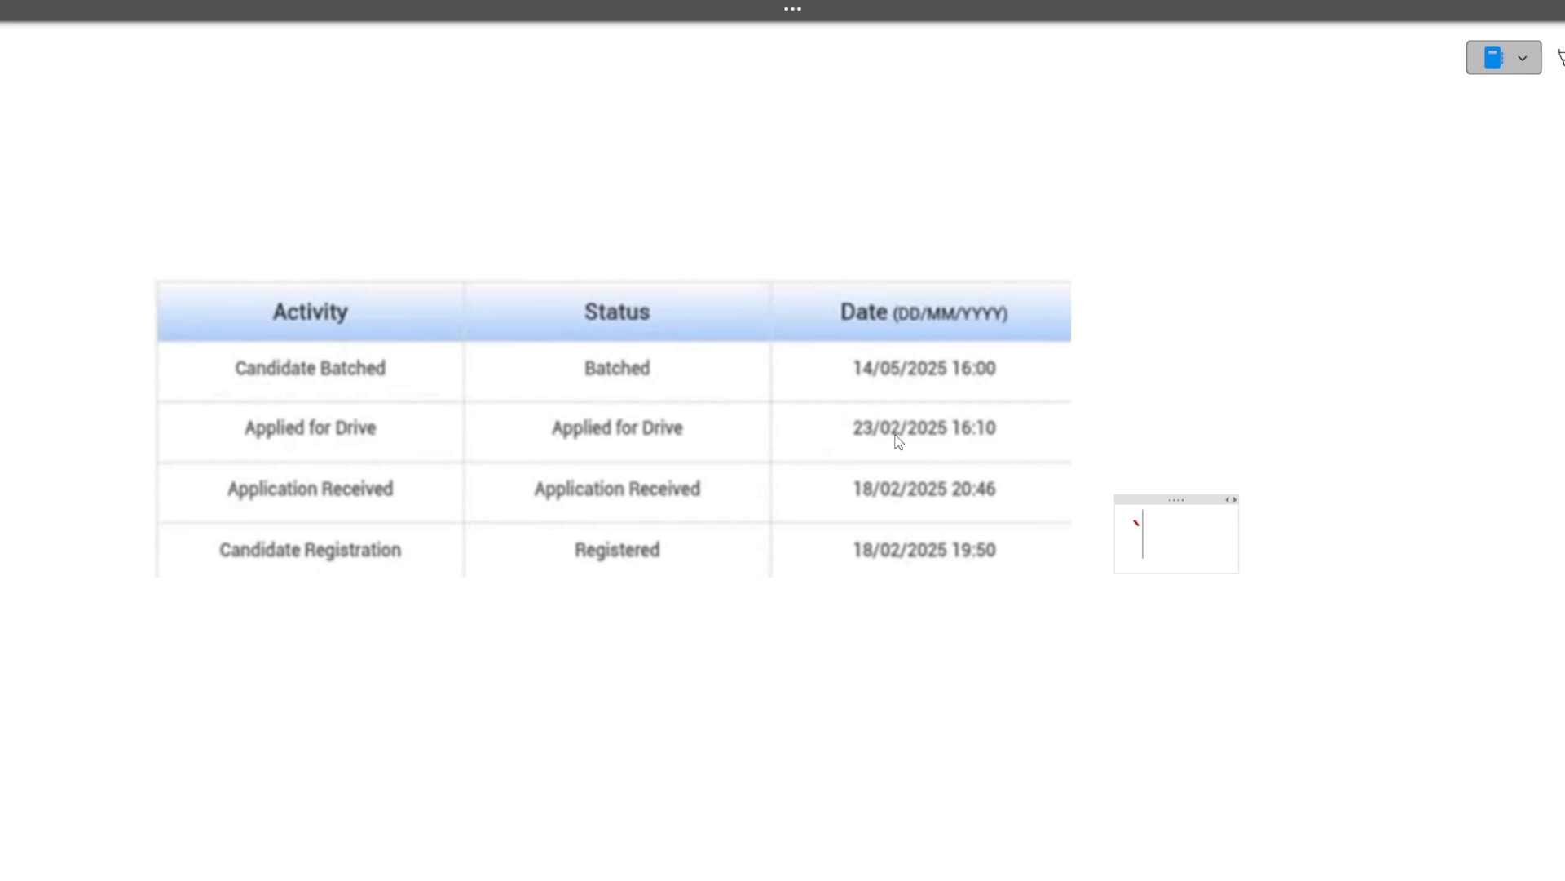
mouse_move(632, 381)
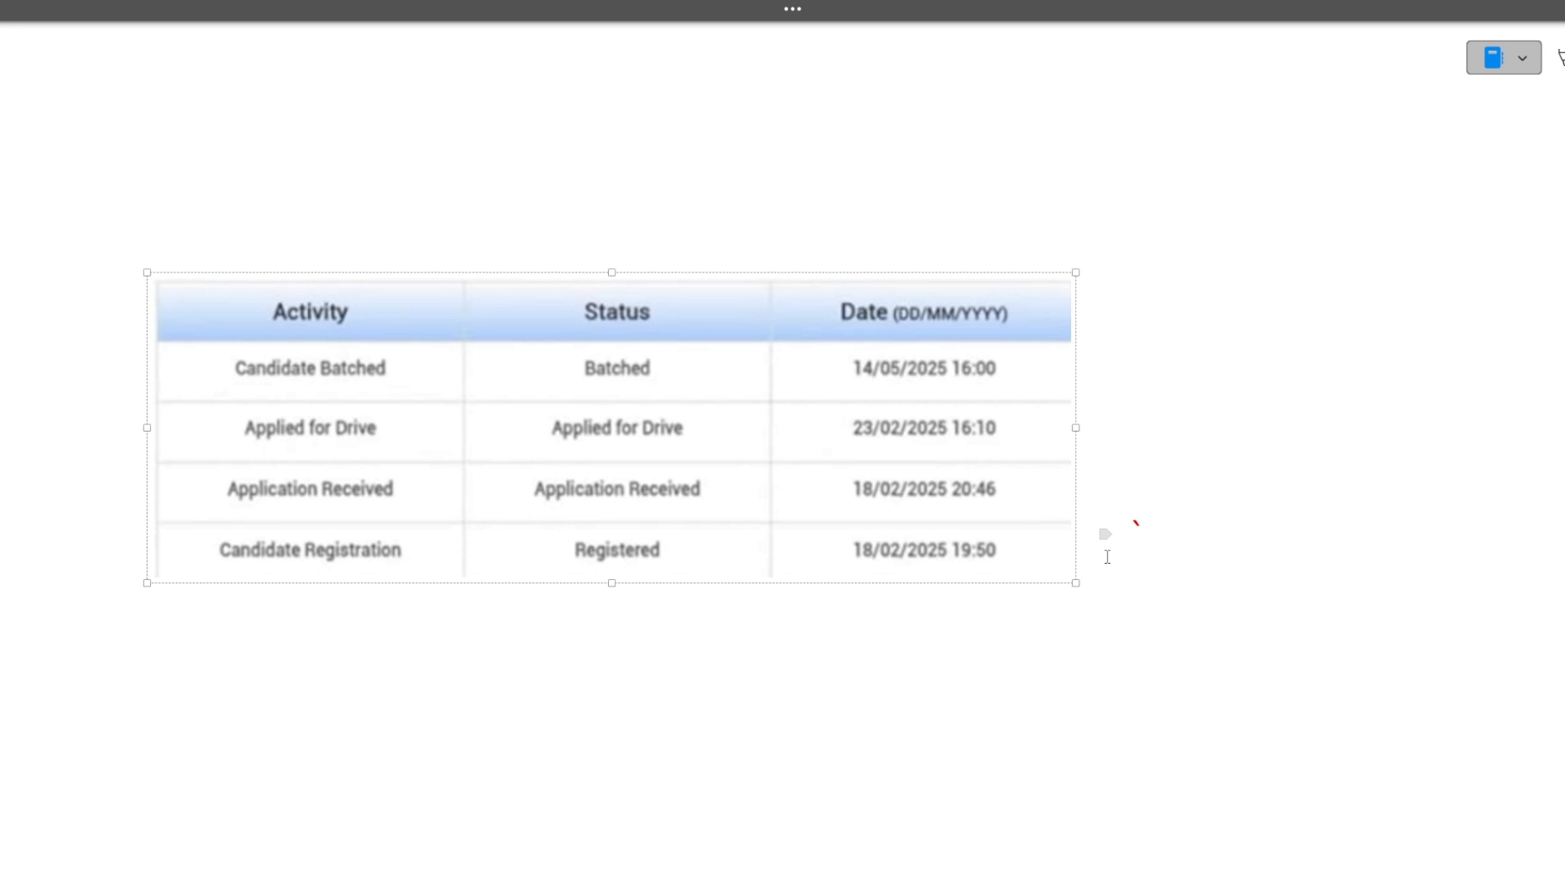
- Scroll down the note to the TCS Ninja and TCS Digital shortlisting email screenshots
scroll("down", 3)
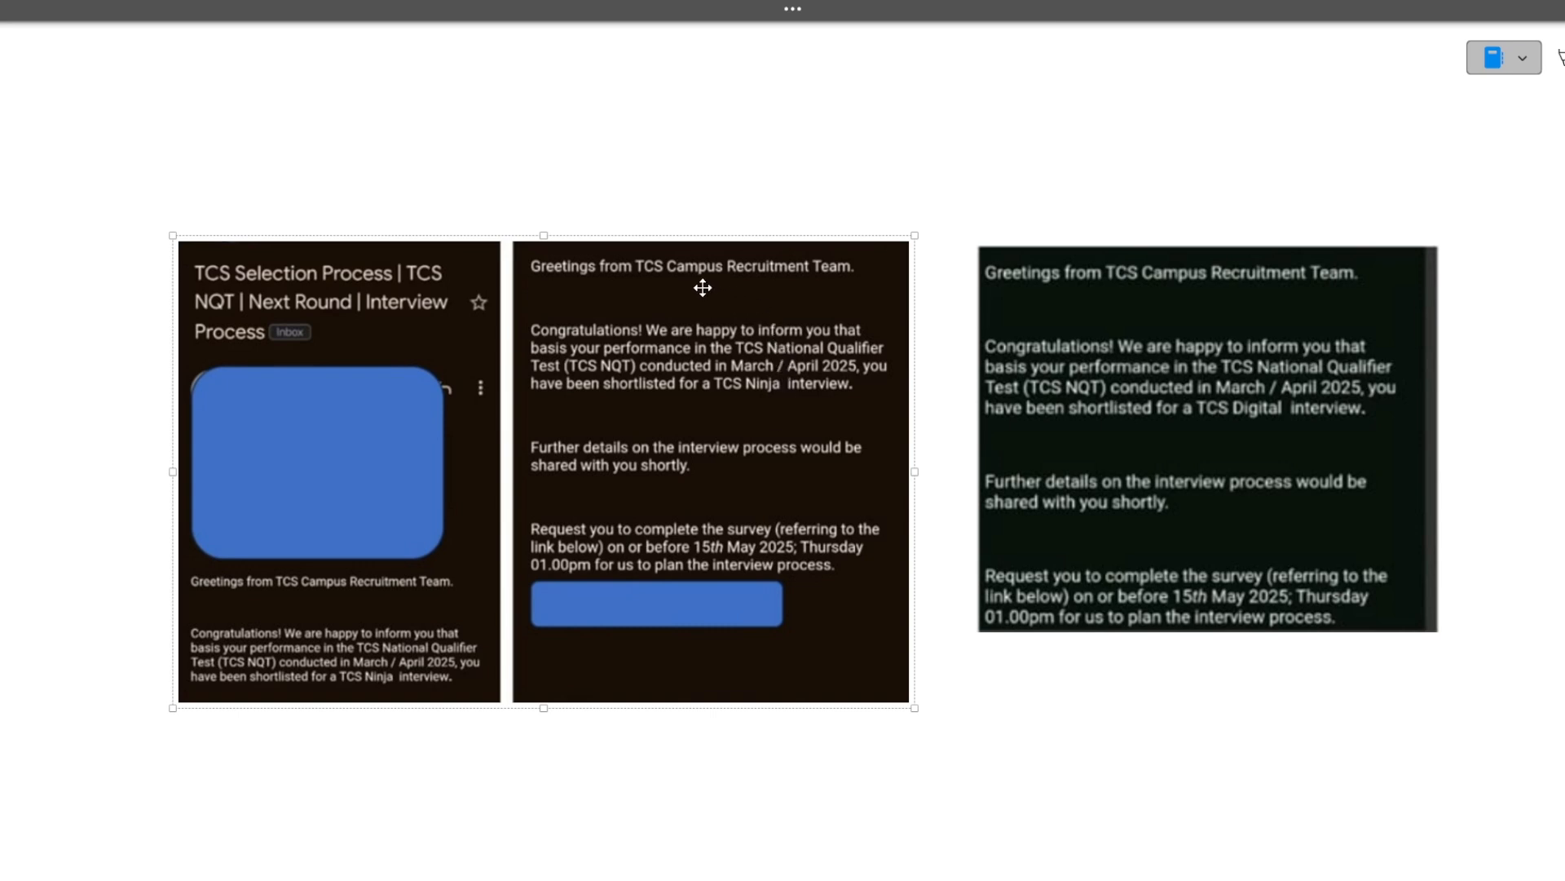
mouse_move(822, 286)
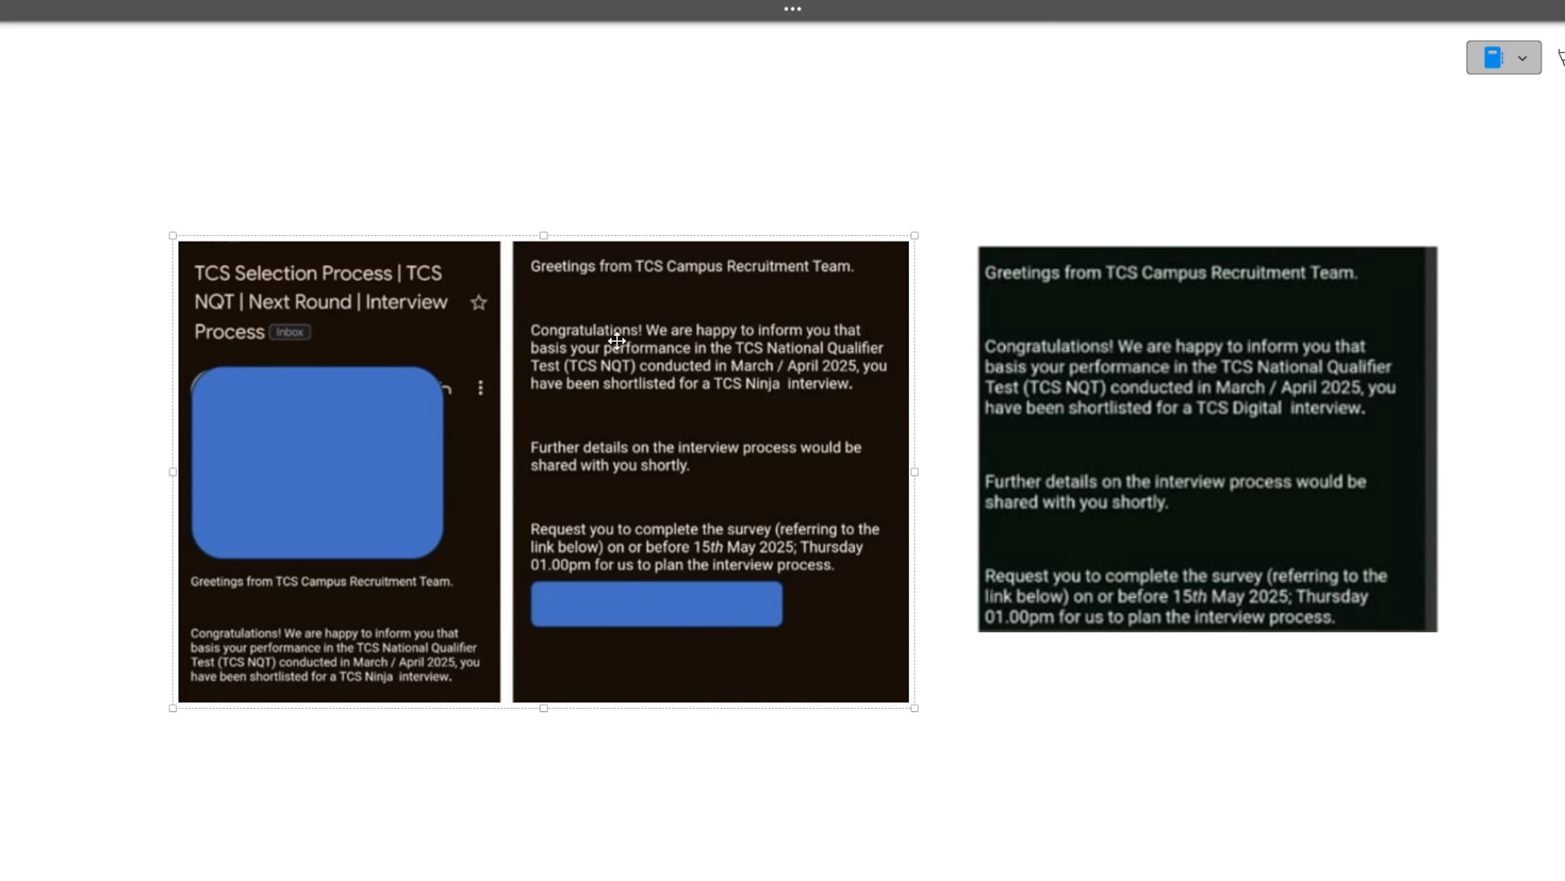
mouse_move(807, 349)
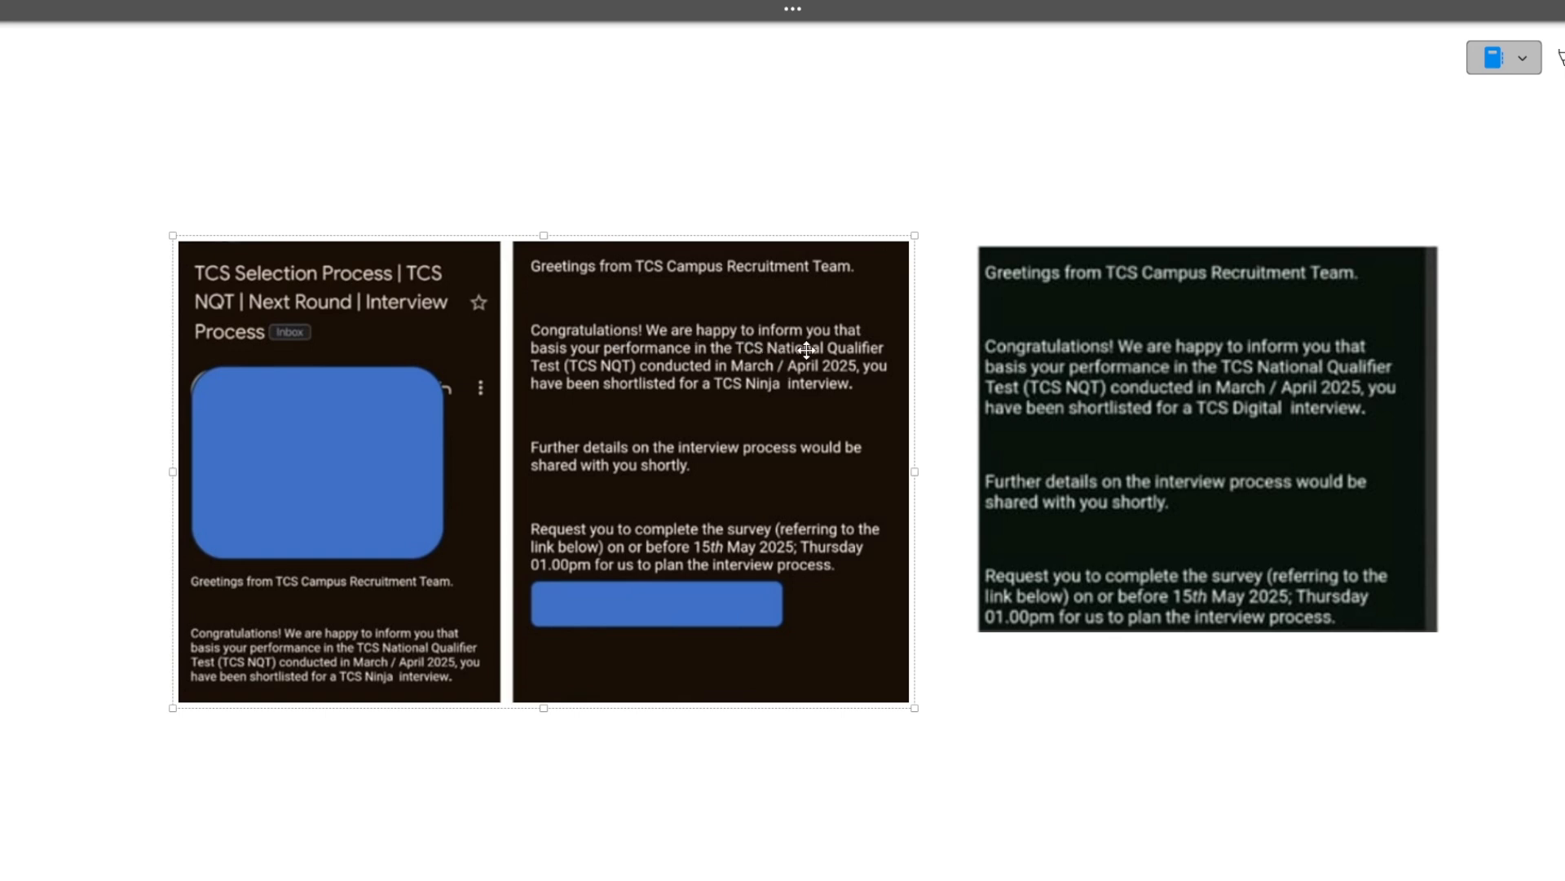
mouse_move(757, 359)
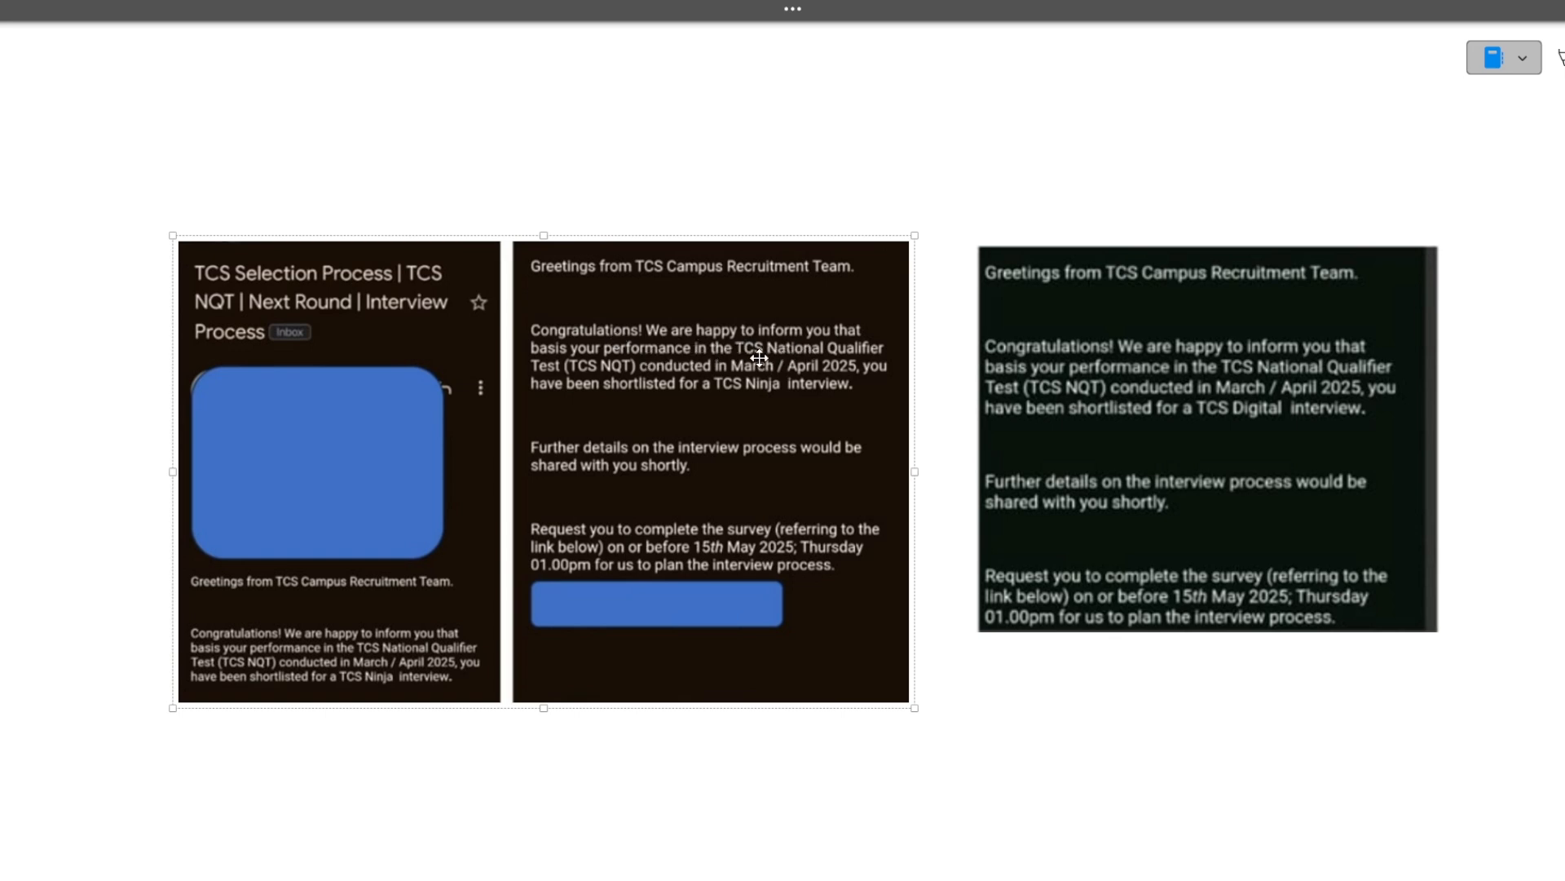
mouse_move(734, 392)
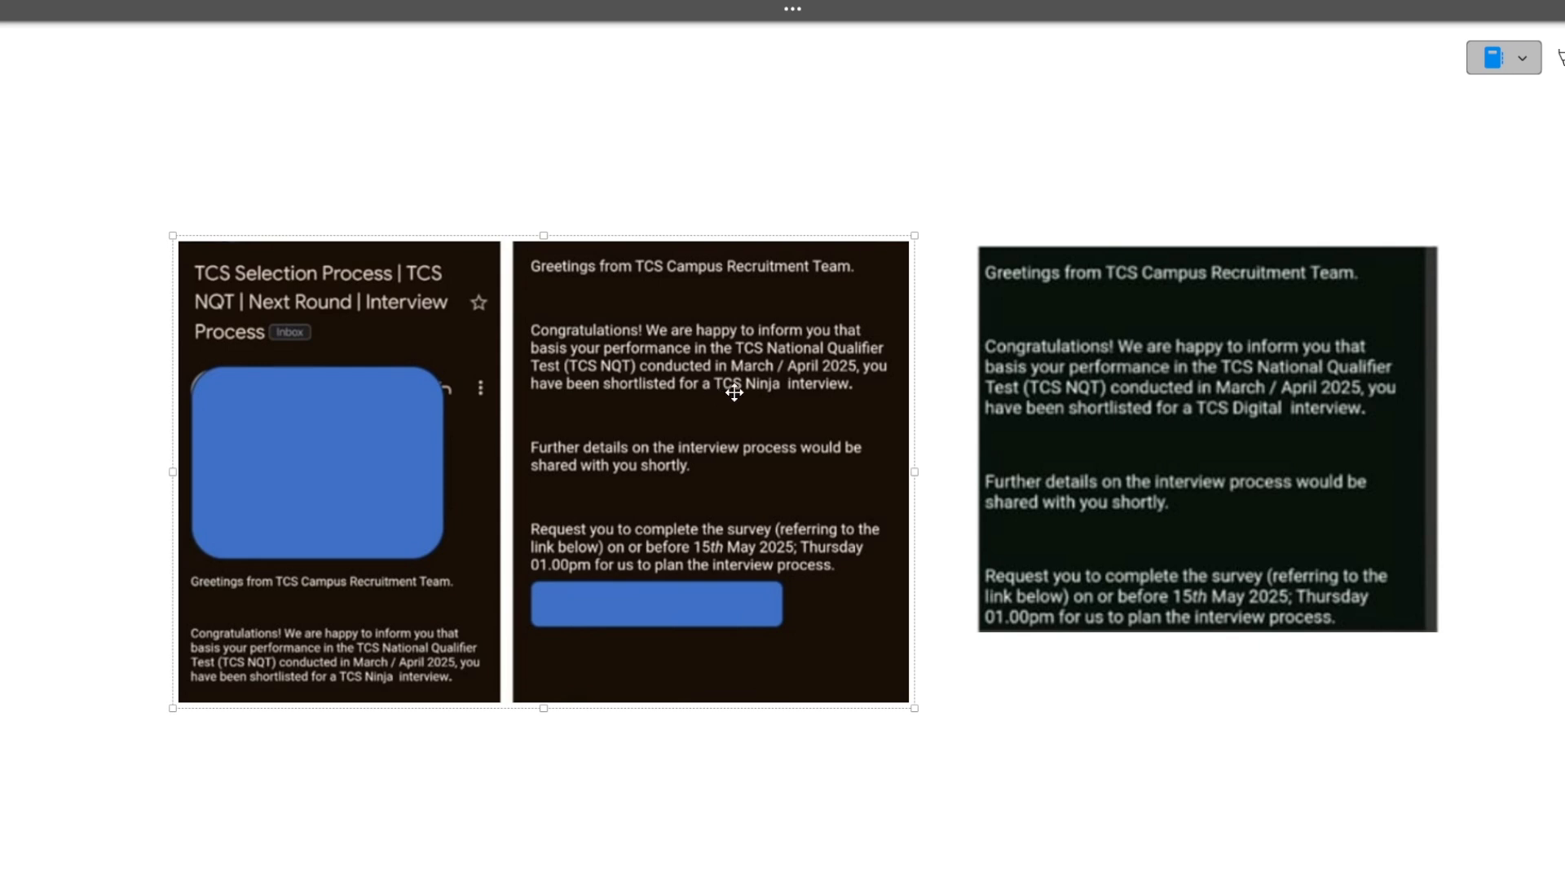
mouse_move(1236, 422)
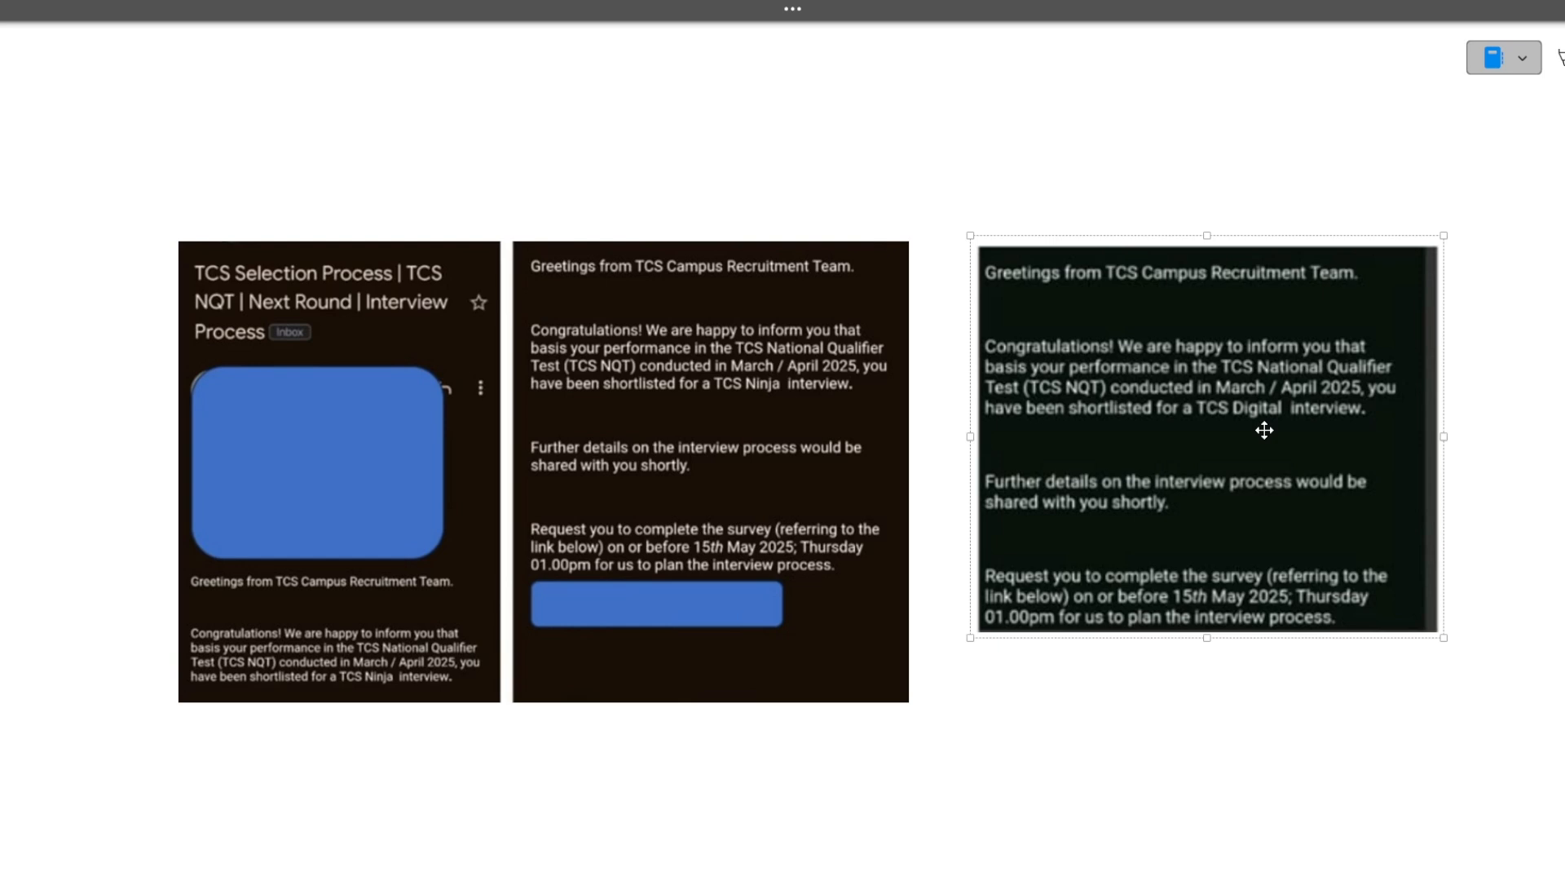
mouse_move(760, 517)
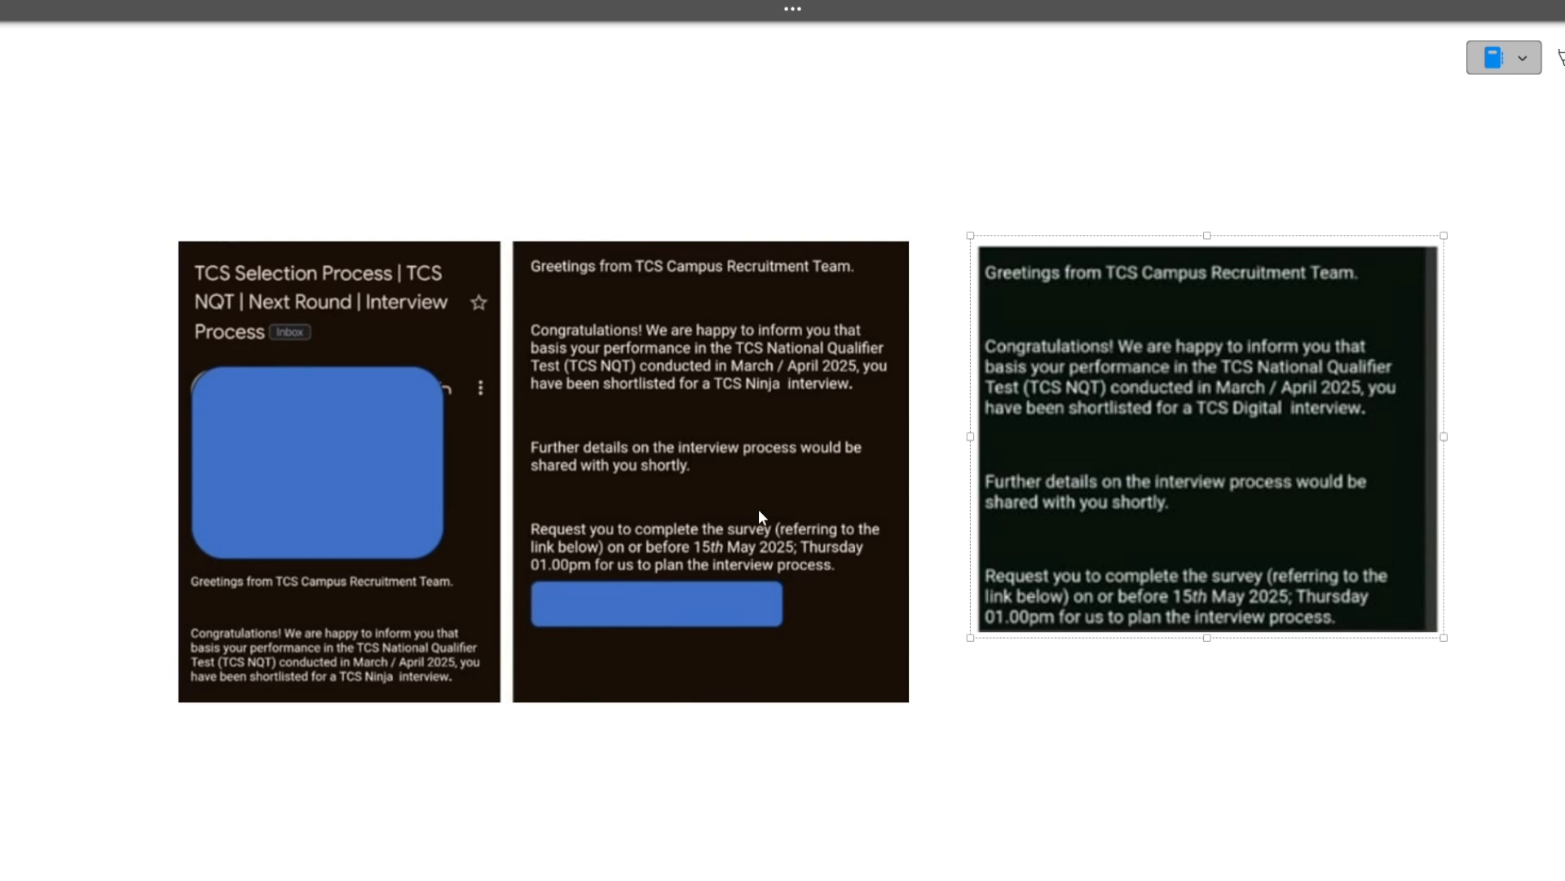
mouse_move(748, 551)
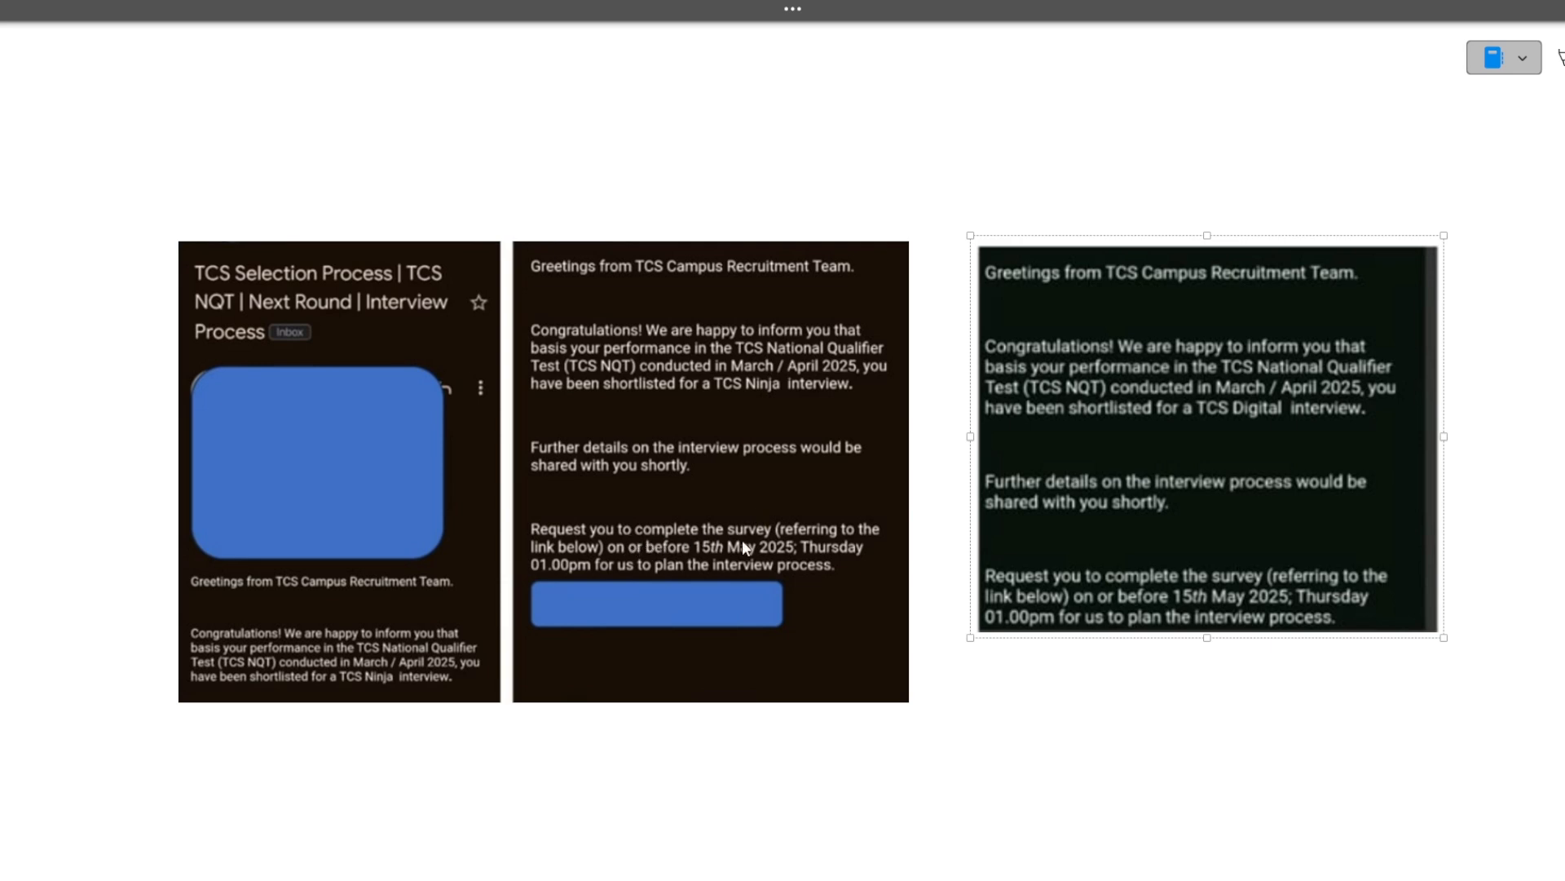
mouse_move(709, 559)
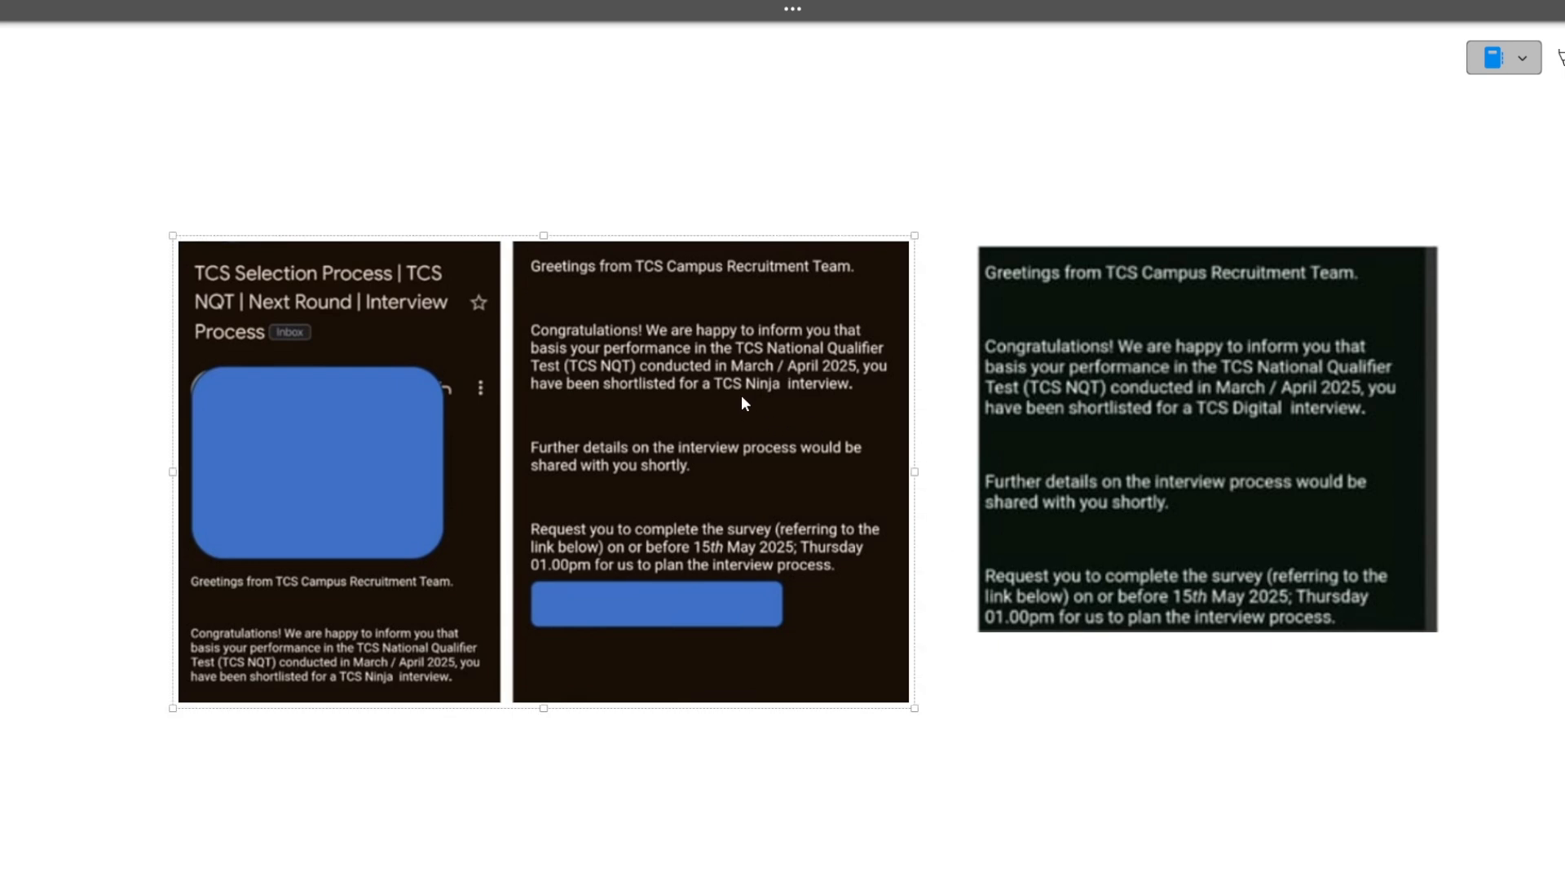
left_click(1241, 411)
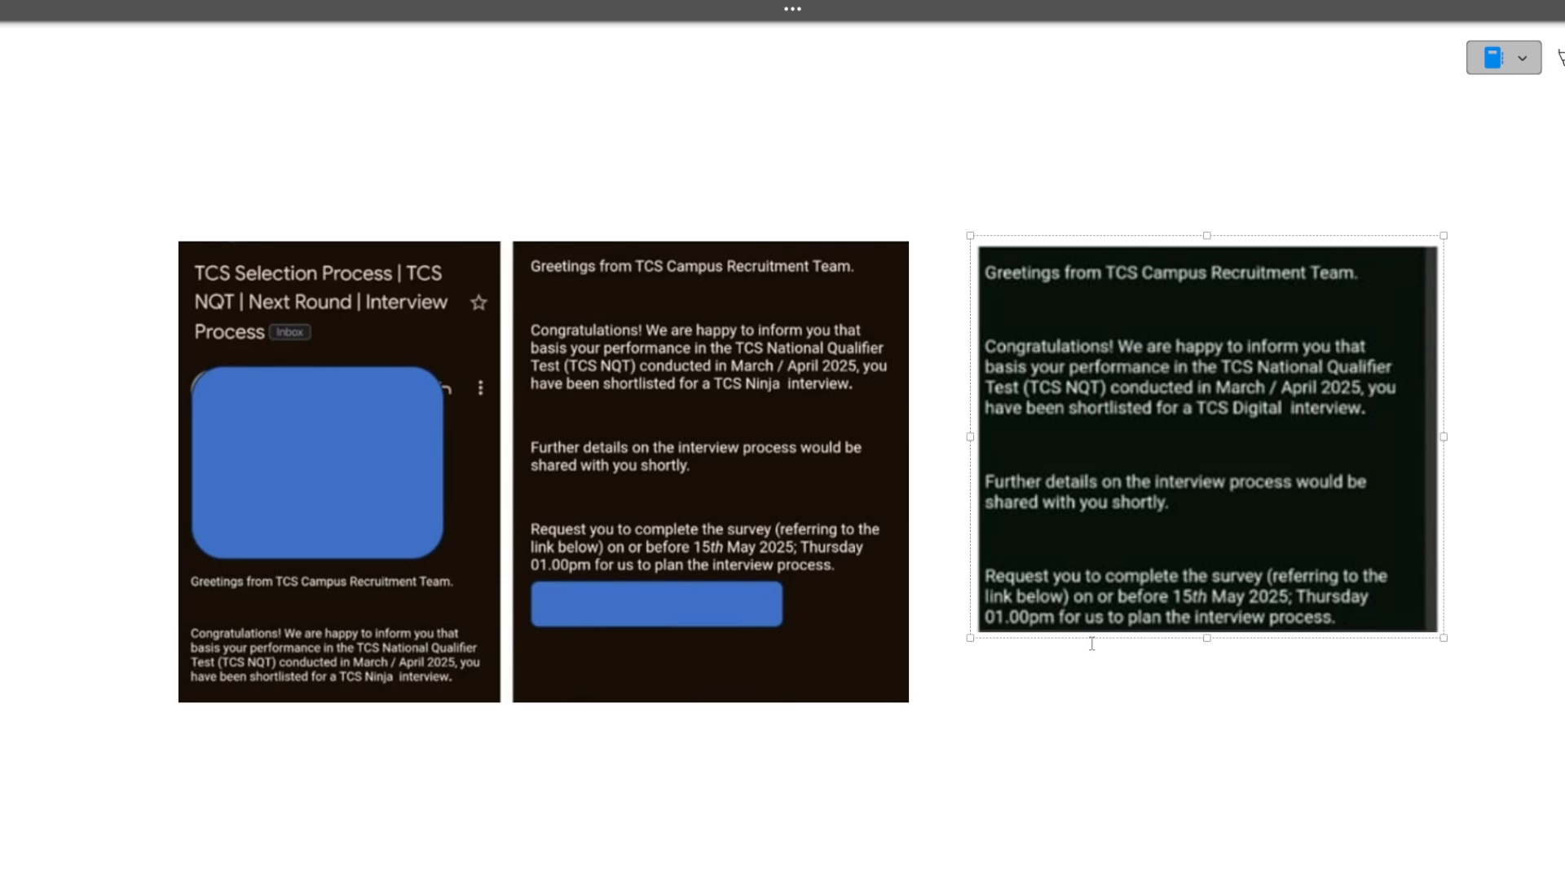
mouse_move(1029, 680)
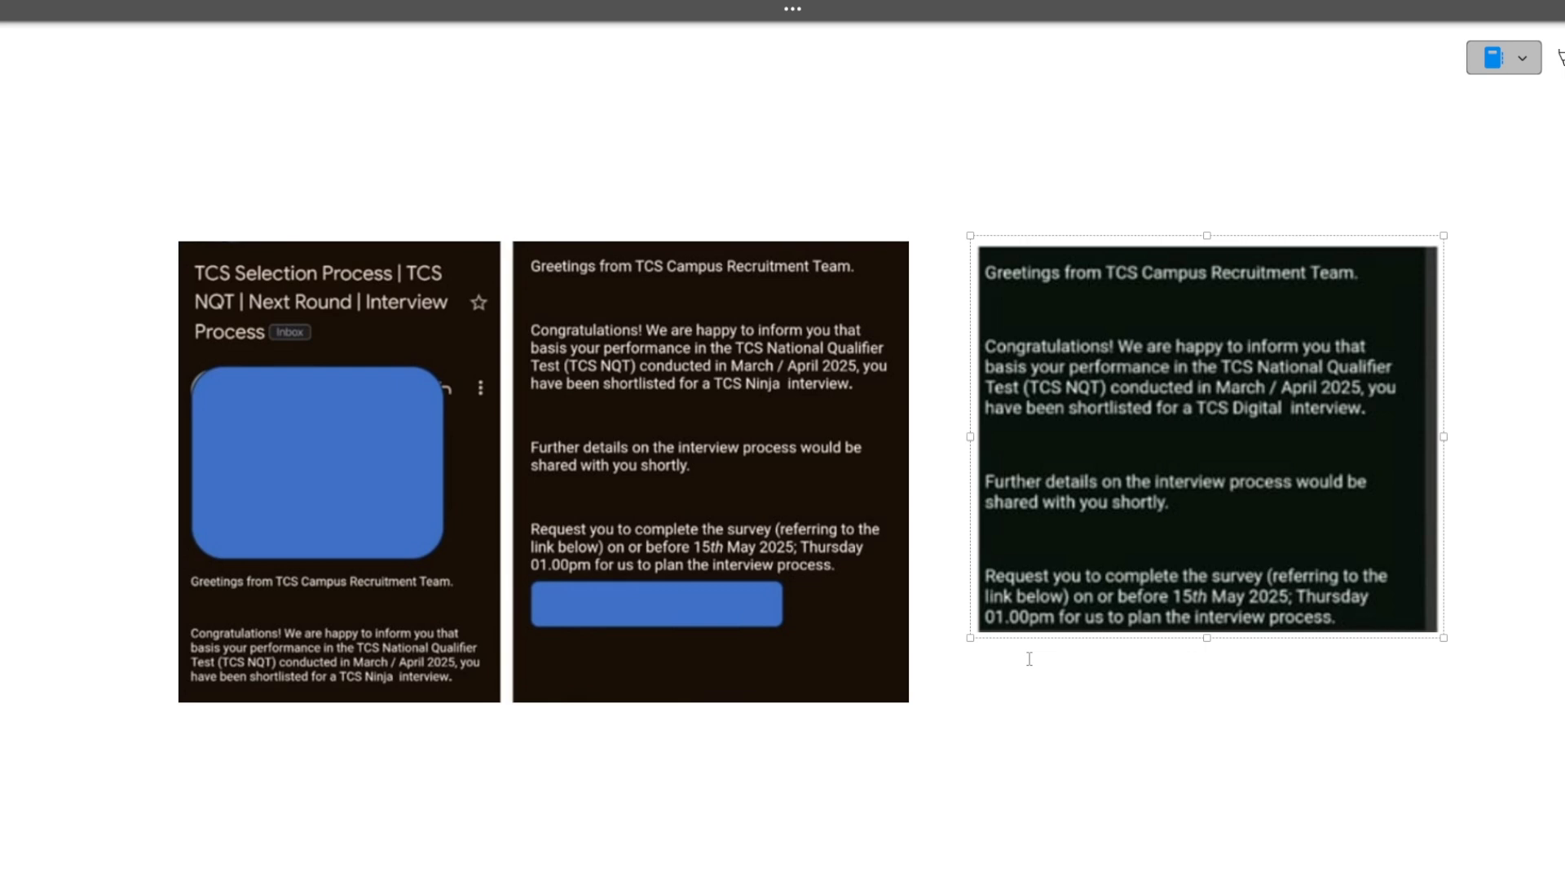
mouse_move(832, 607)
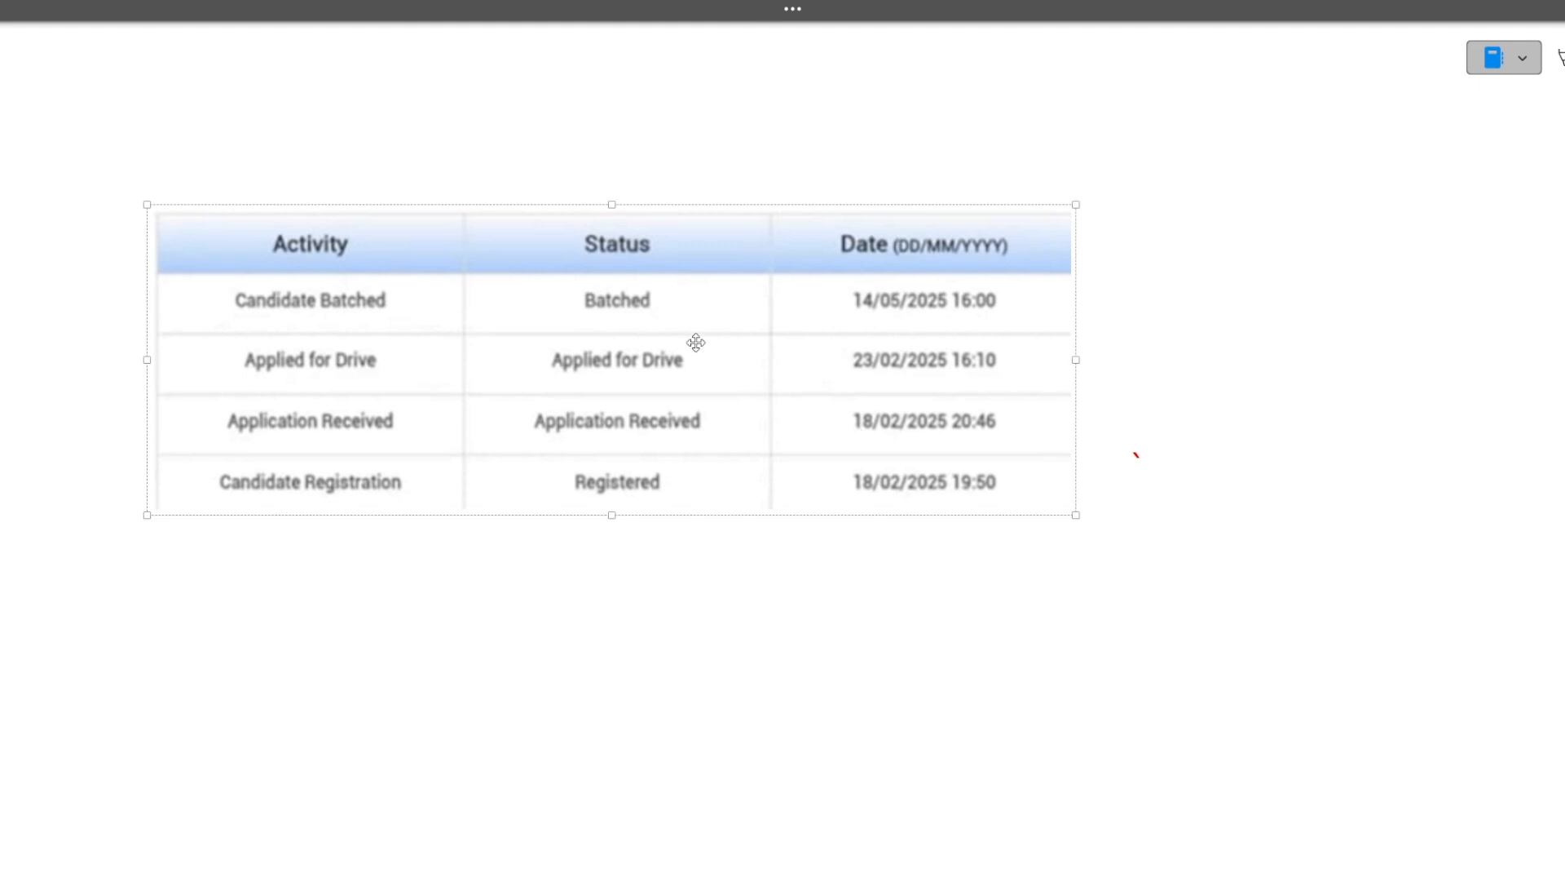
mouse_move(1095, 583)
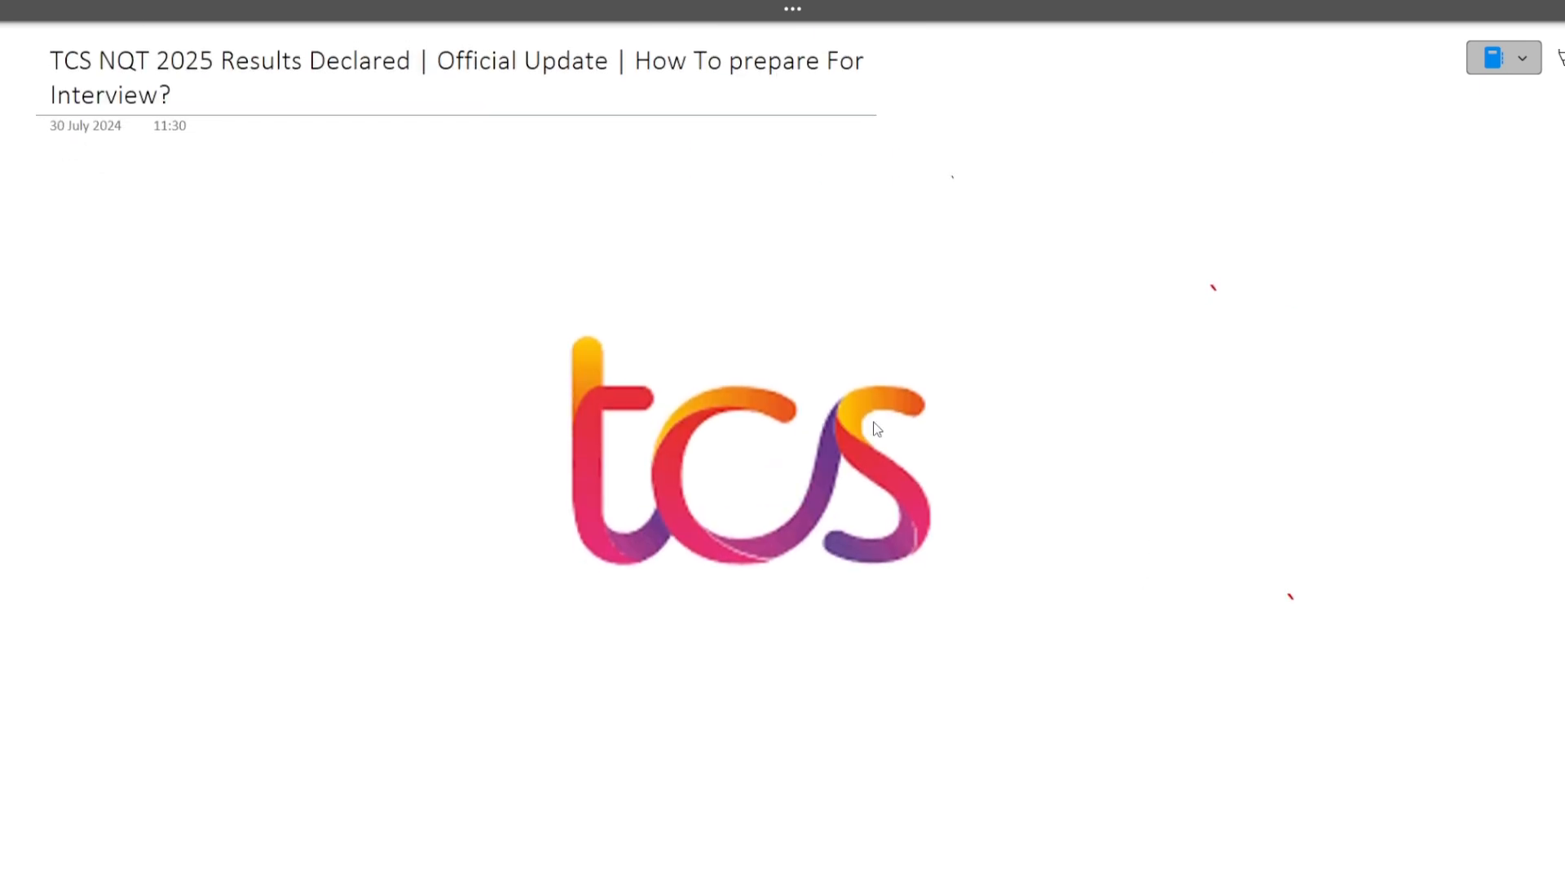
mouse_move(786, 201)
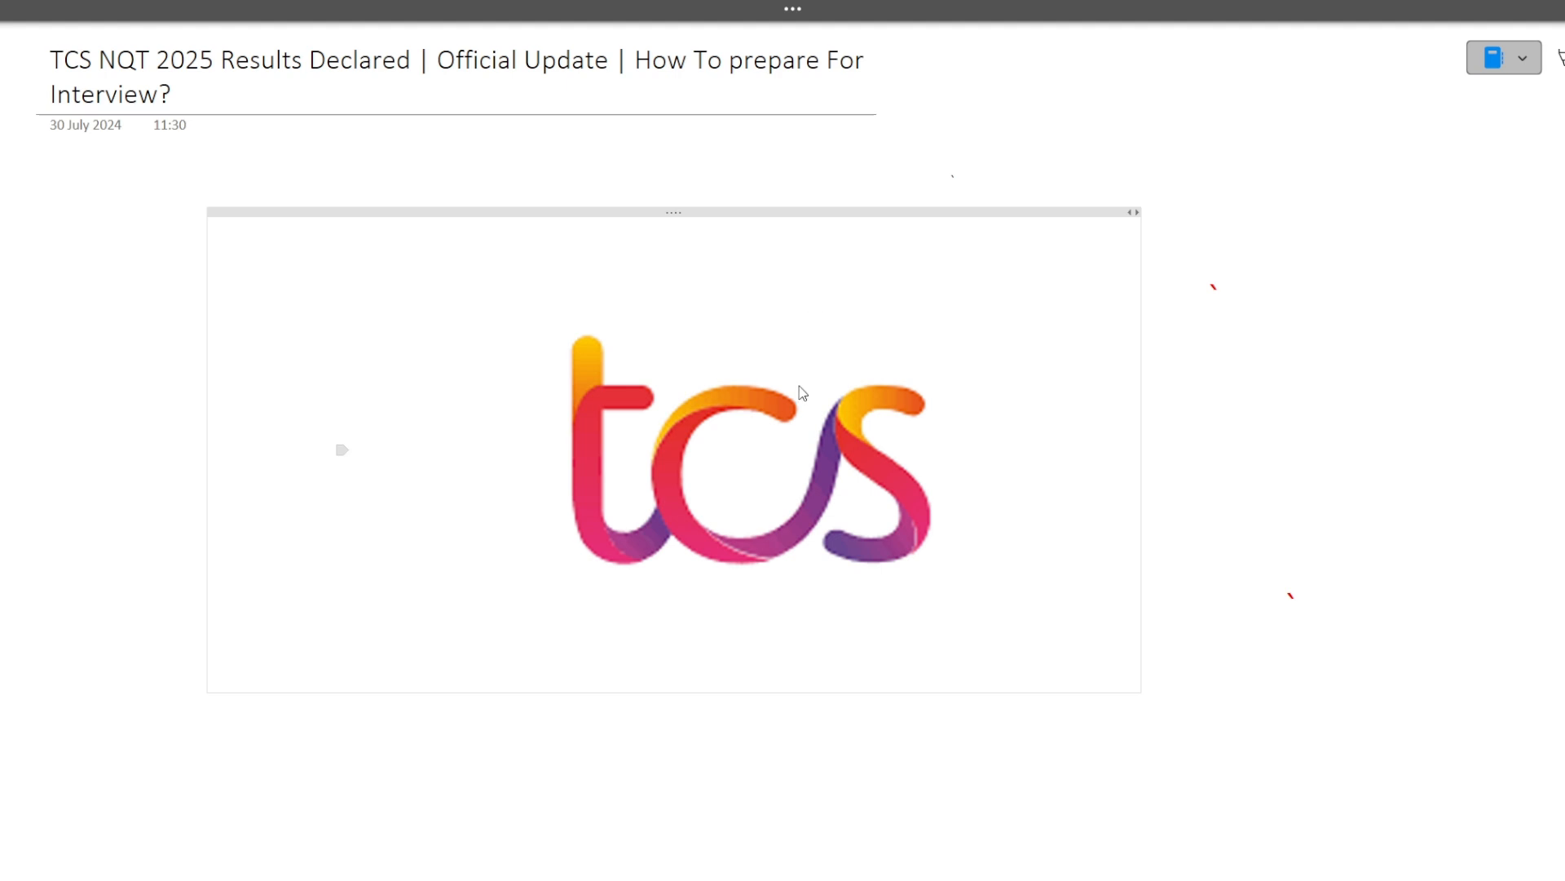
scroll("down", 3)
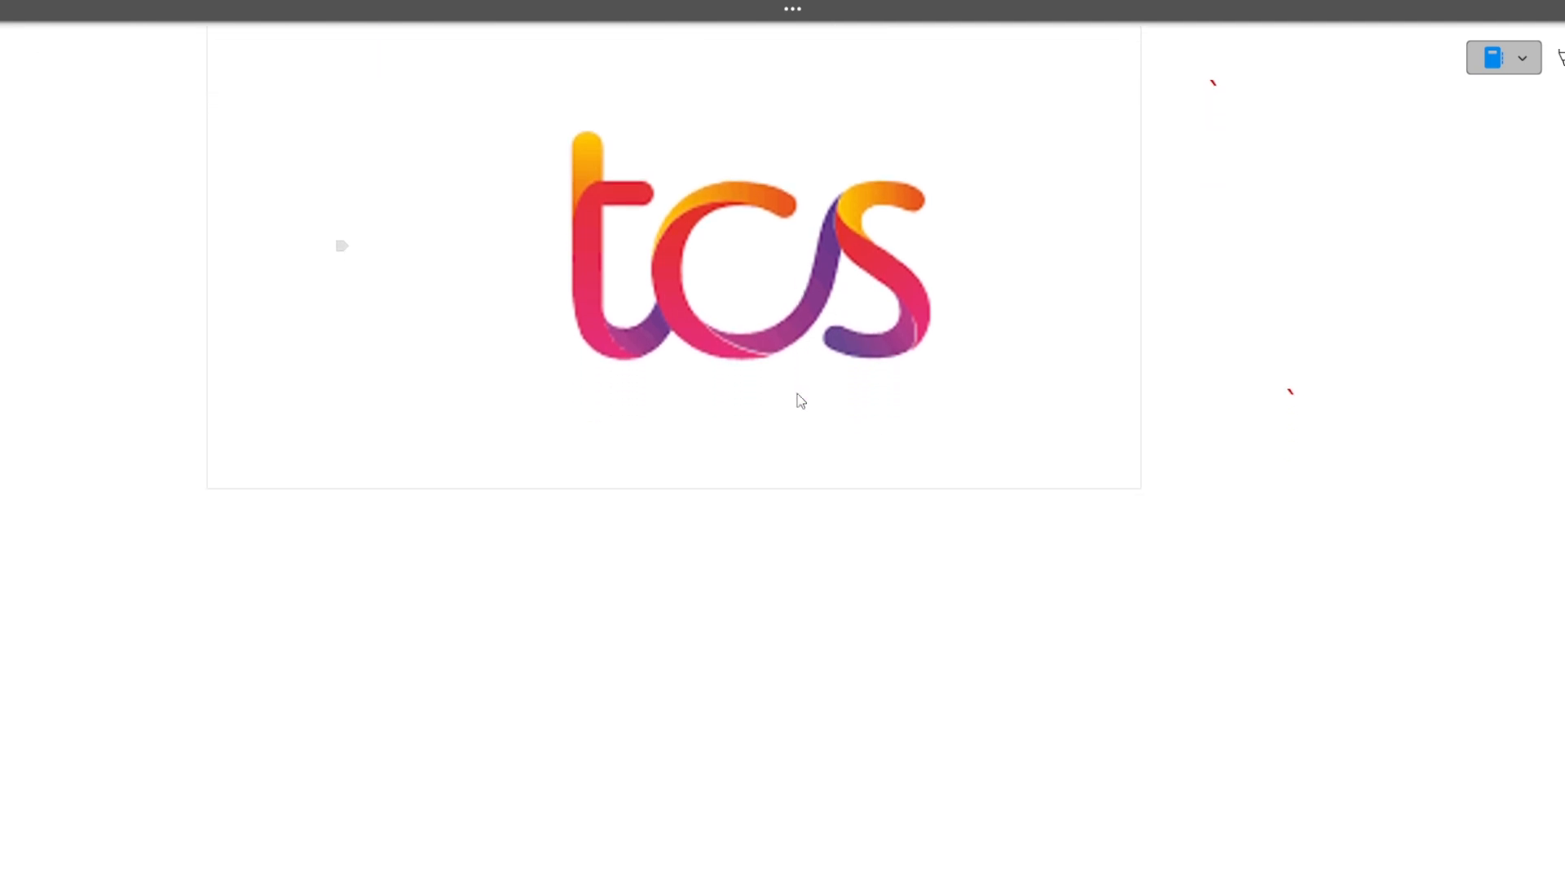
scroll("down", 3)
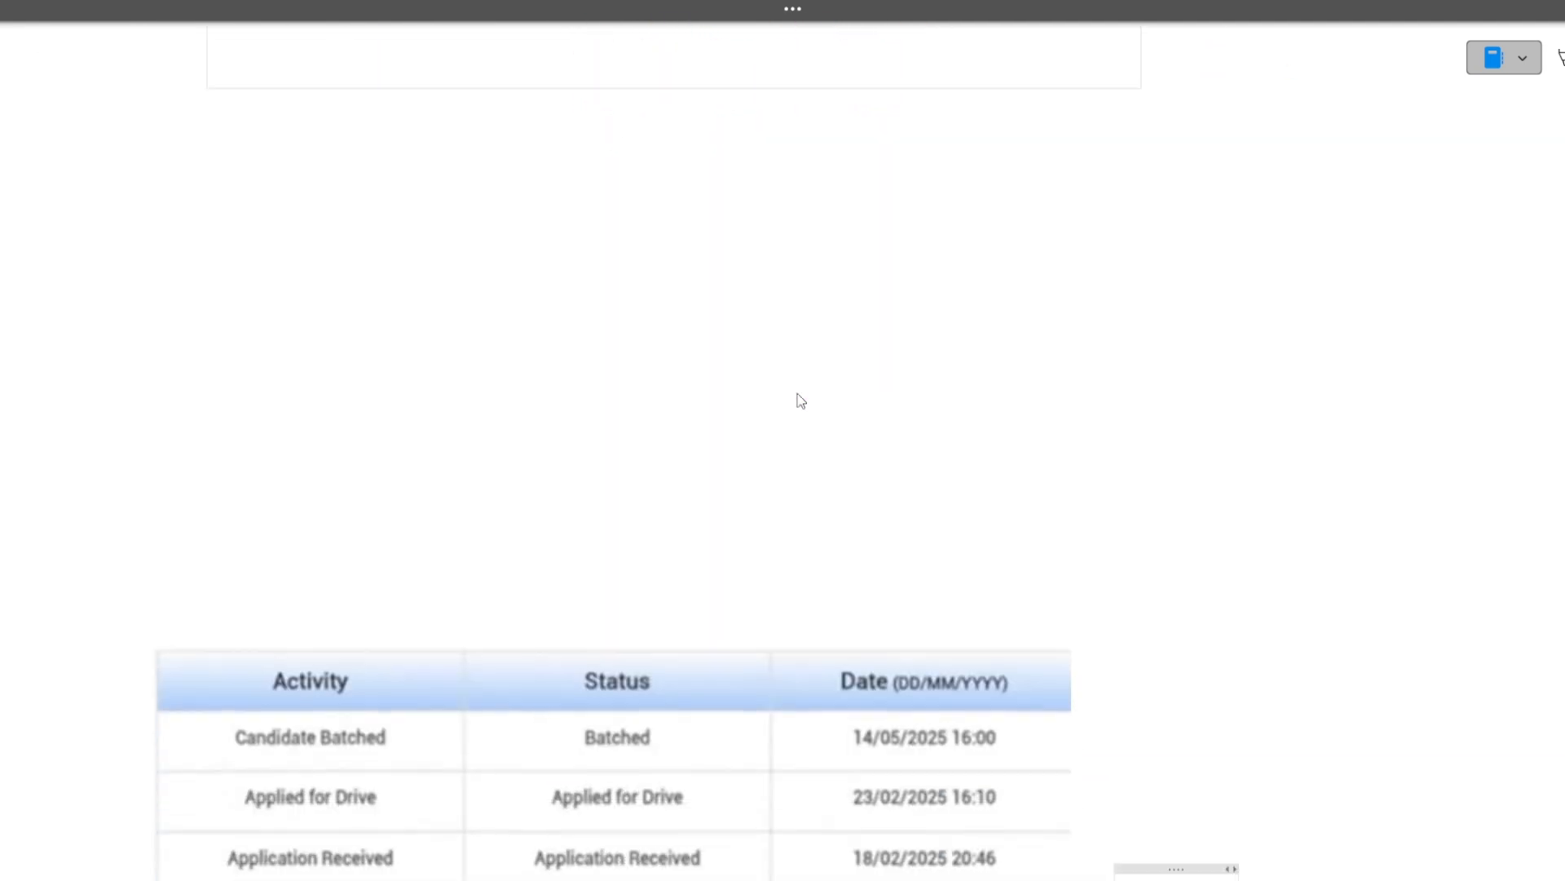
scroll("down", 3)
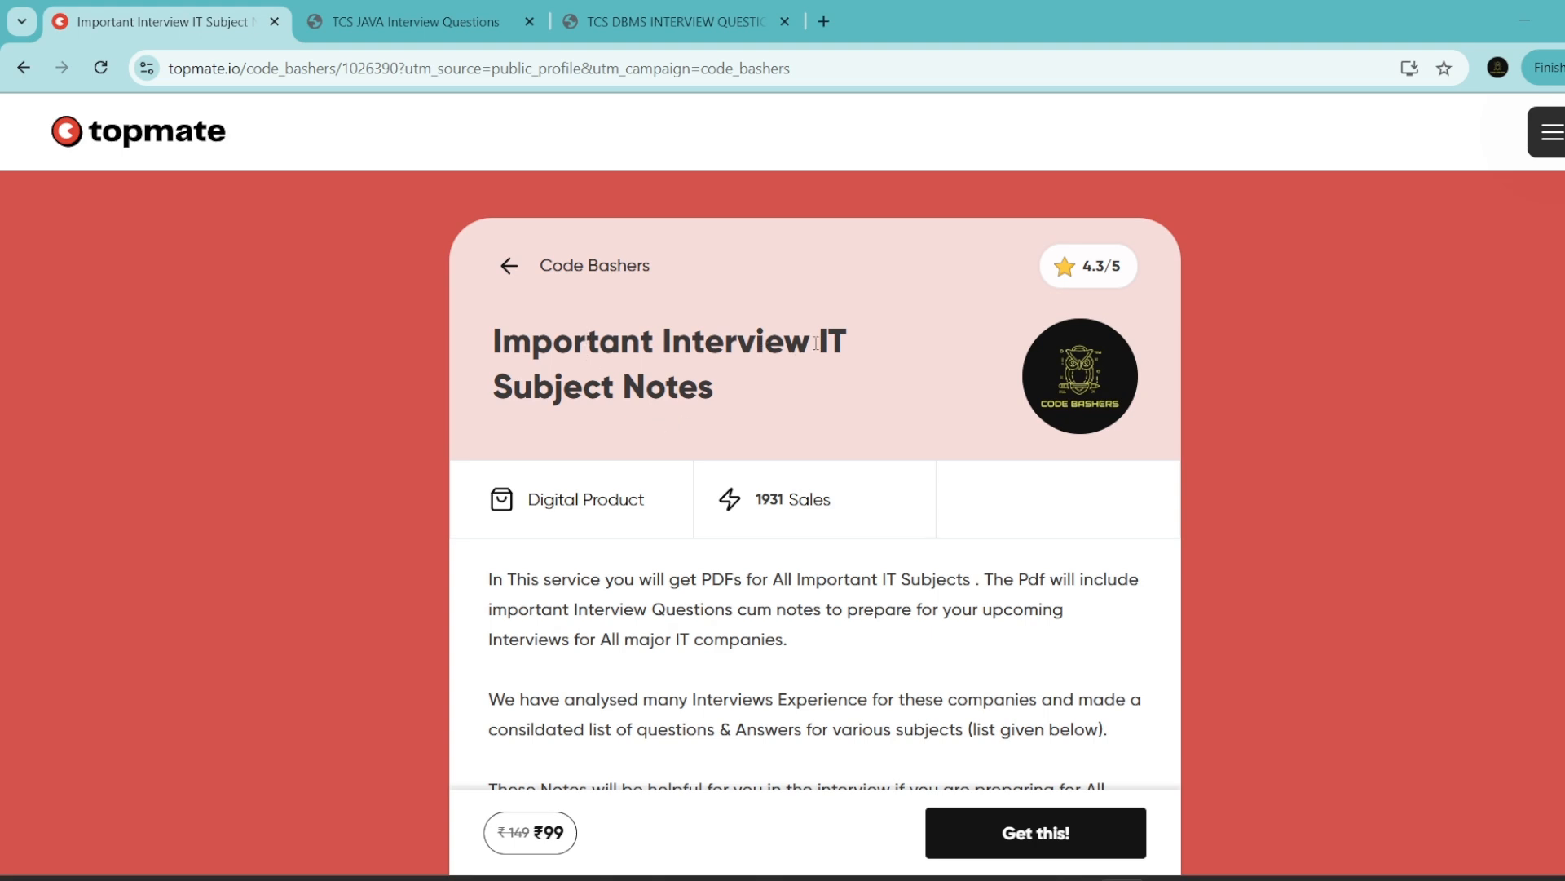
- Scroll to the 'You will Get pdf for Below Topics' list, C++ through HR Questions
scroll("down", 3)
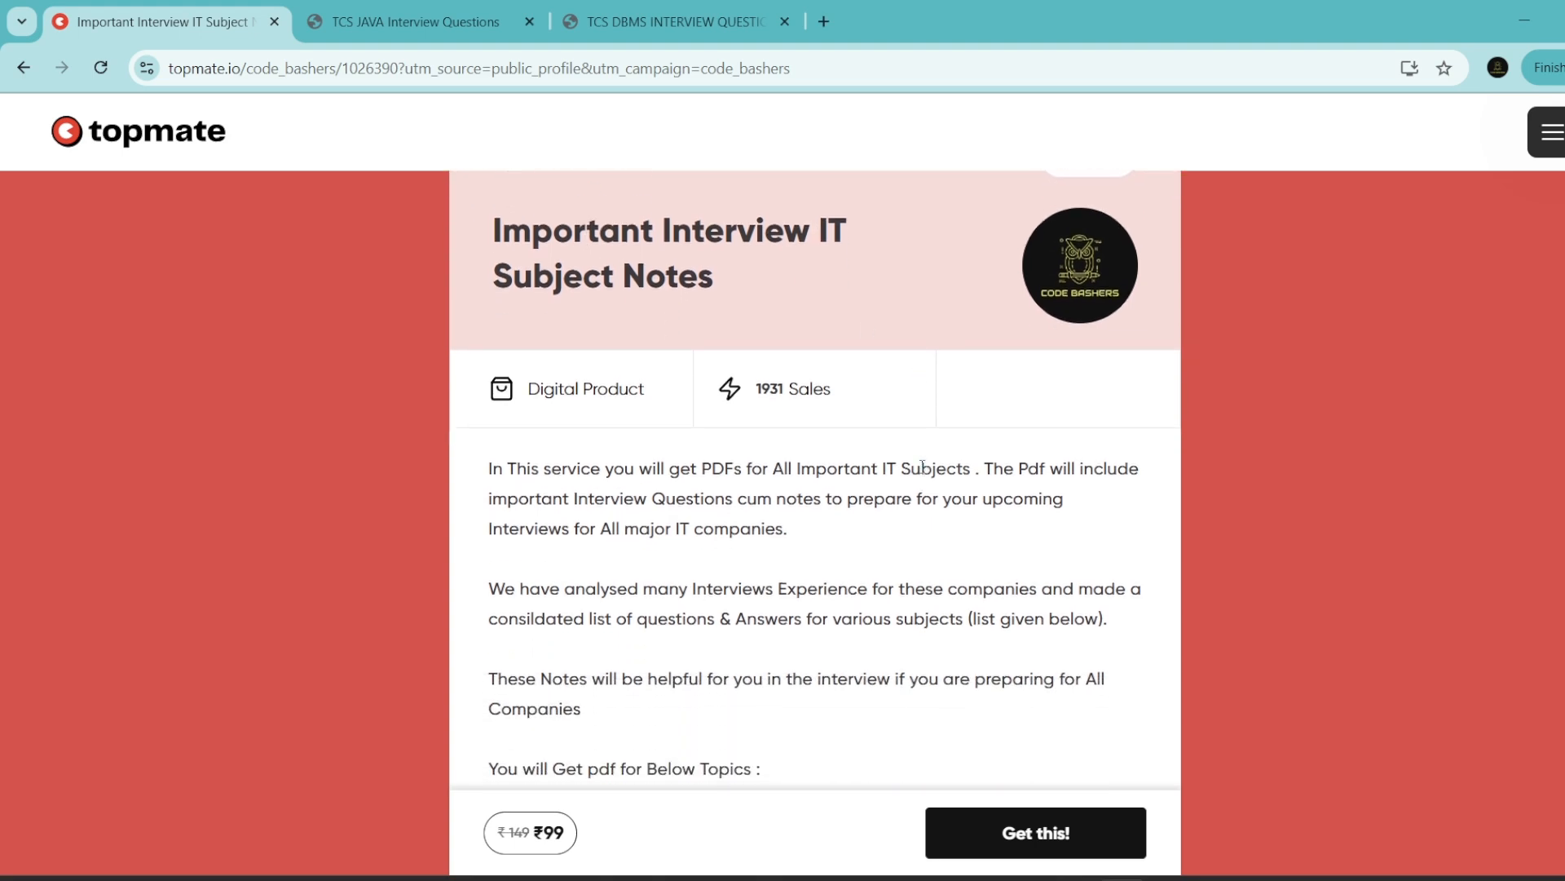
scroll("down", 3)
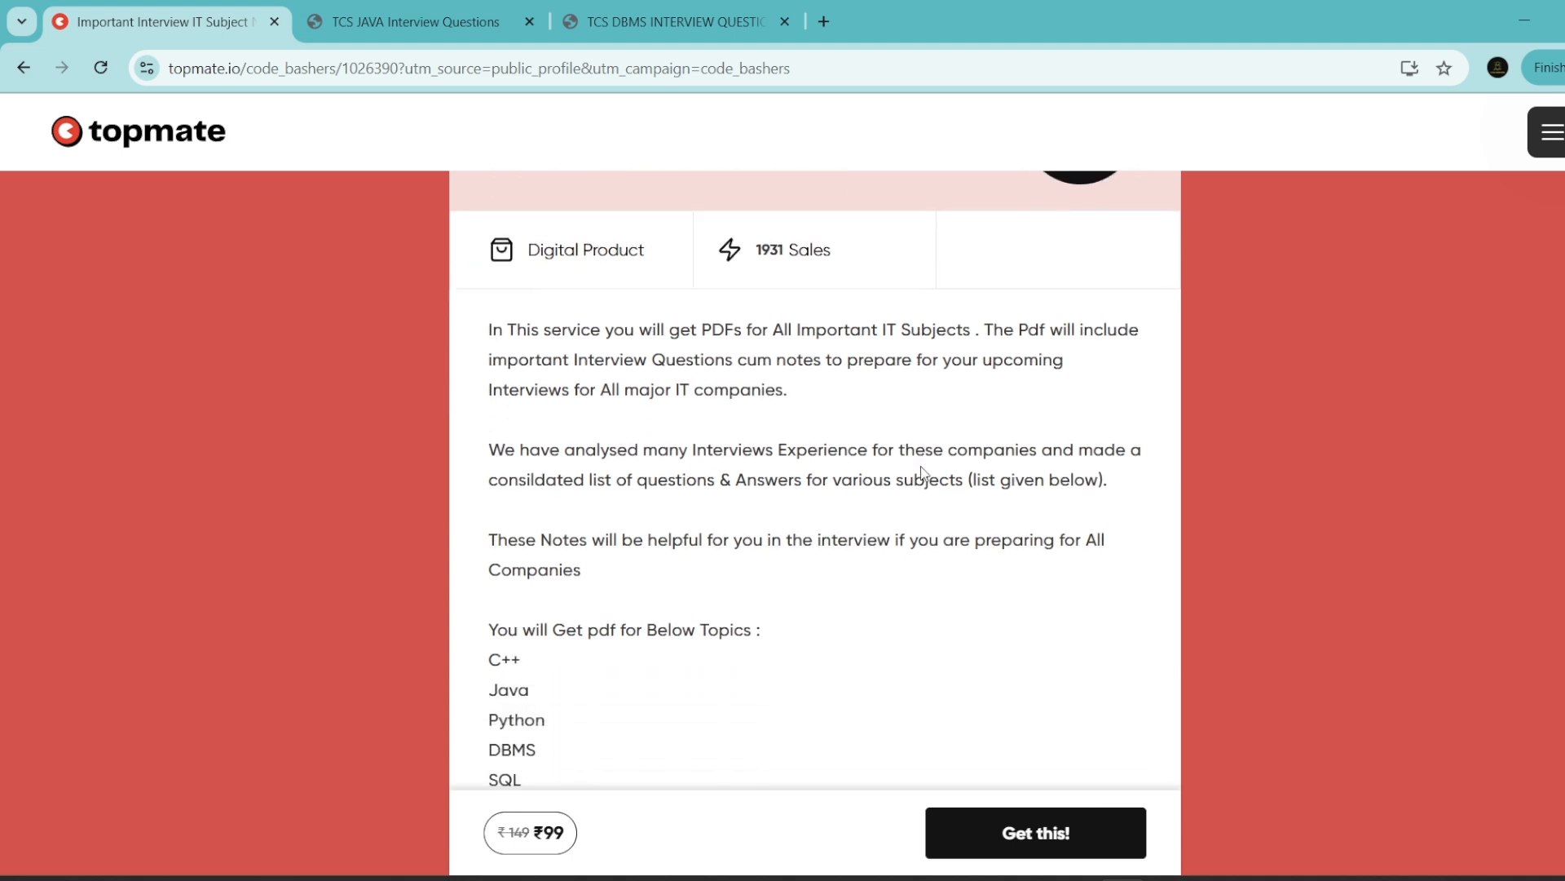
scroll("down", 3)
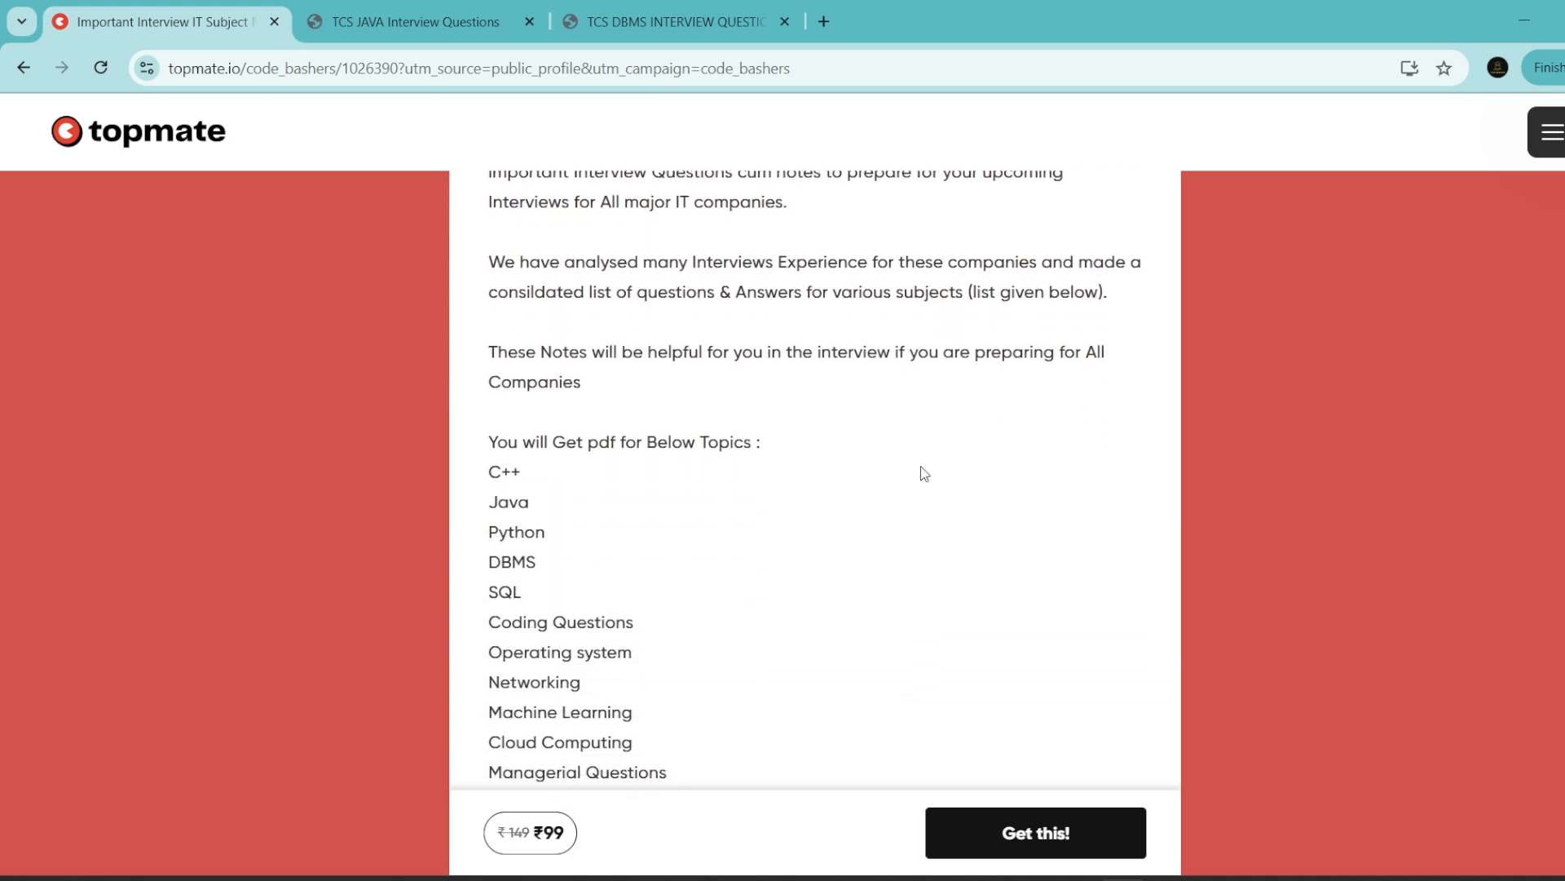
scroll("down", 3)
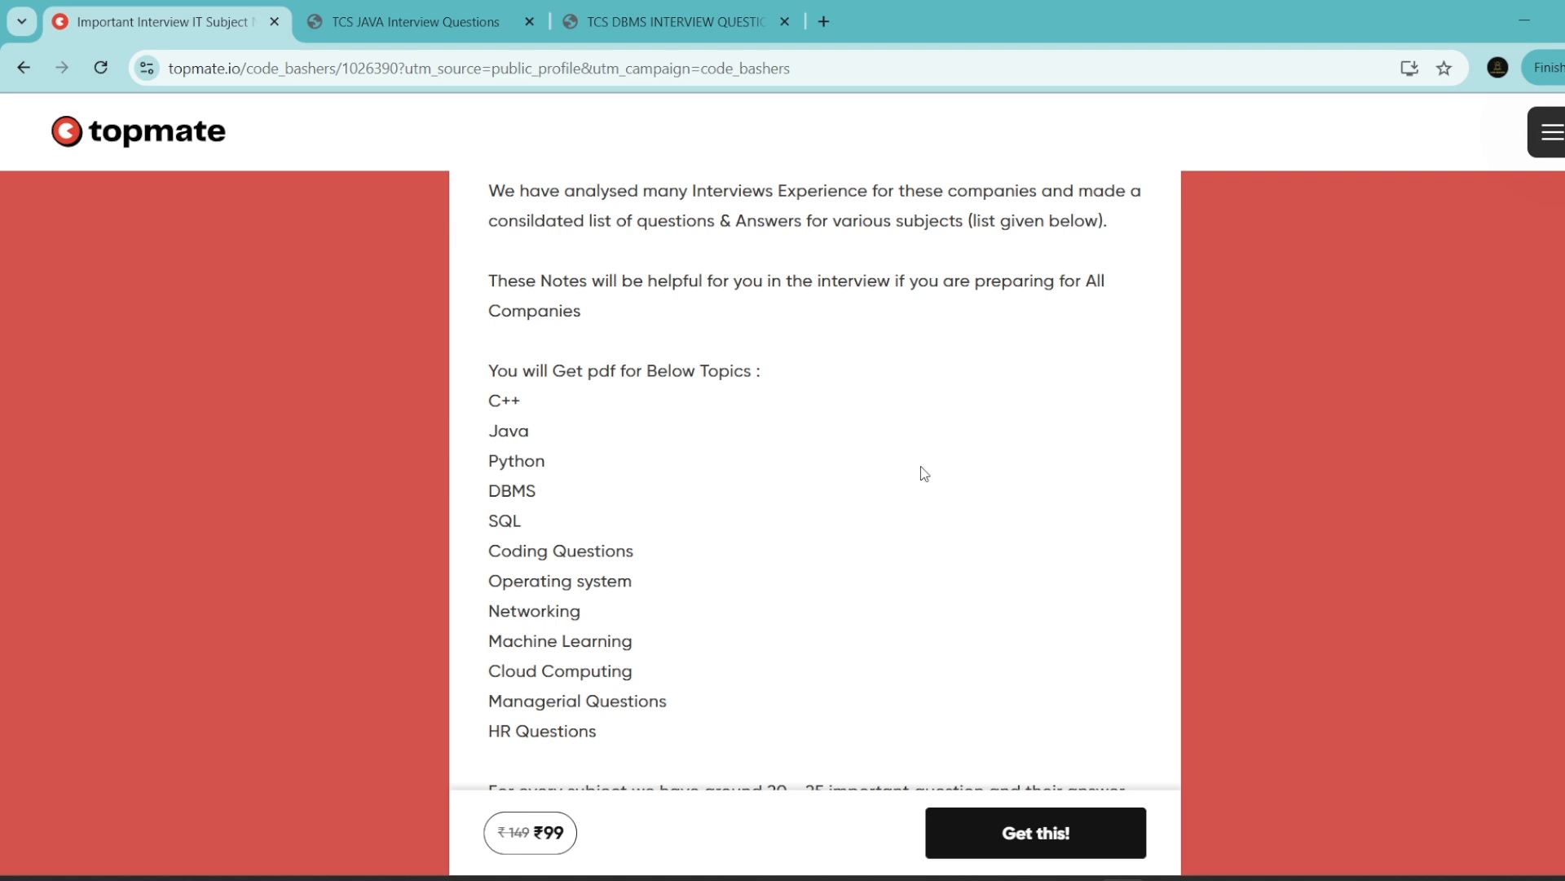
scroll("down", 3)
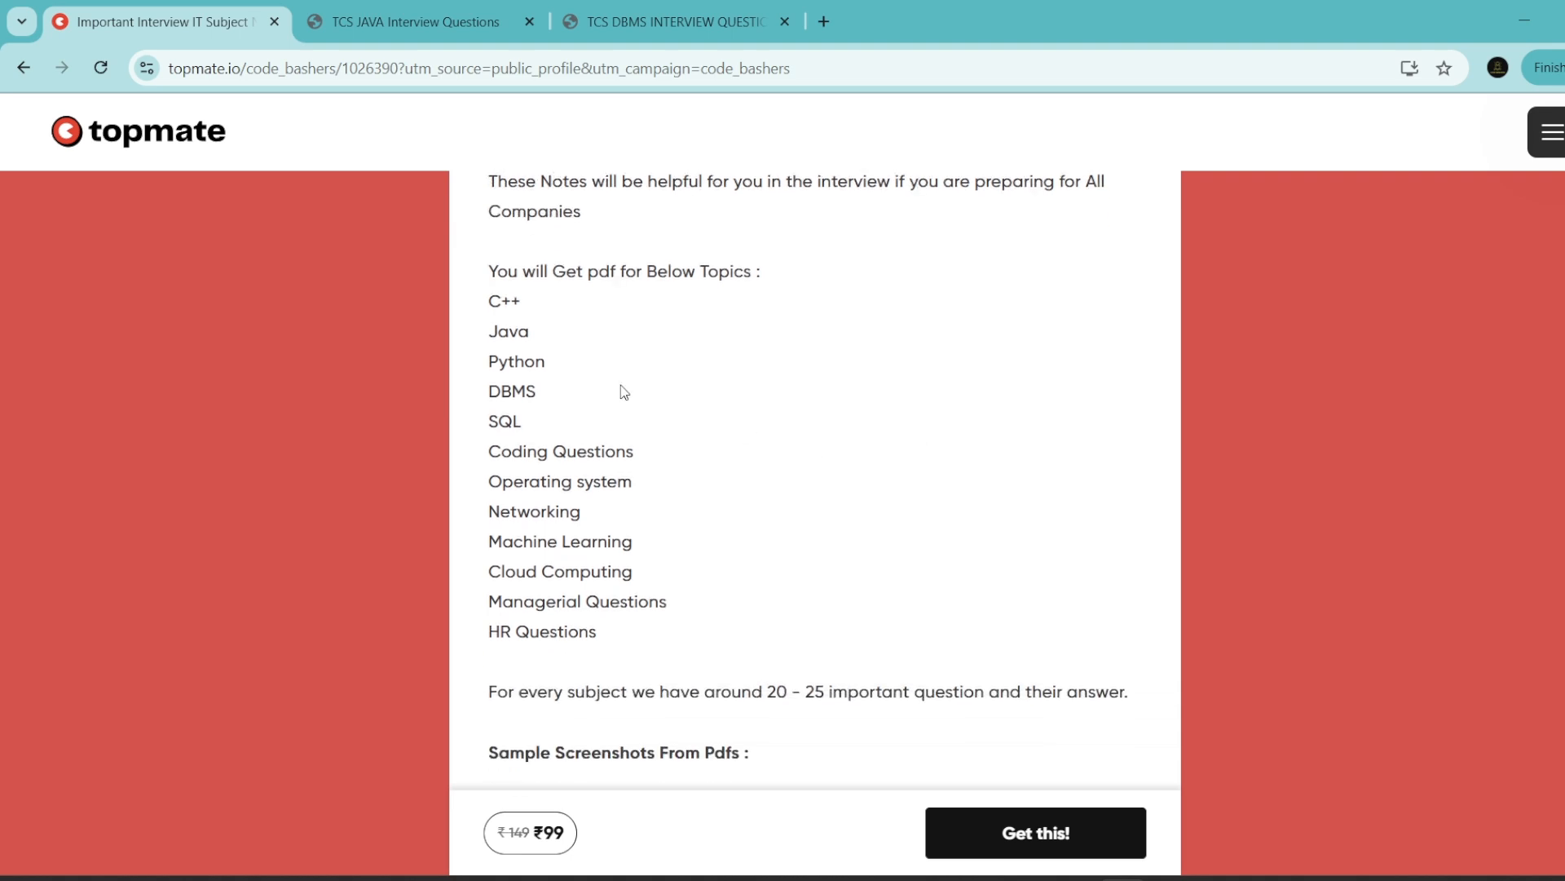
mouse_move(490, 307)
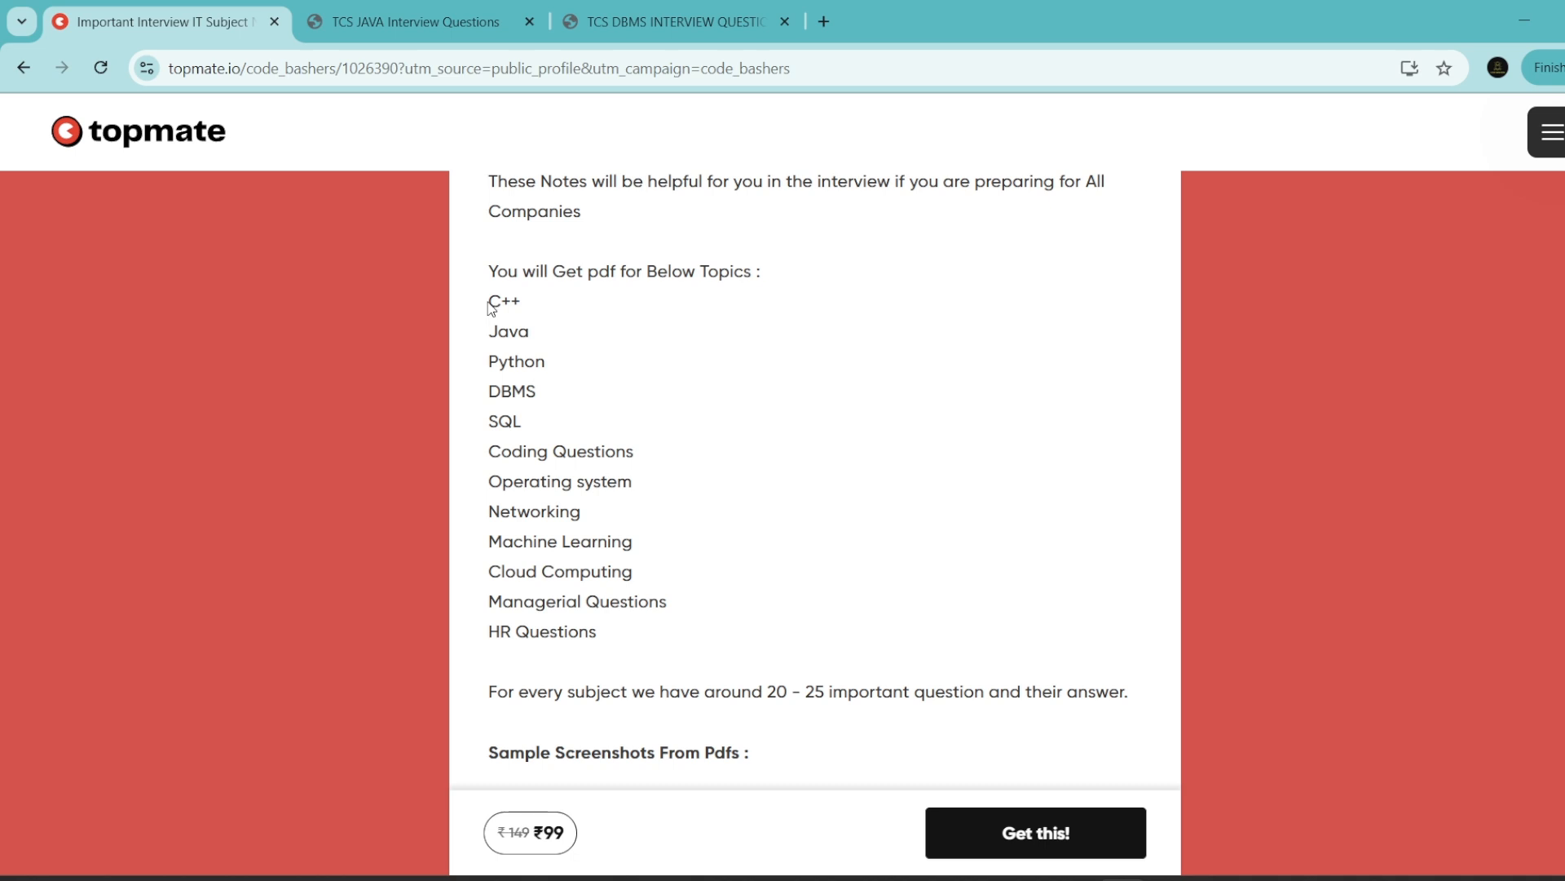
double_click(504, 302)
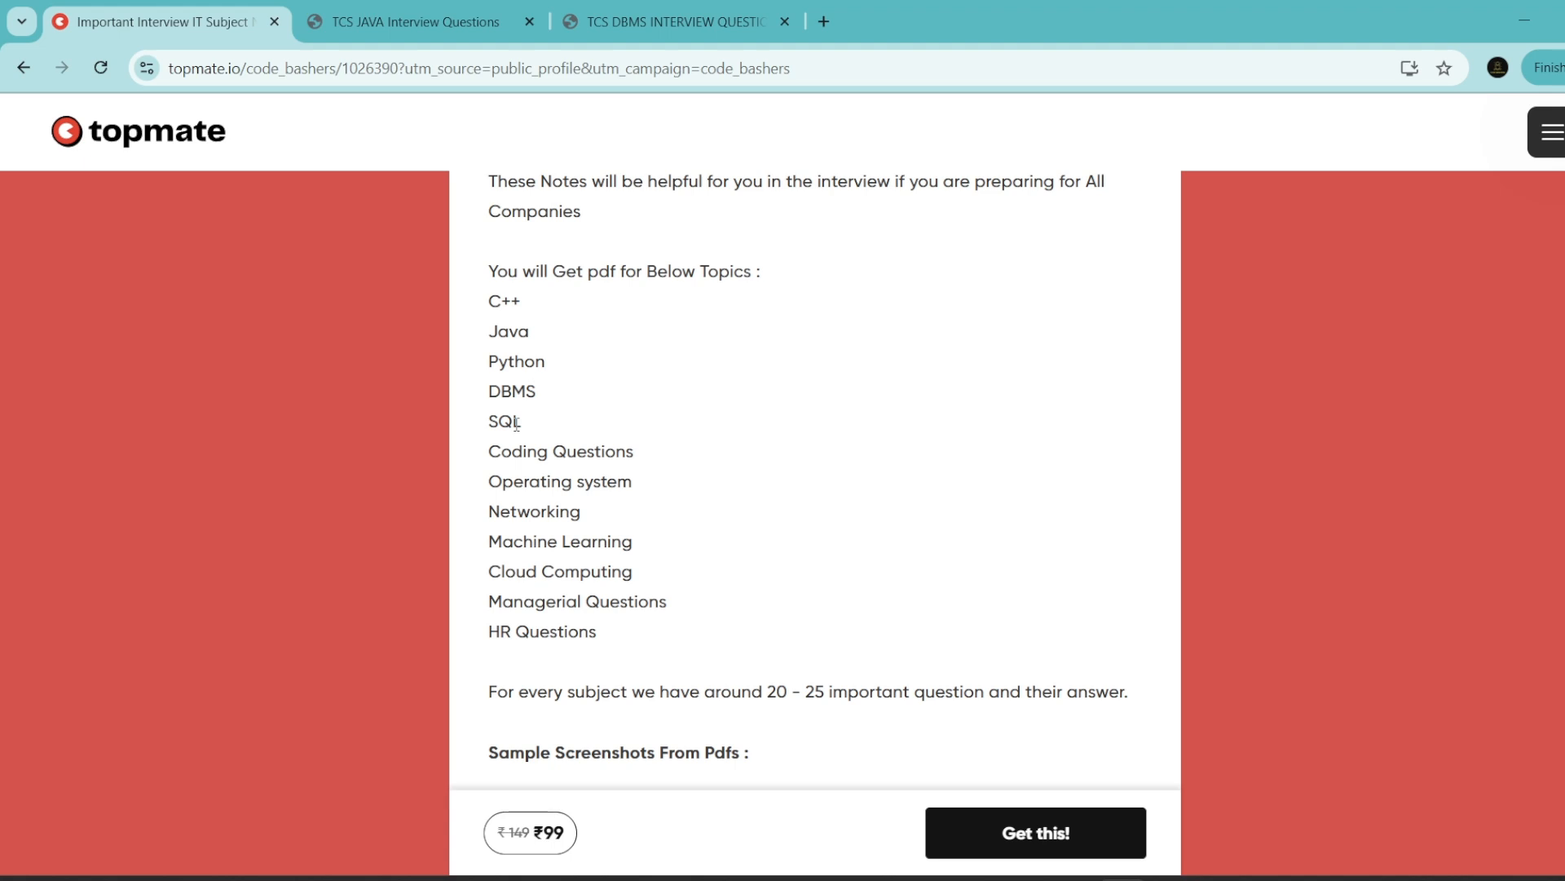
mouse_move(515, 442)
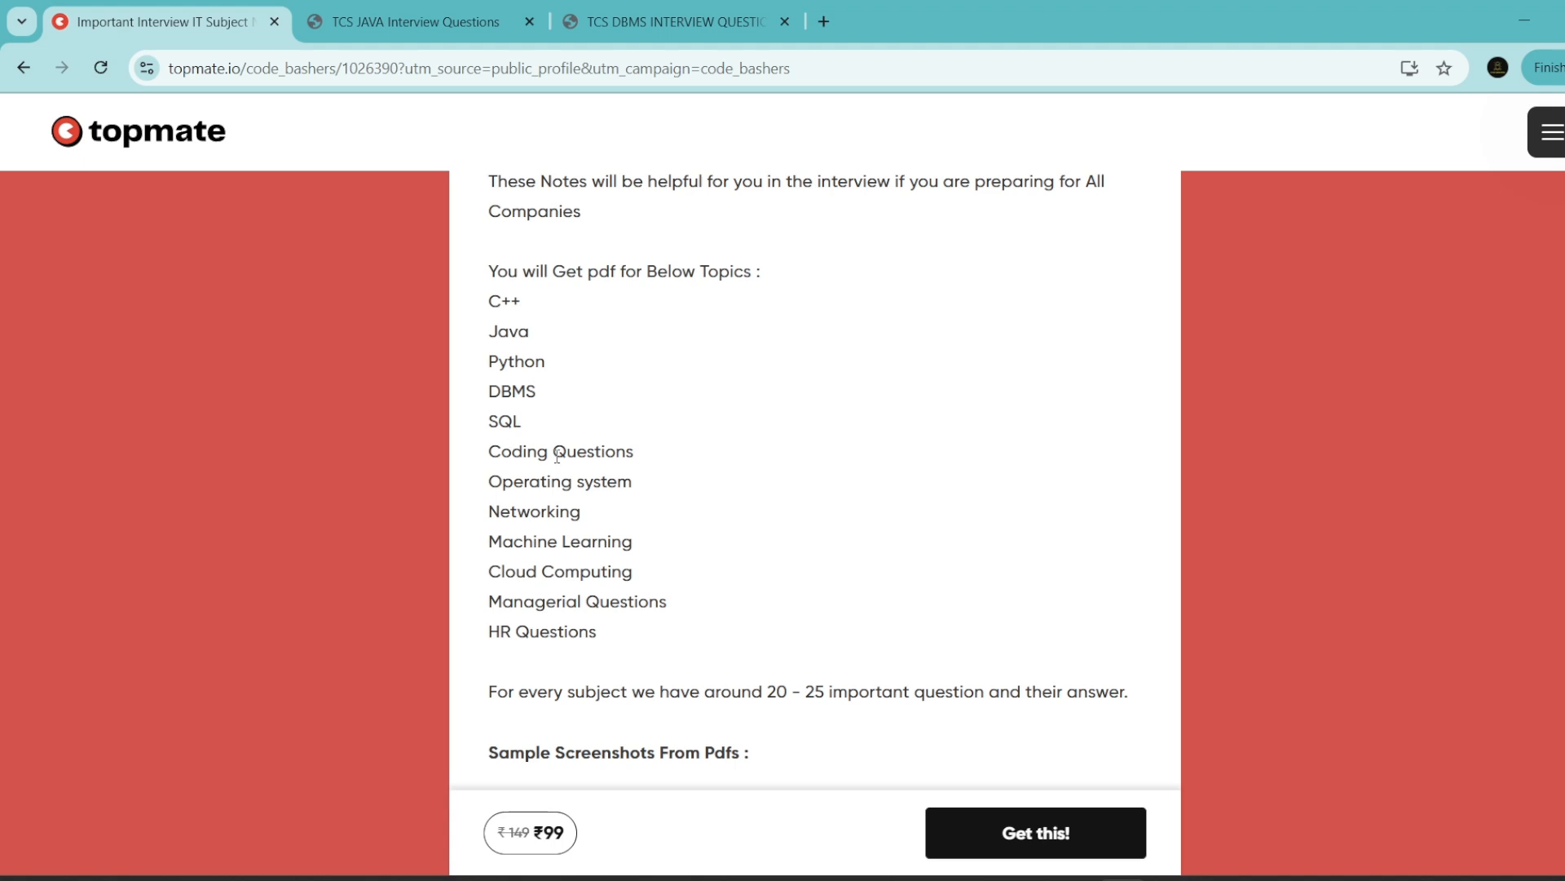
mouse_move(556, 512)
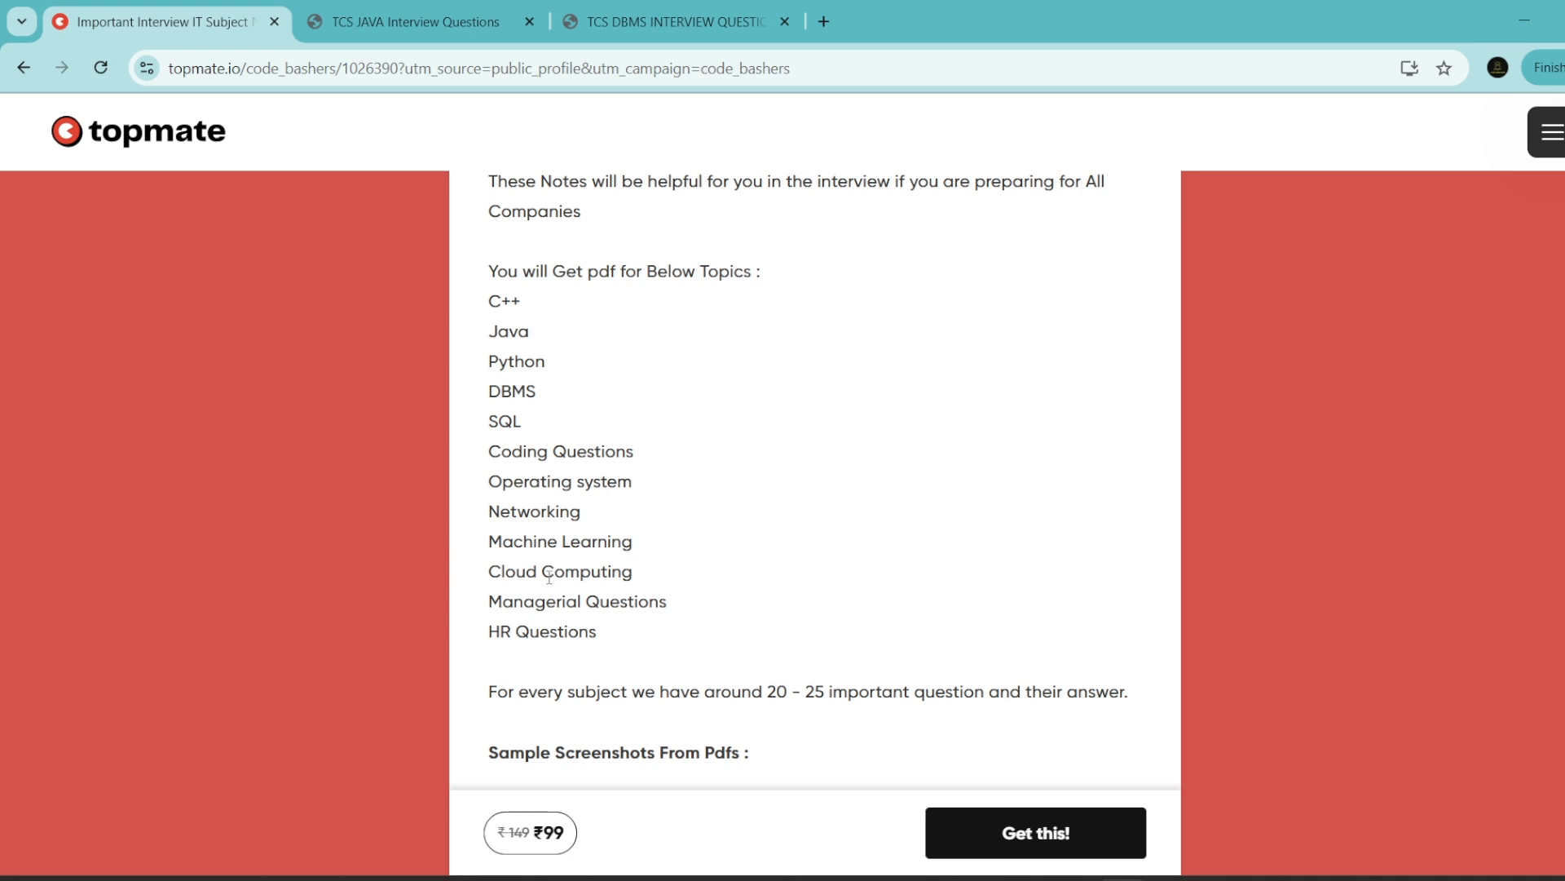
mouse_move(521, 541)
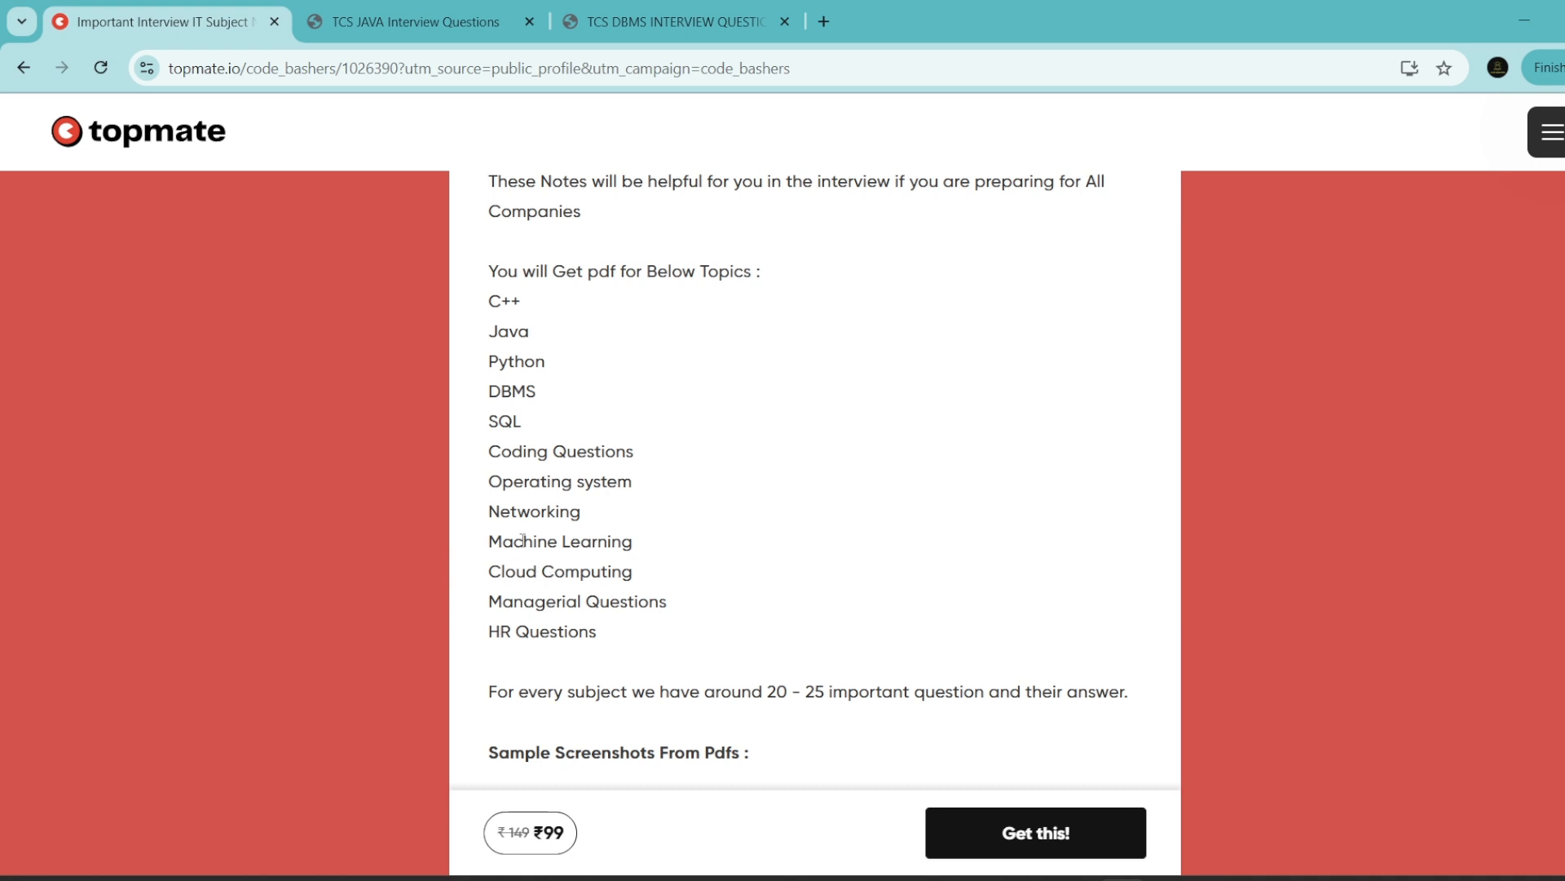
mouse_move(581, 601)
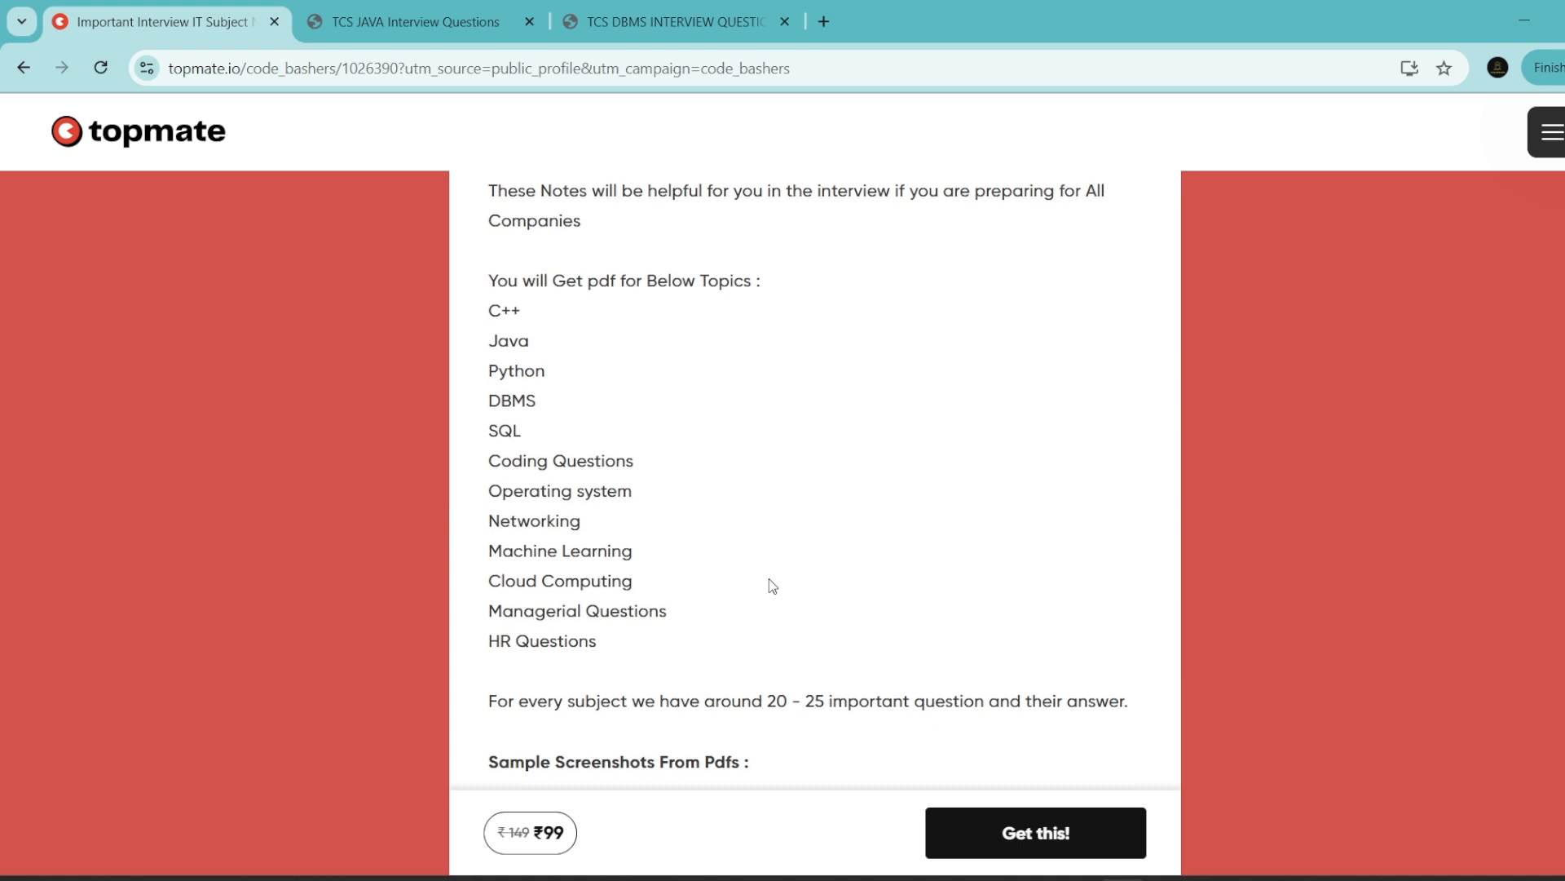
mouse_move(495, 287)
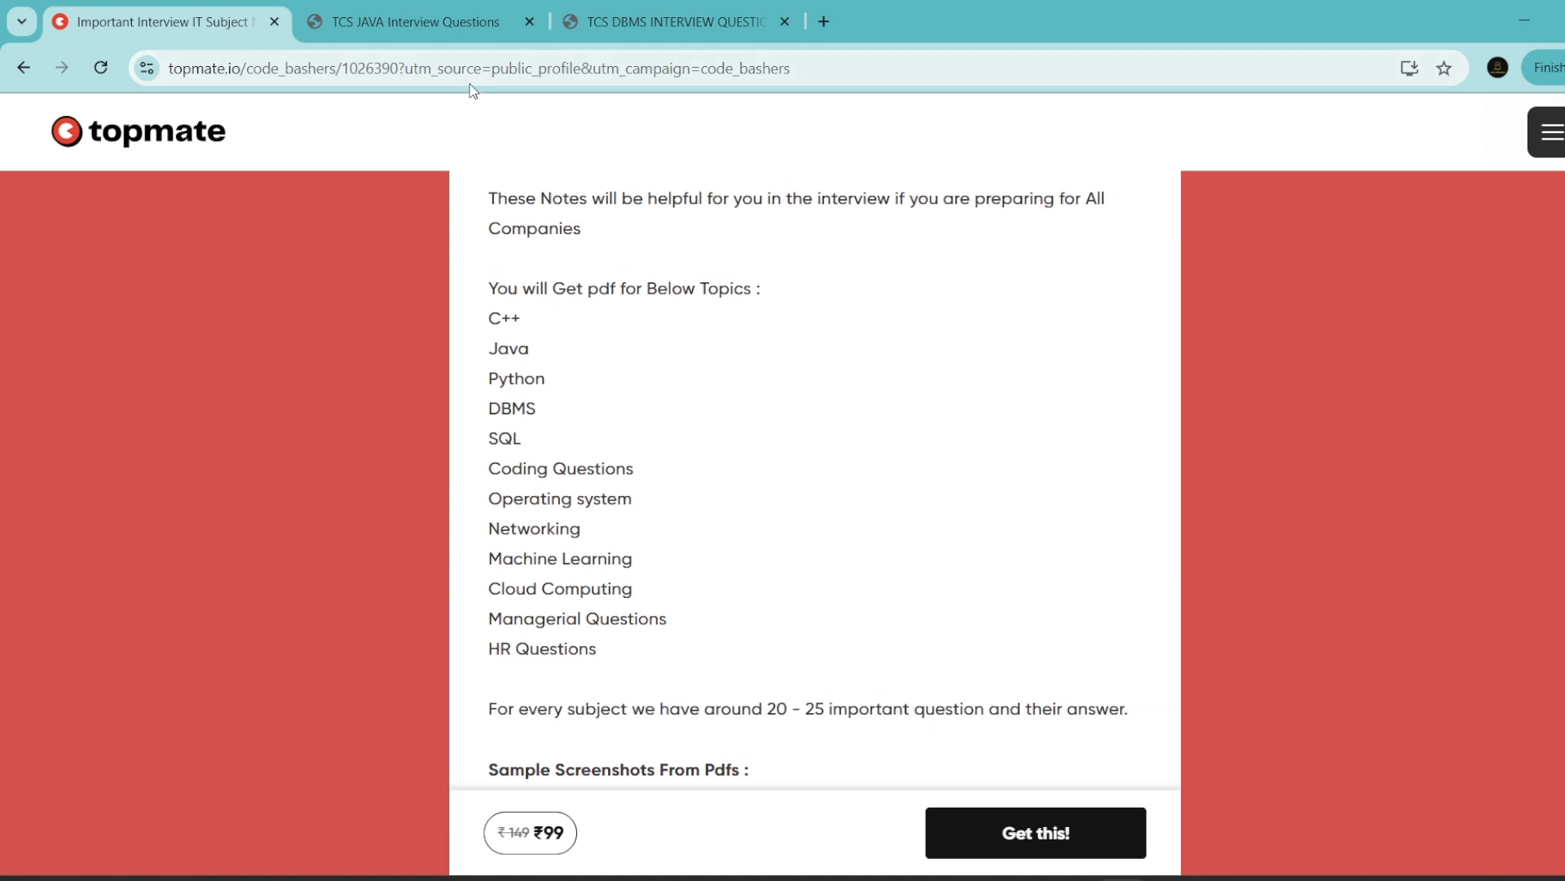
- View the TCS JAVA Interview Questions PDF at its String/StringBuilder/StringBuffer table
left_click(412, 22)
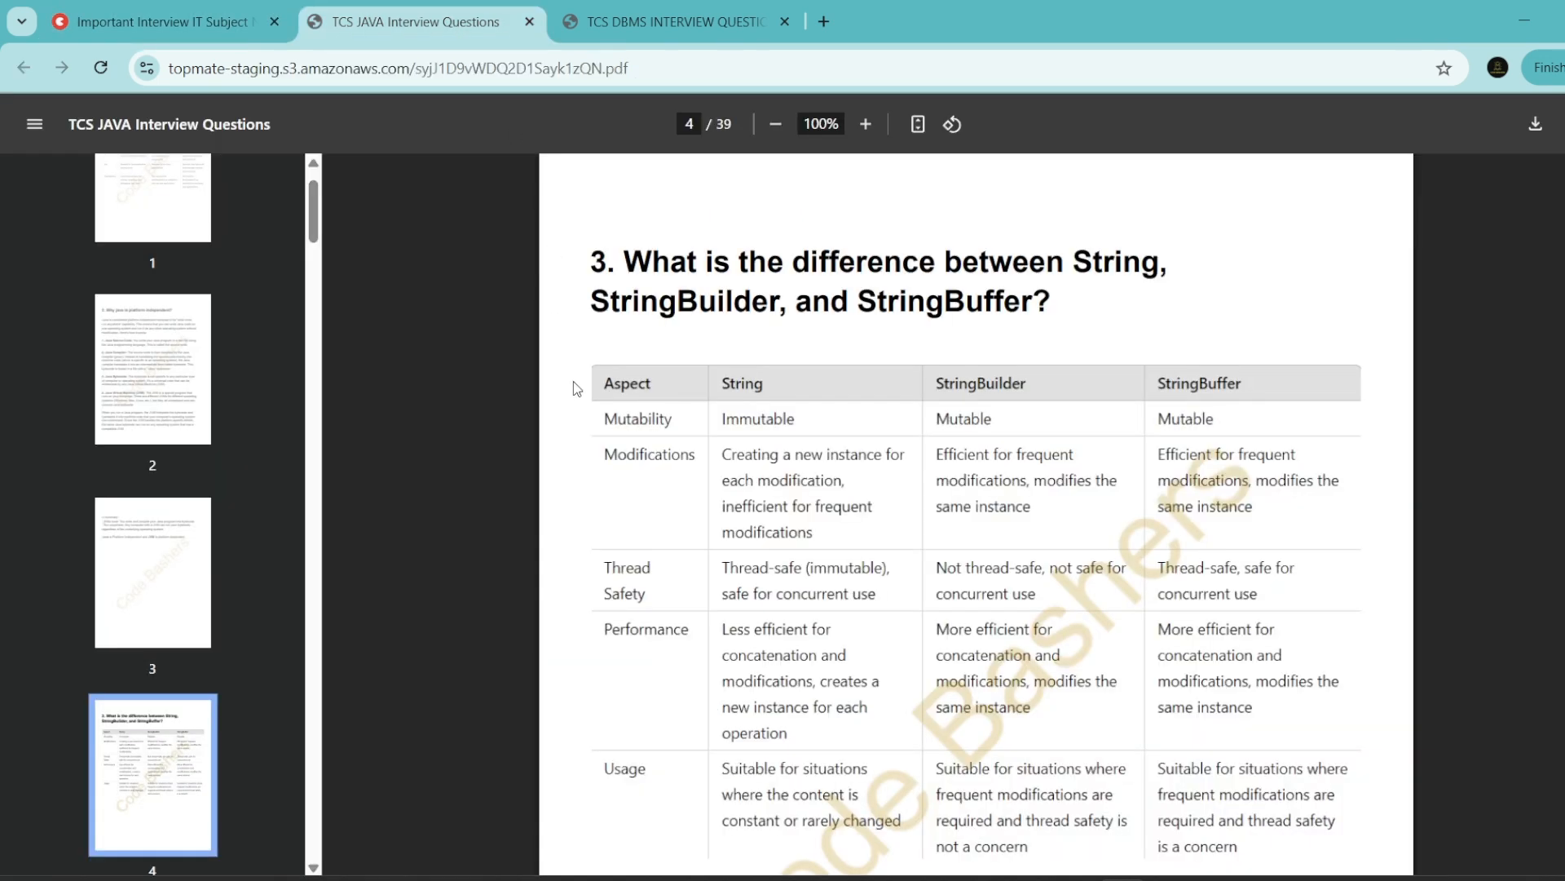
mouse_move(658, 346)
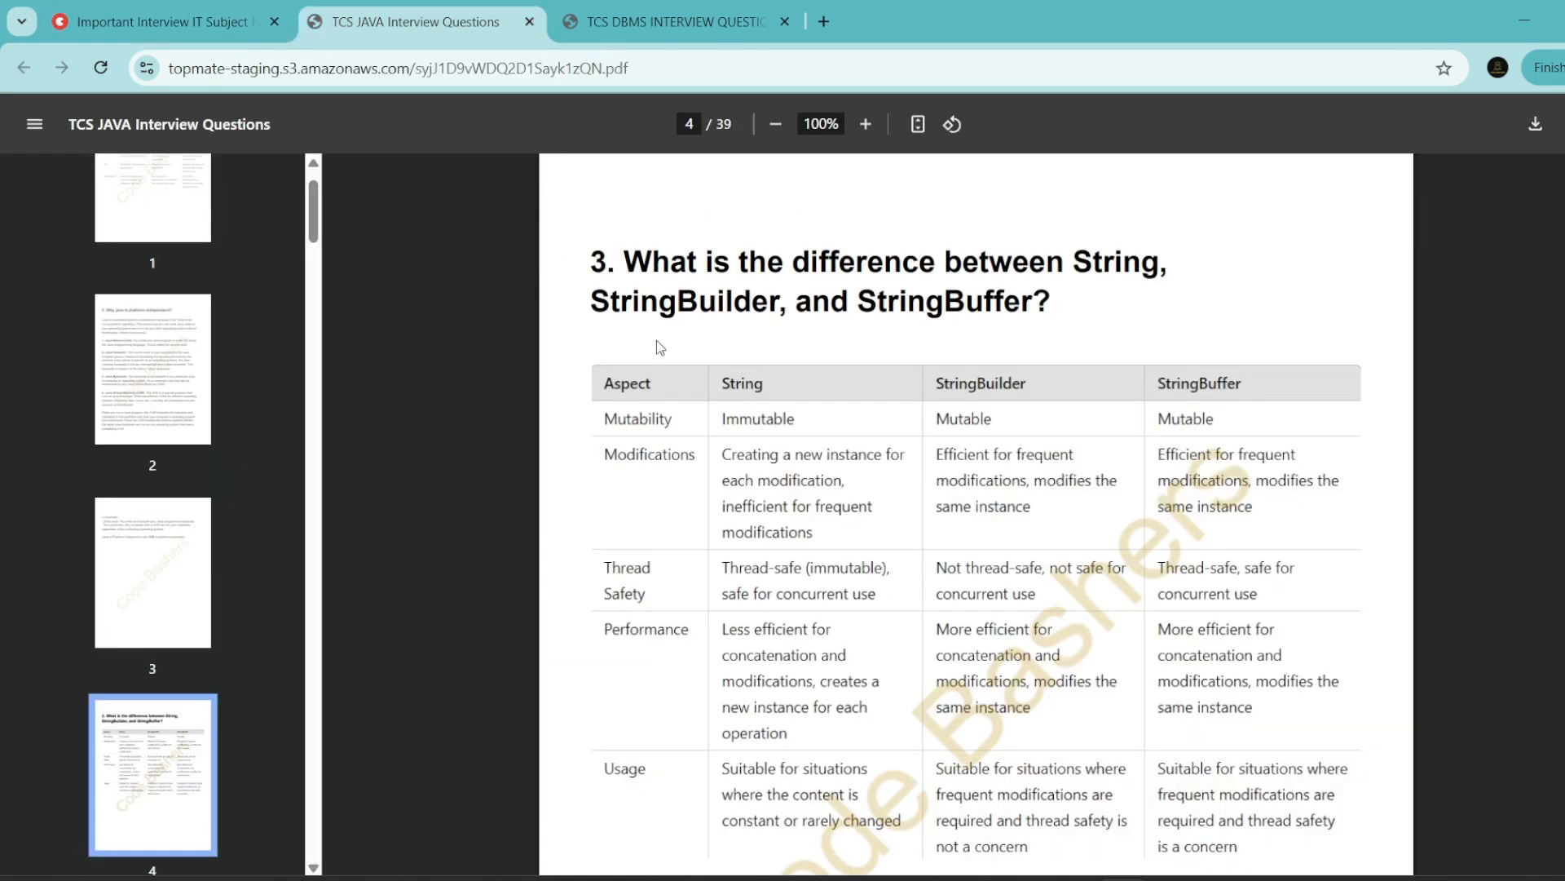
double_click(667, 263)
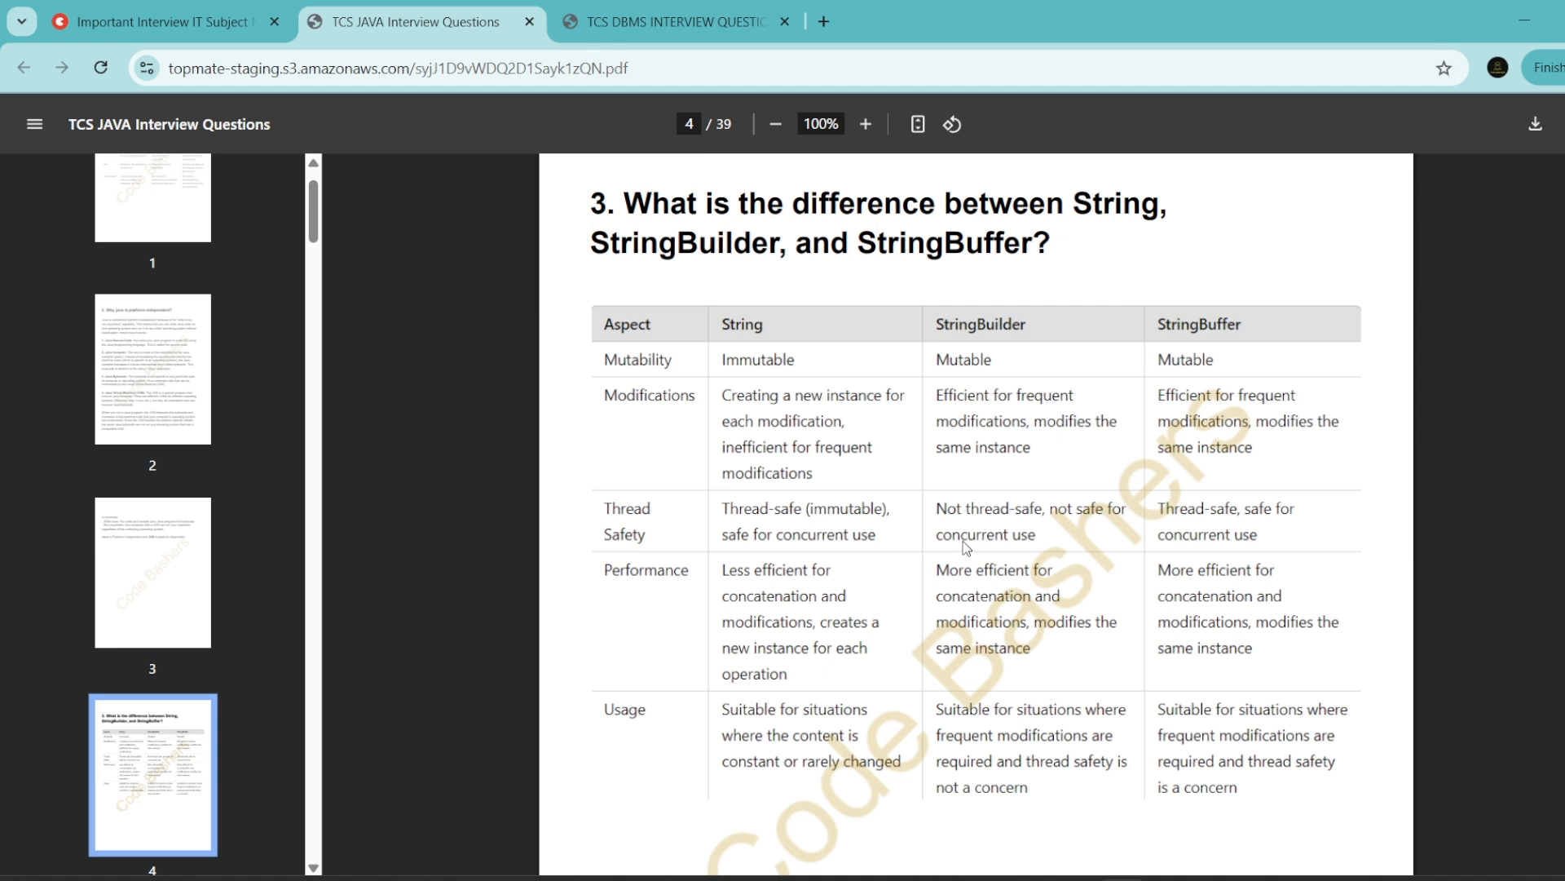
mouse_move(924, 498)
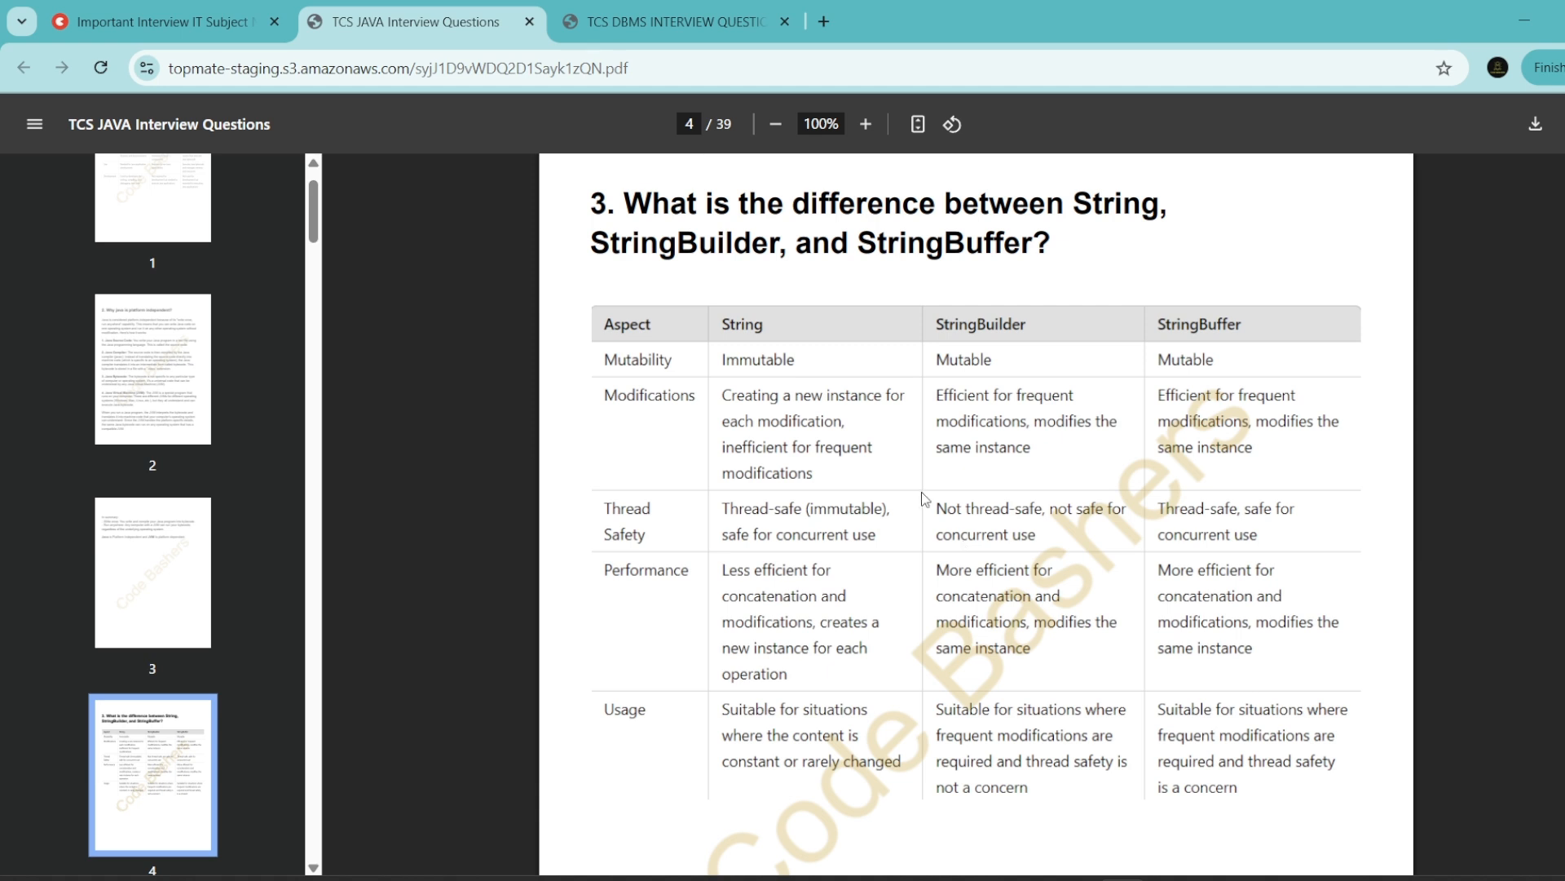
mouse_move(275, 46)
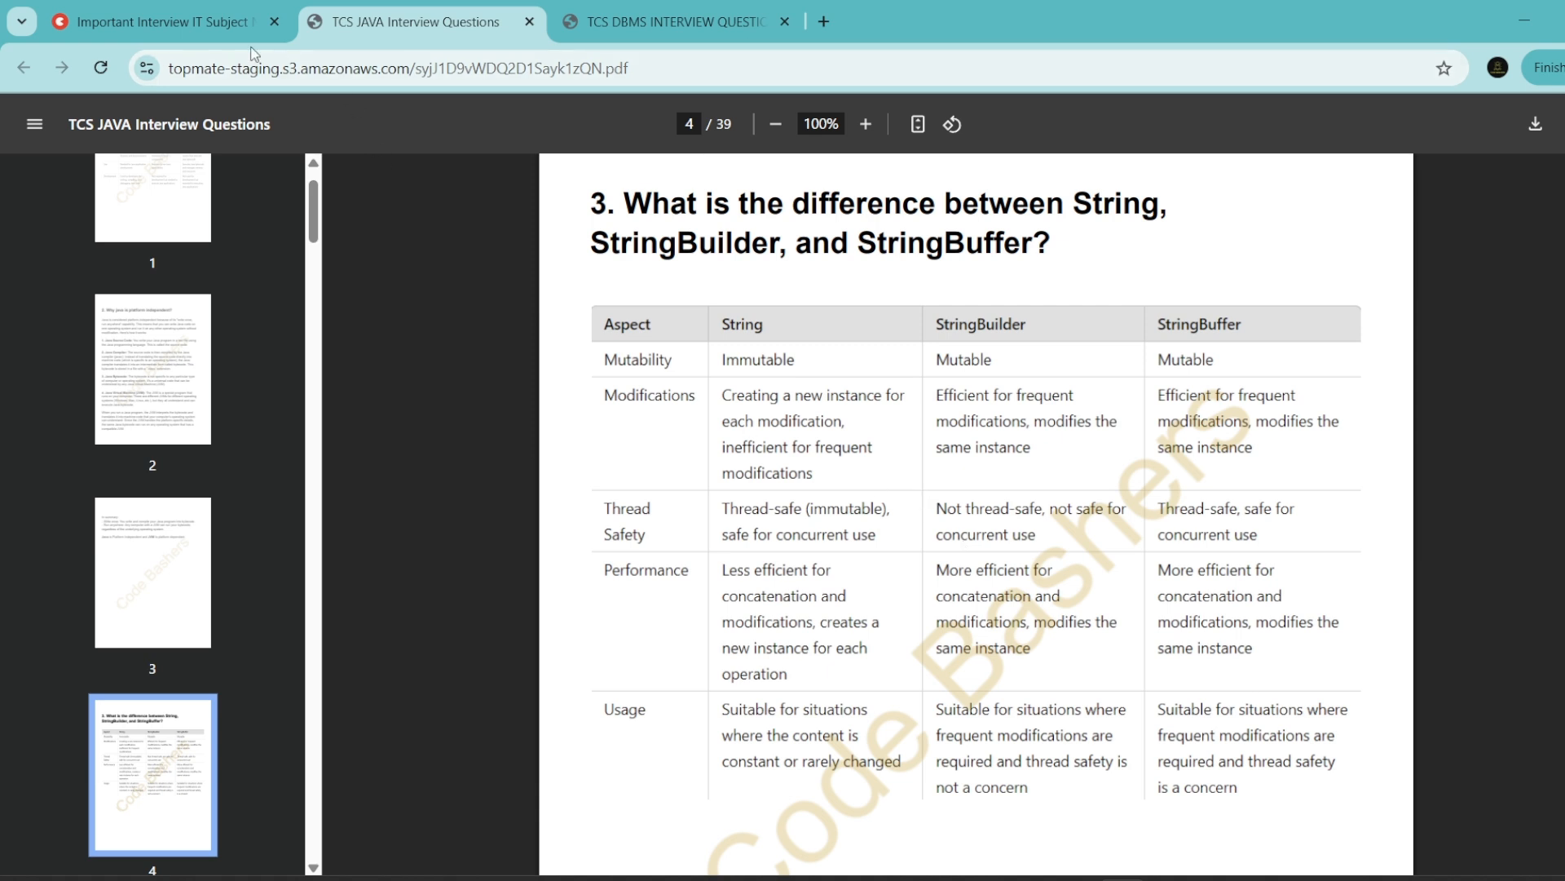
- Return to the Important Interview IT Subject Notes tab showing 4.3/5 and 1931 Sales
left_click(155, 22)
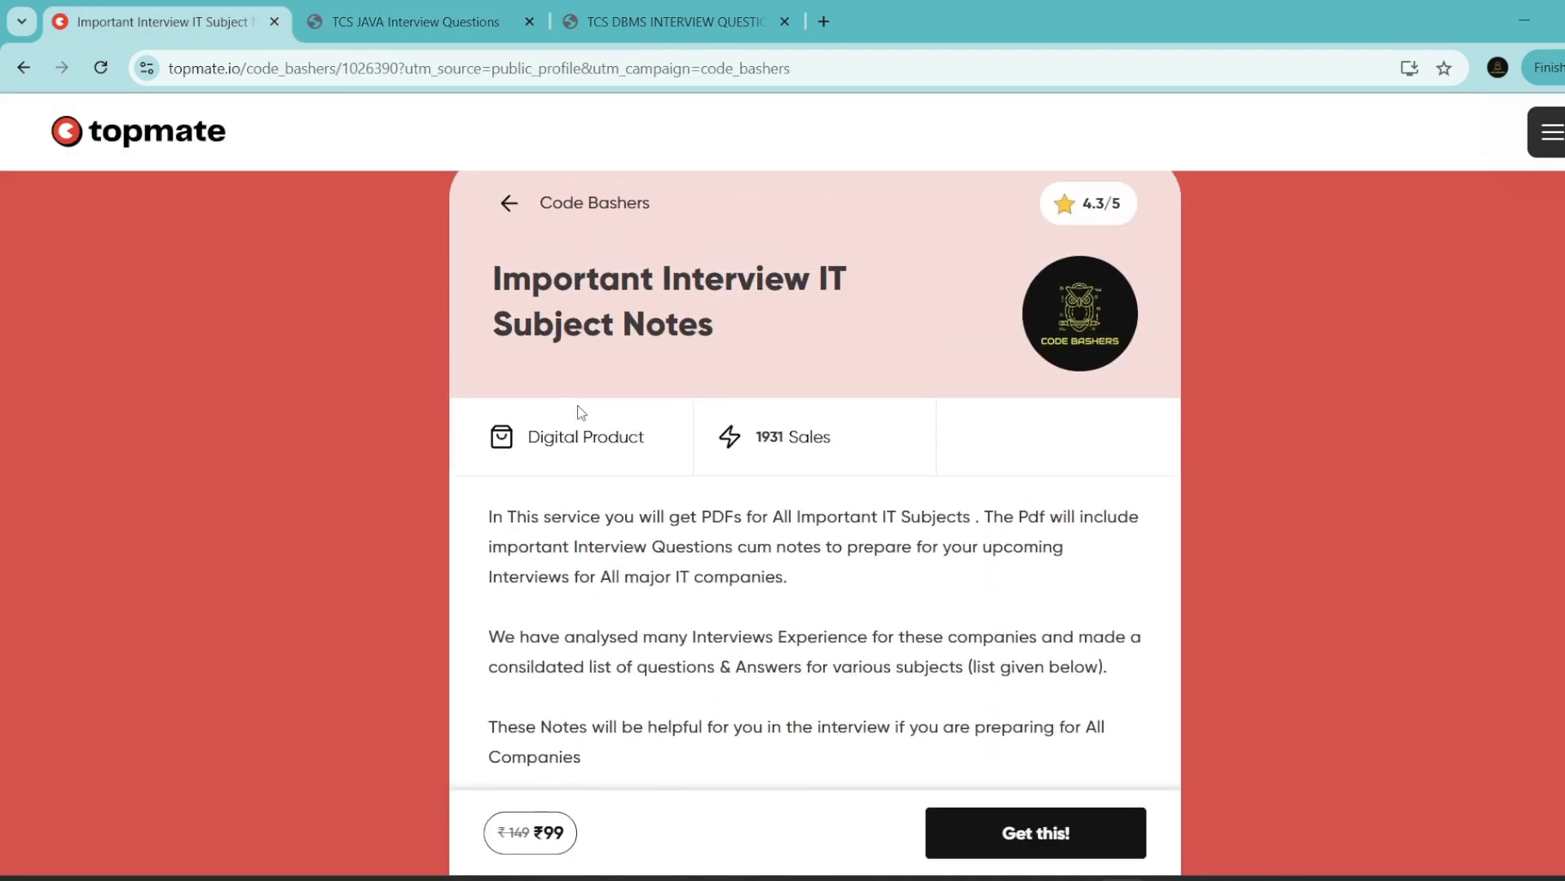
mouse_move(764, 454)
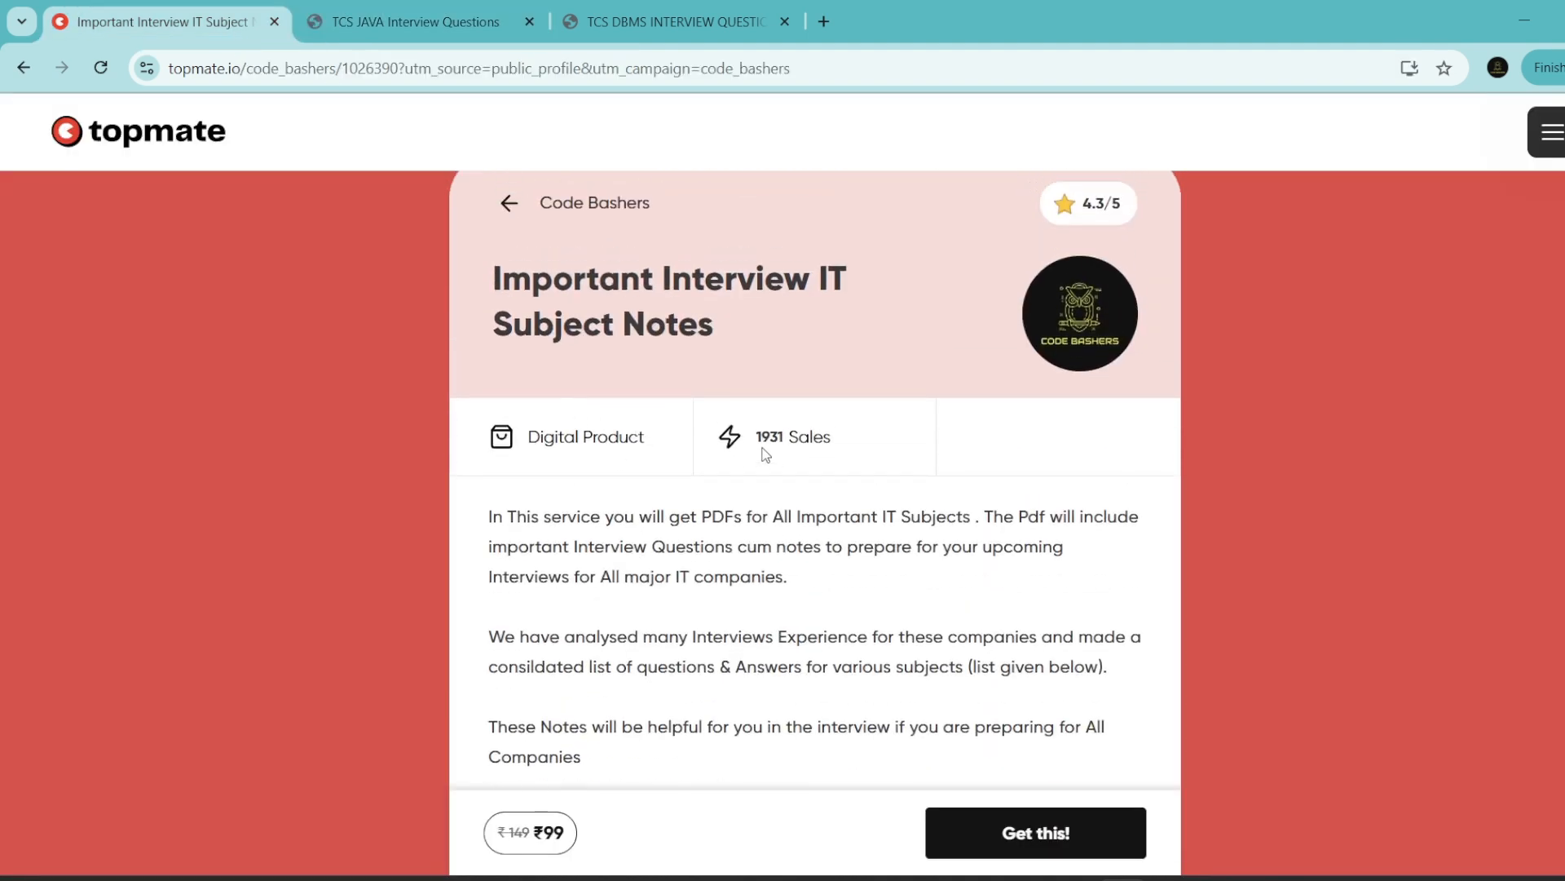
mouse_move(1127, 273)
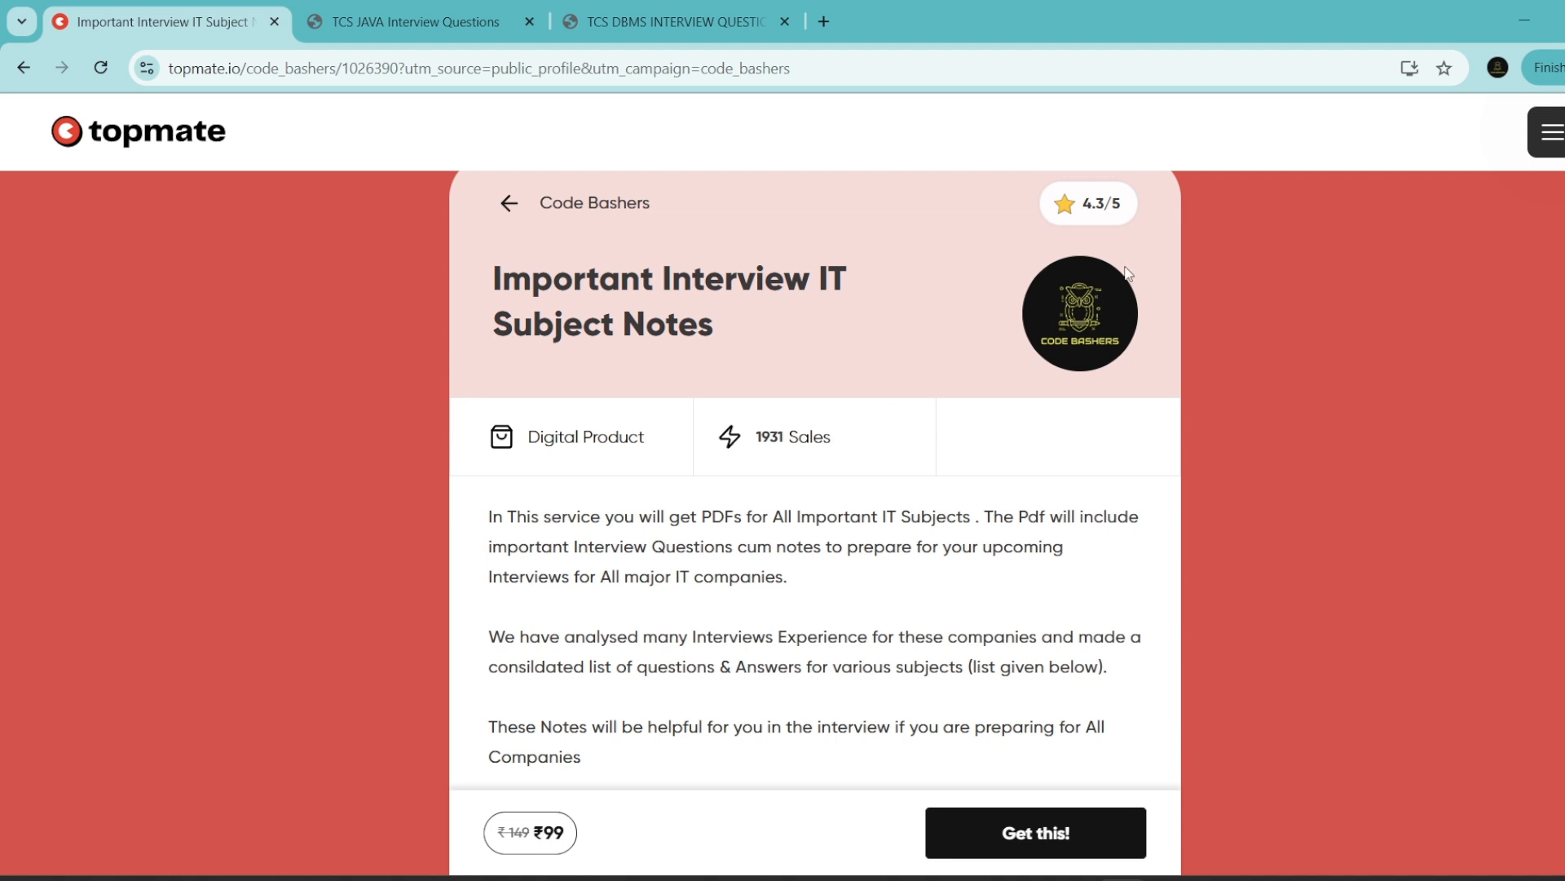
mouse_move(1086, 205)
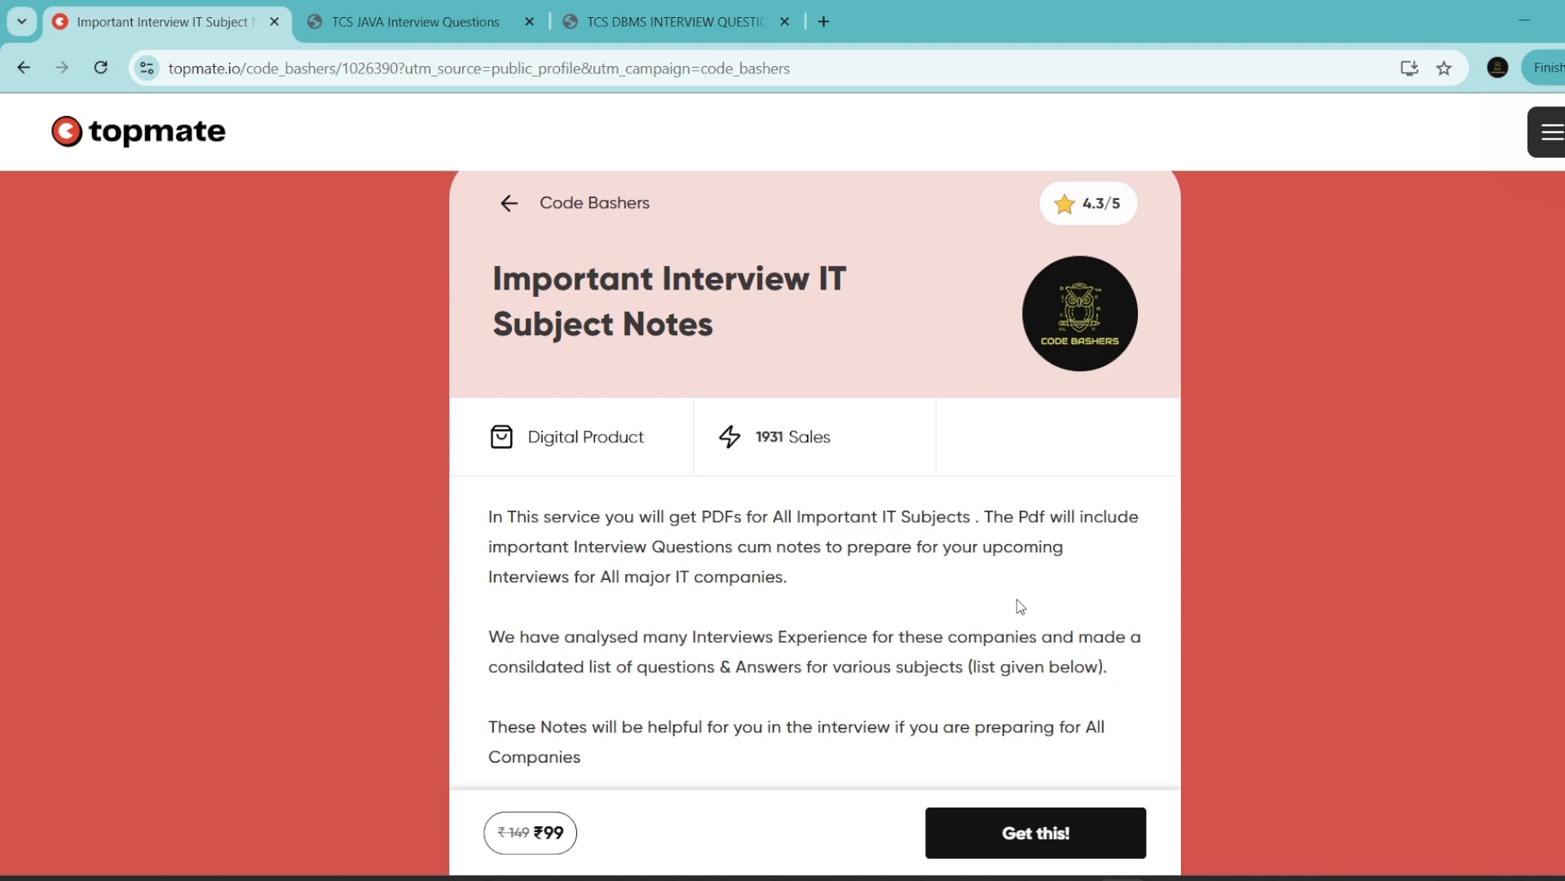
- Scroll past the description to the topic list and 'Sample Screenshots From Pdfs' heading
scroll("down", 3)
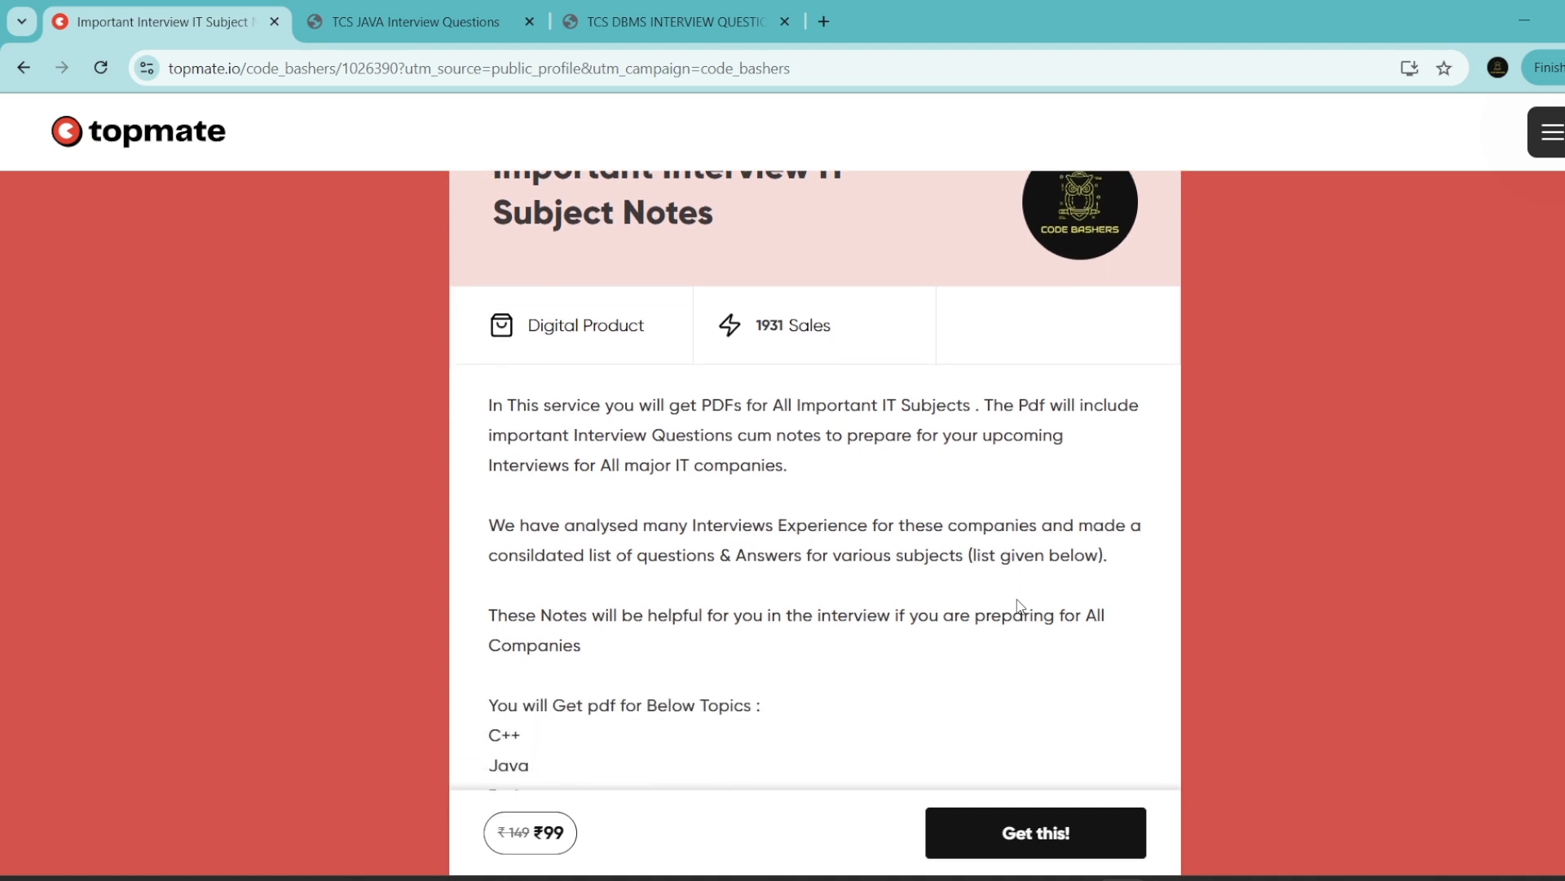
scroll("down", 3)
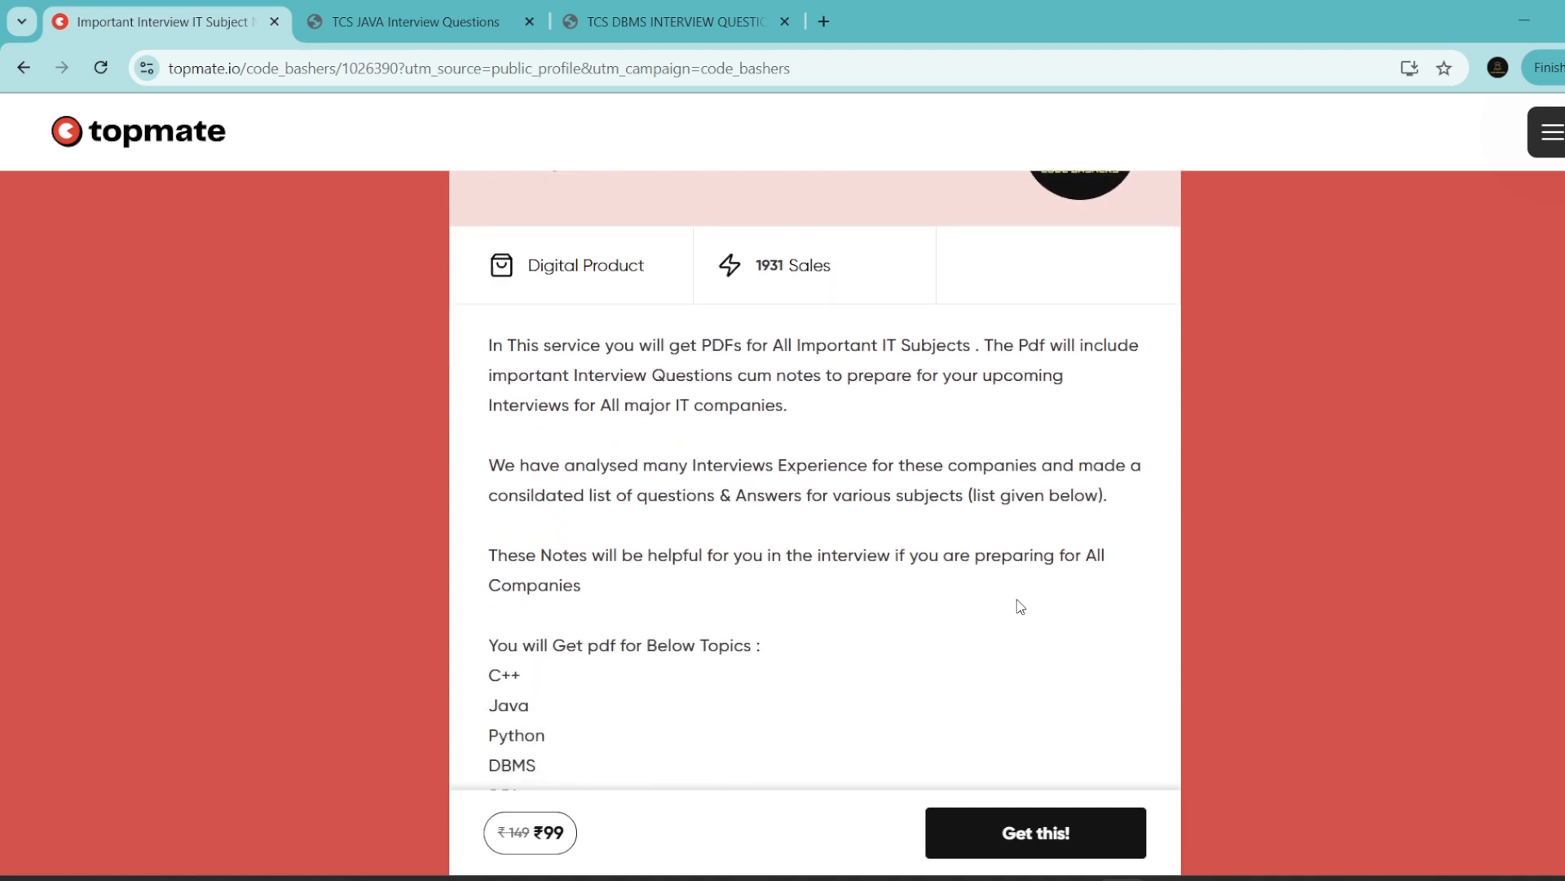
scroll("down", 3)
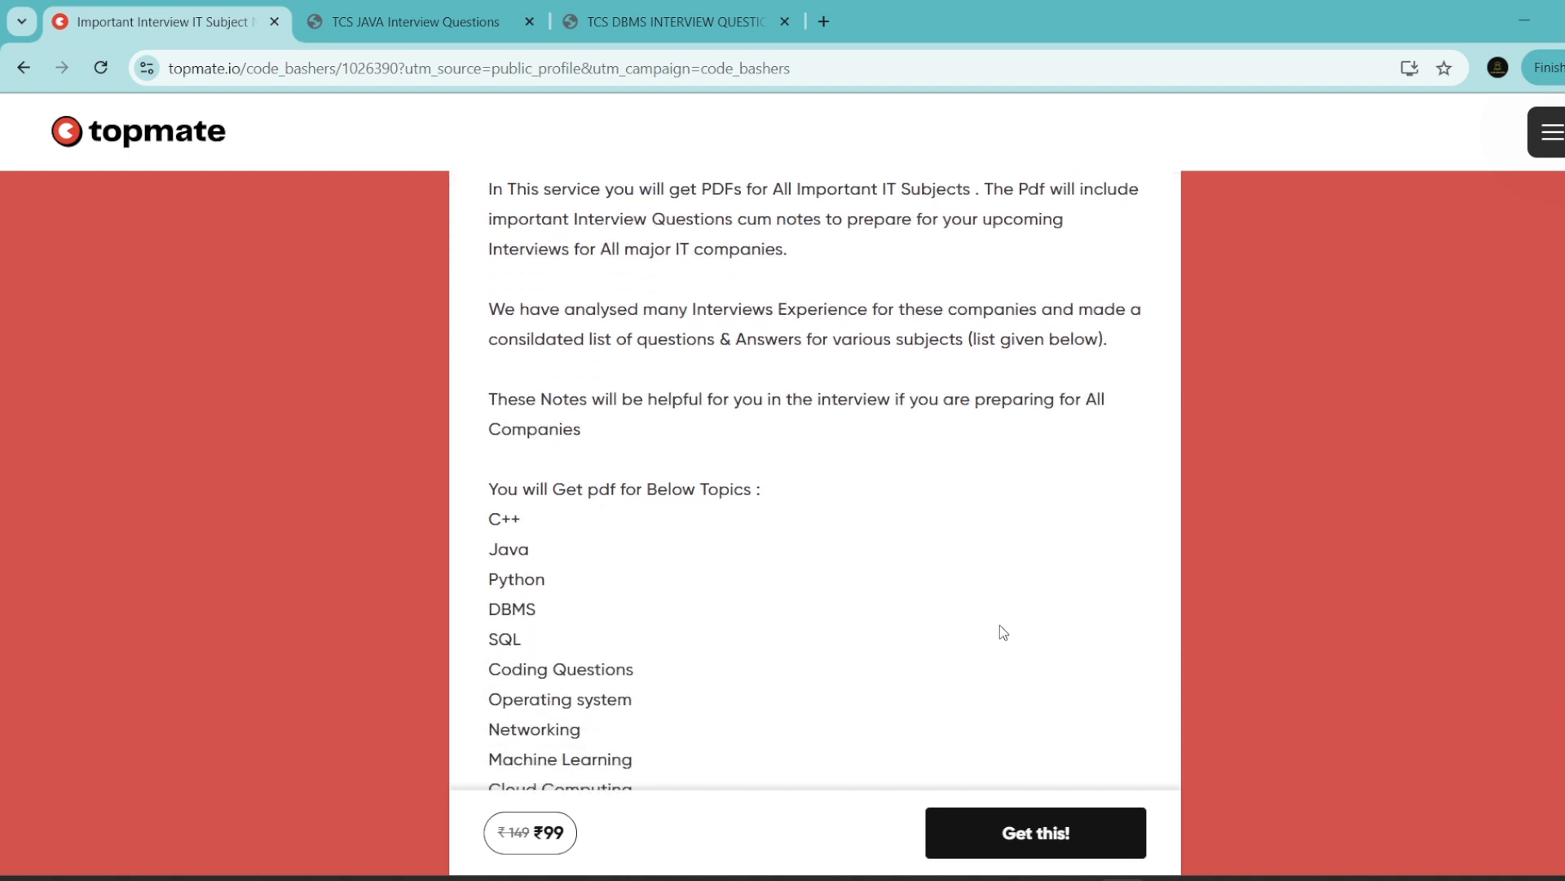
scroll("down", 3)
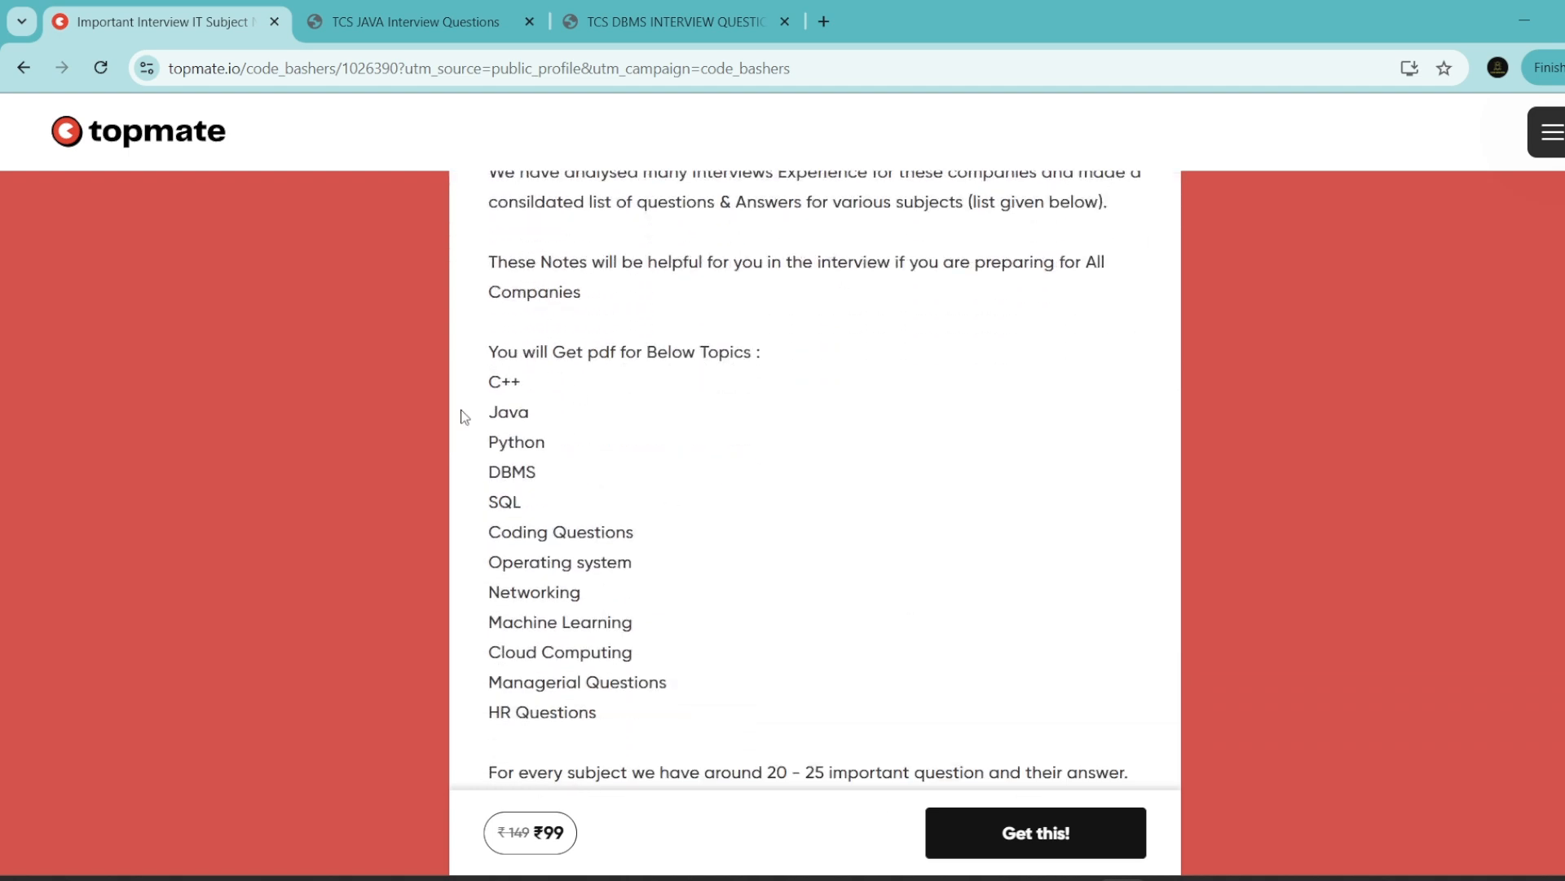
left_click_drag(488, 381, 596, 712)
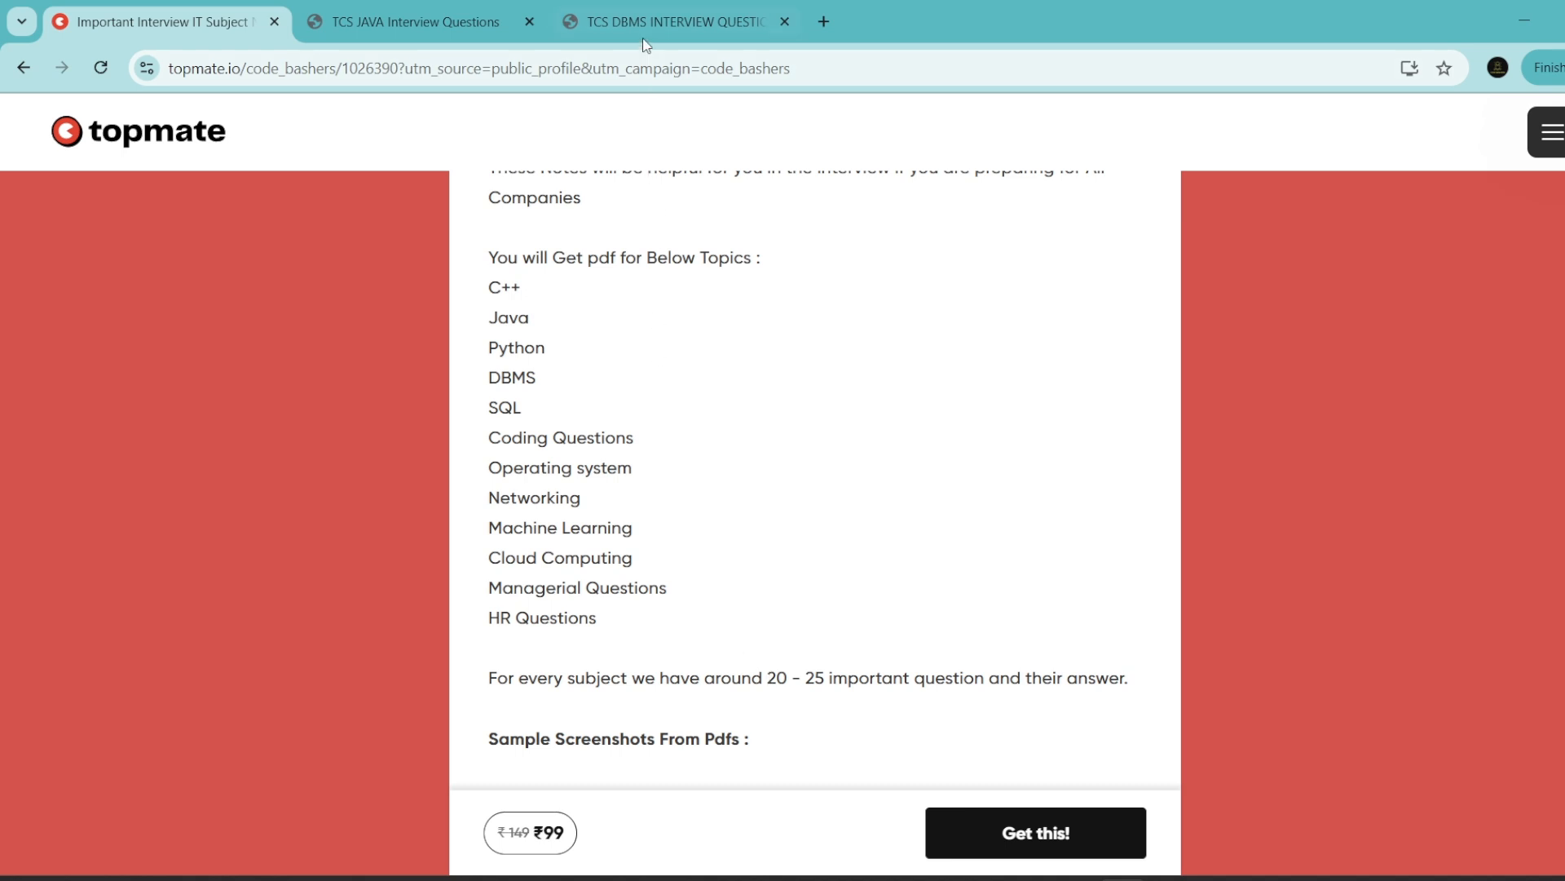
left_click(680, 22)
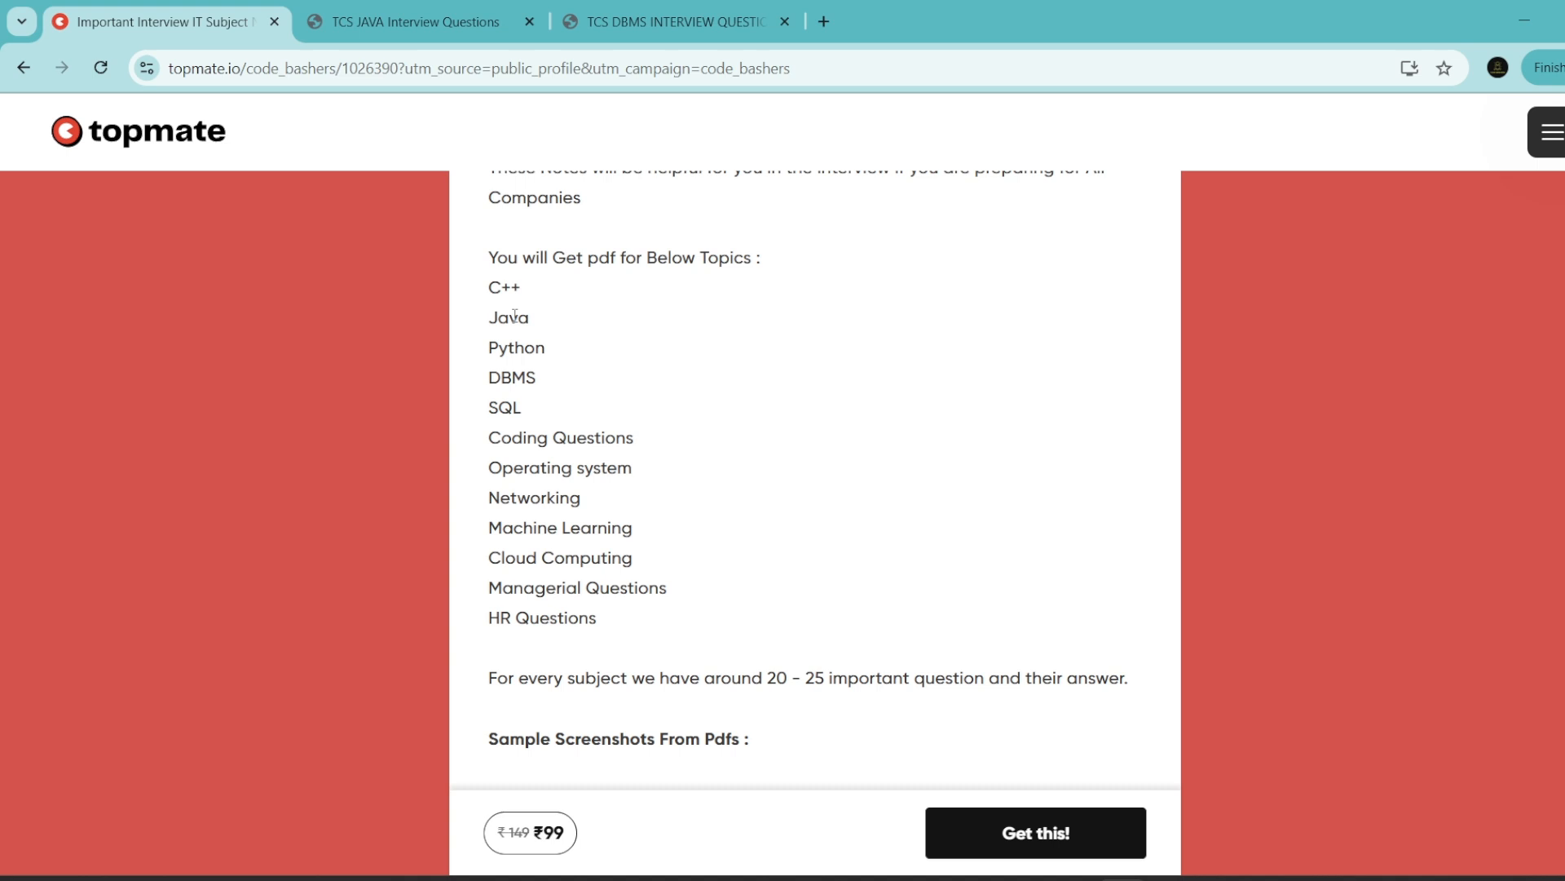
mouse_move(717, 541)
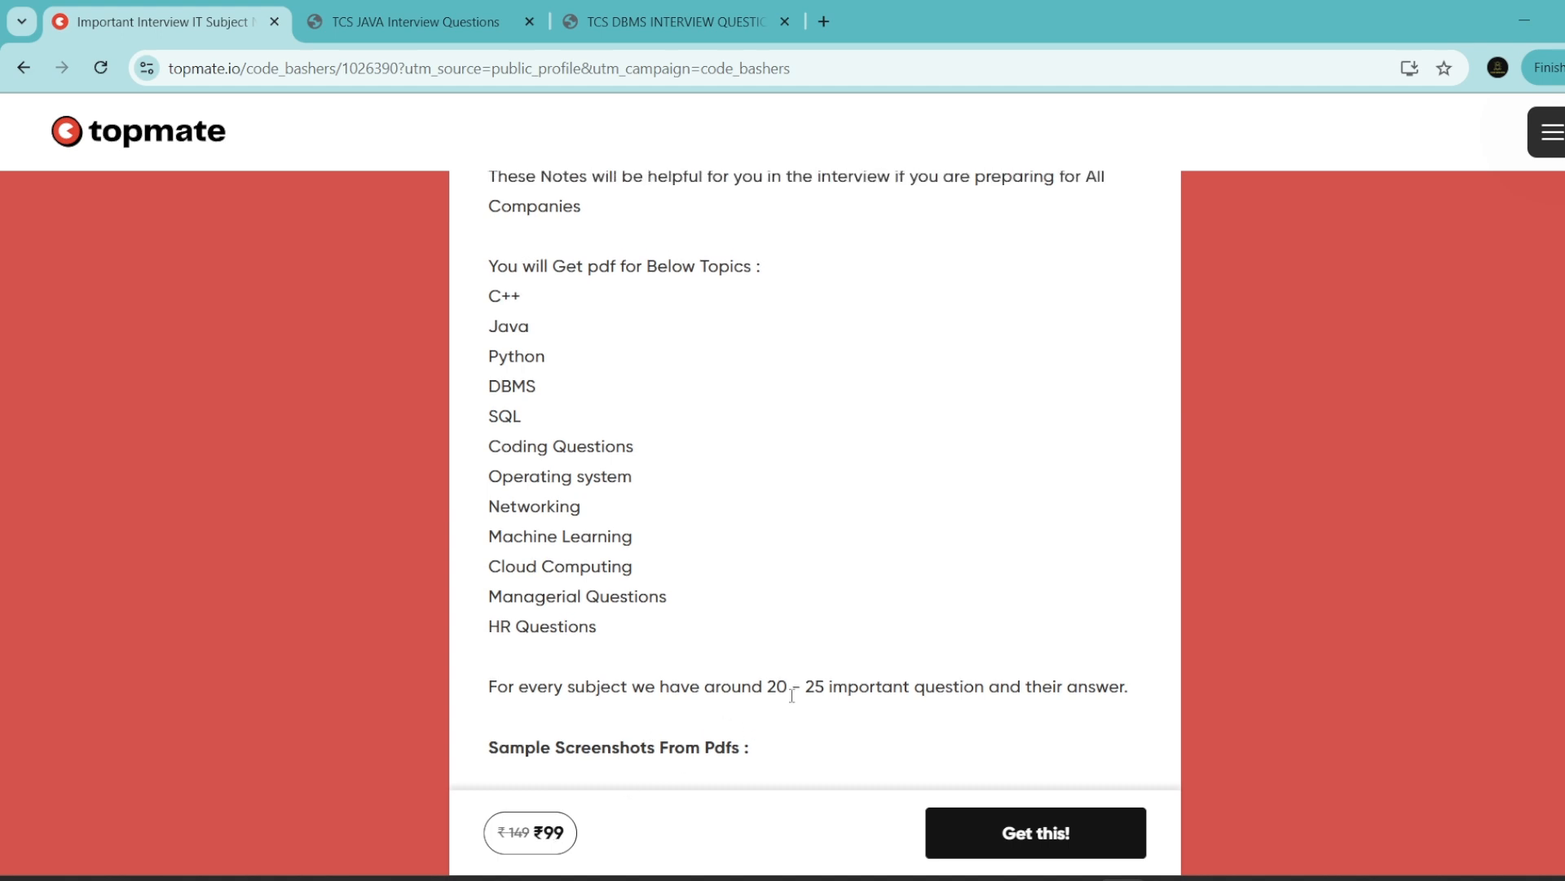
scroll("up", 3)
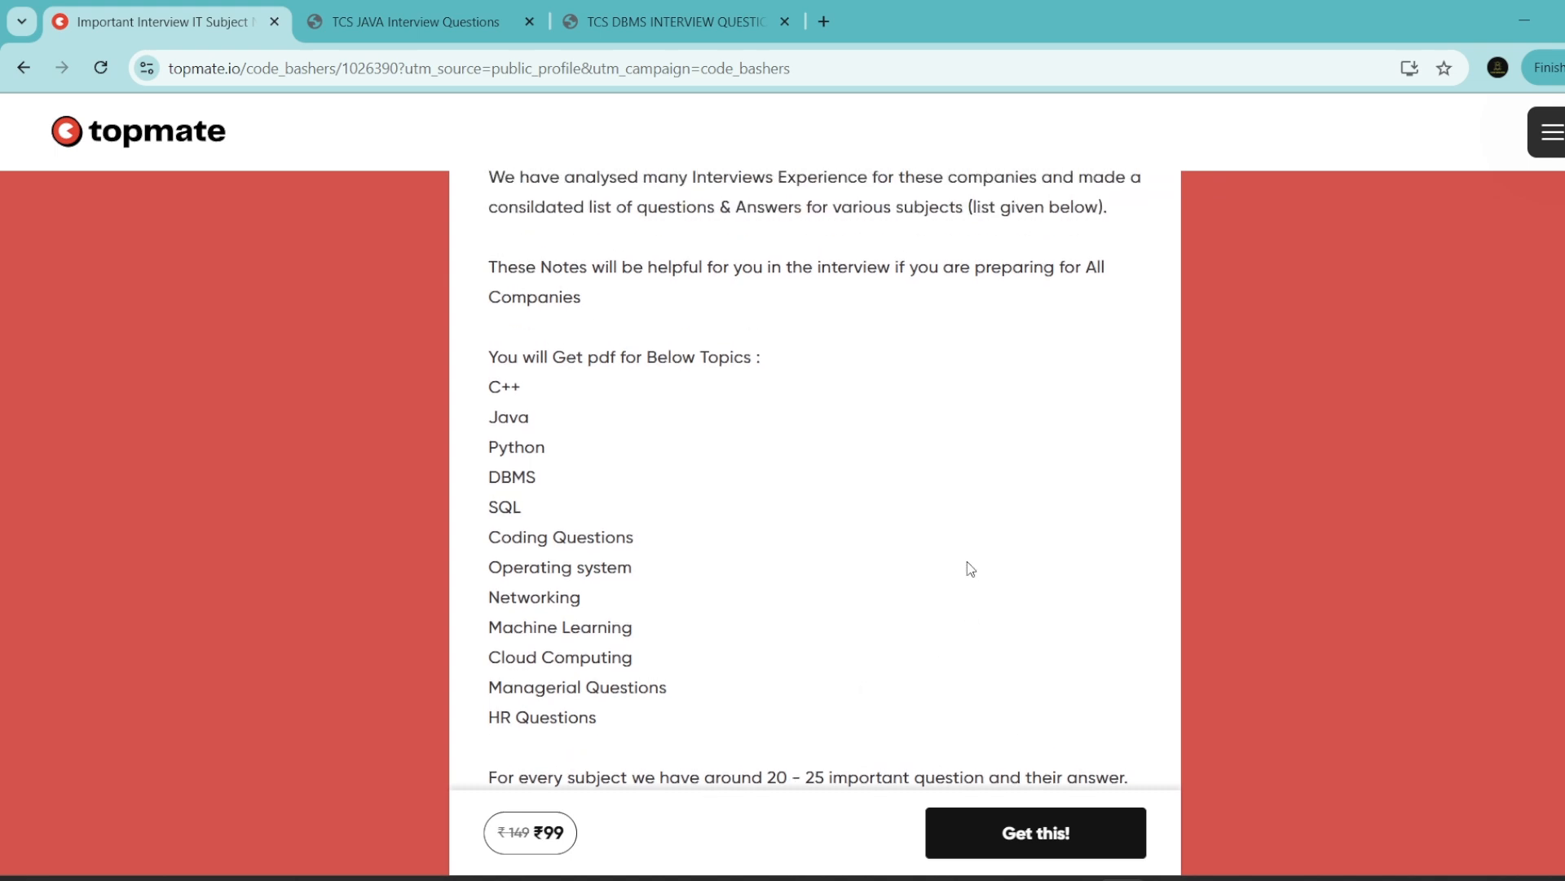
scroll("down", 3)
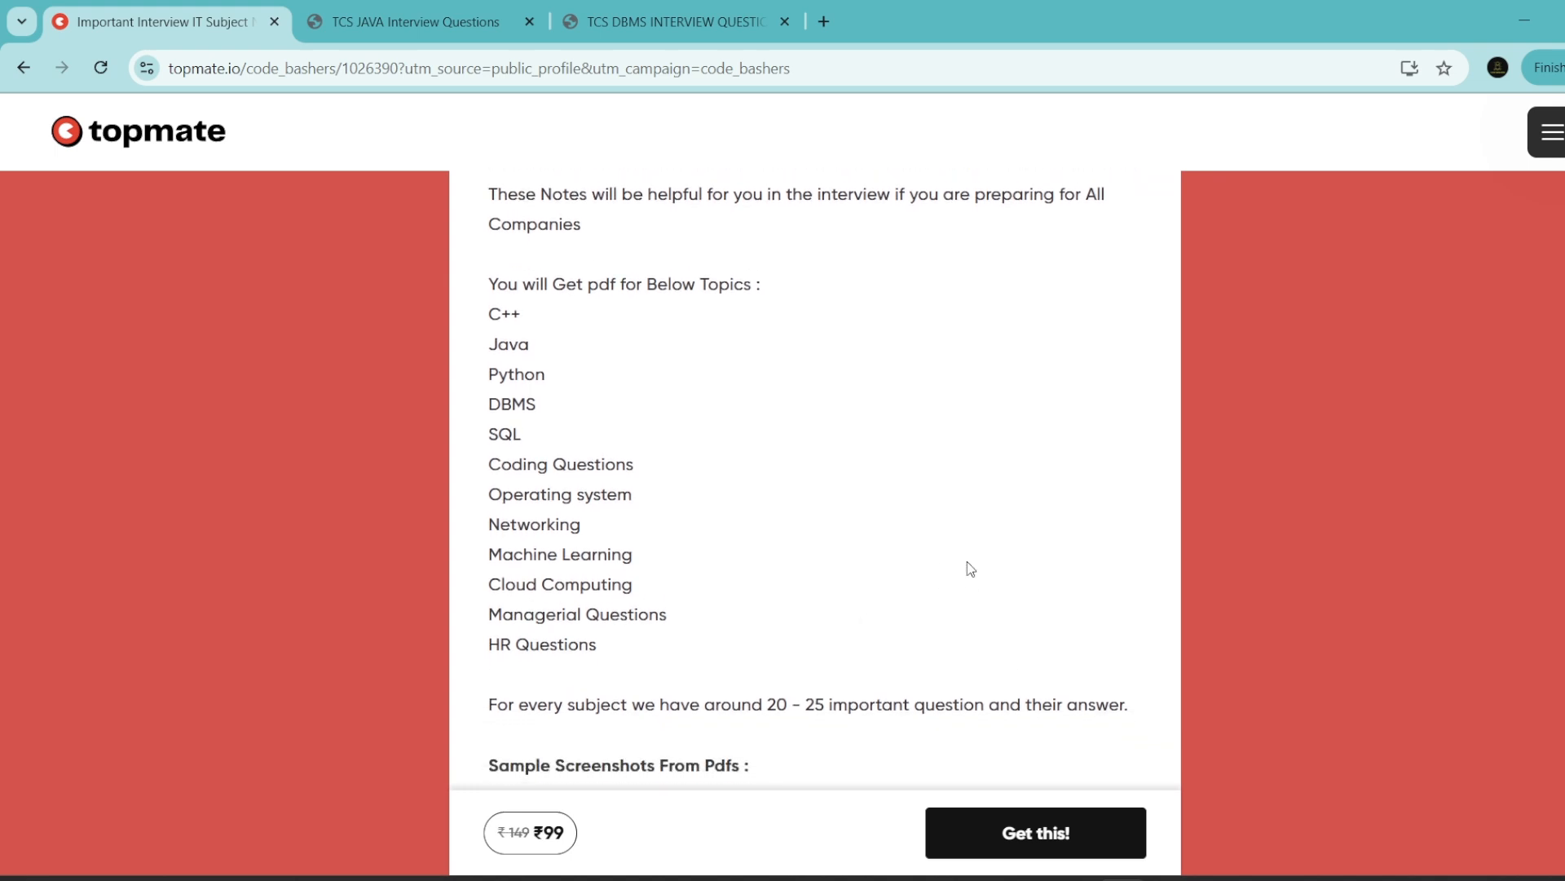
mouse_move(1167, 802)
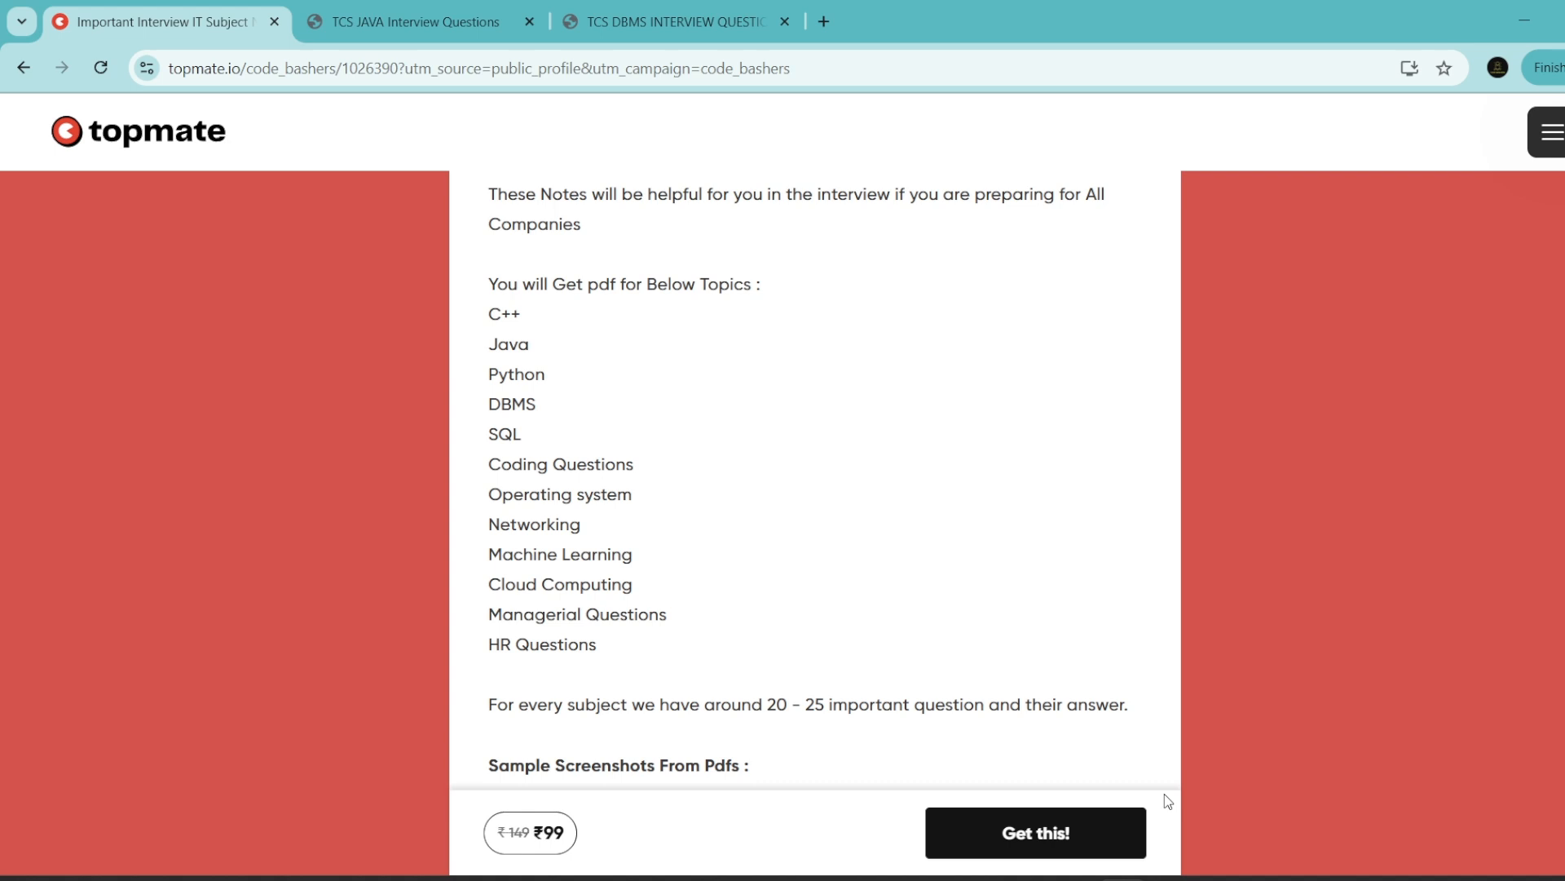